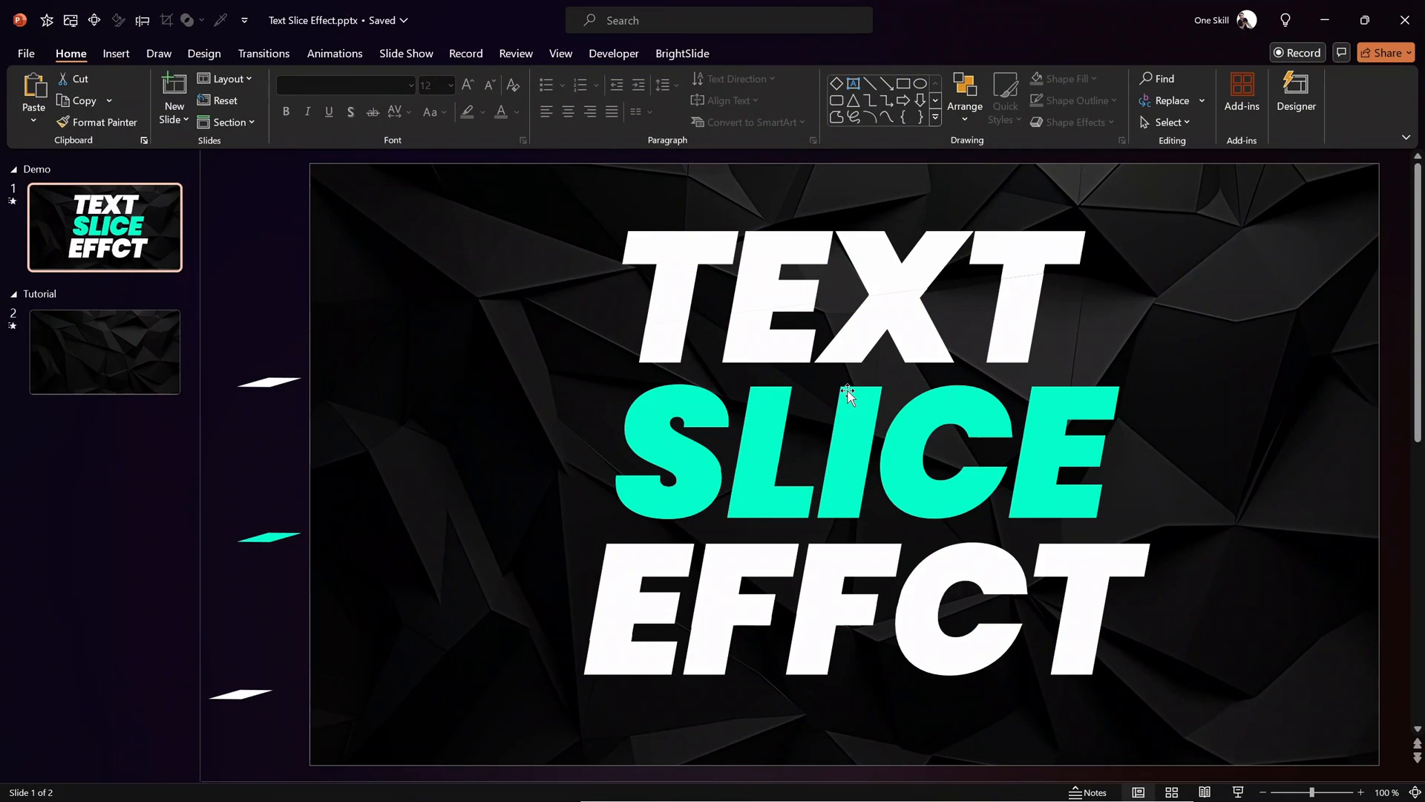
Switch from the finished demo slide to the empty tutorial slide 2.
left_click(104, 353)
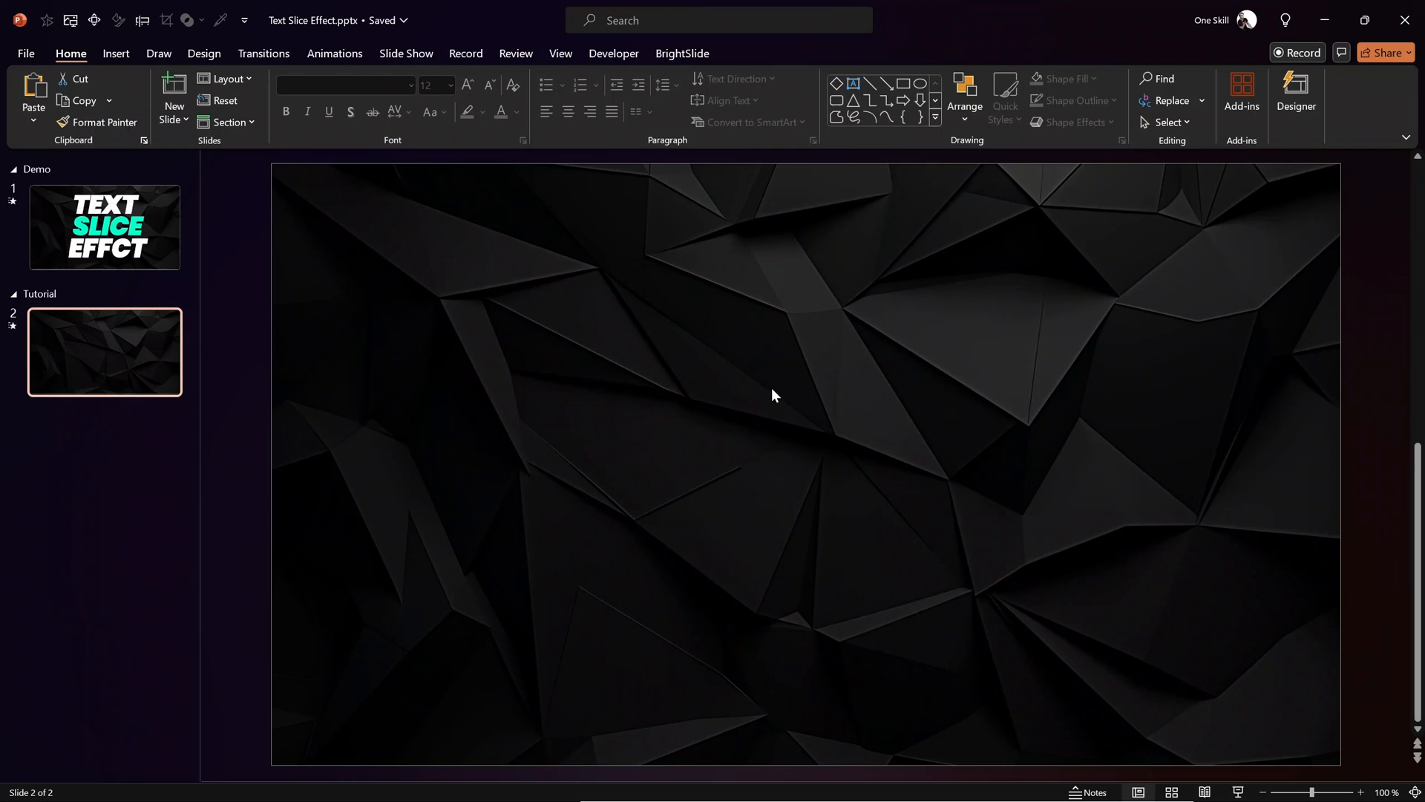
left_click(1088, 791)
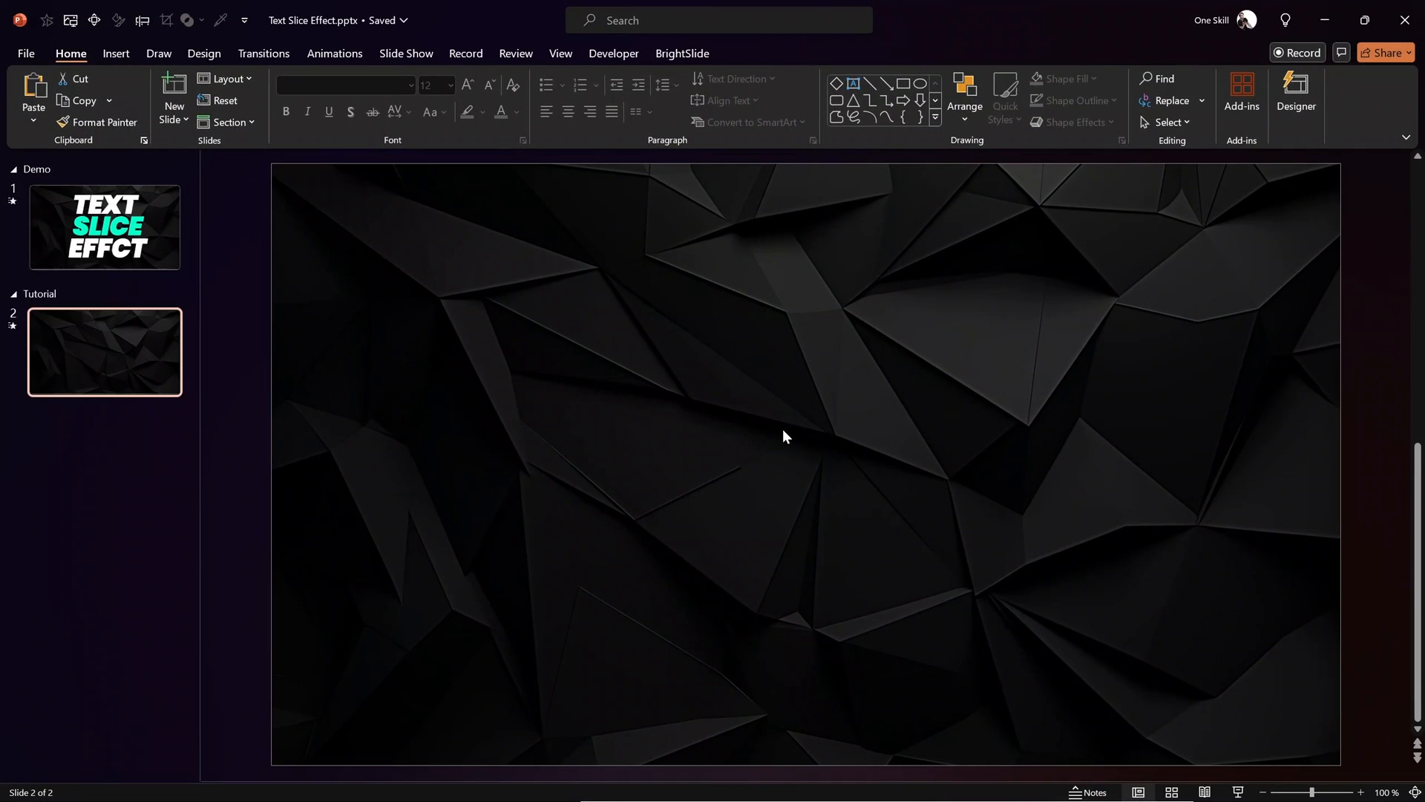
Check the polygon background picture in Slide Master, close it, and show demo slide 1.
left_click(559, 54)
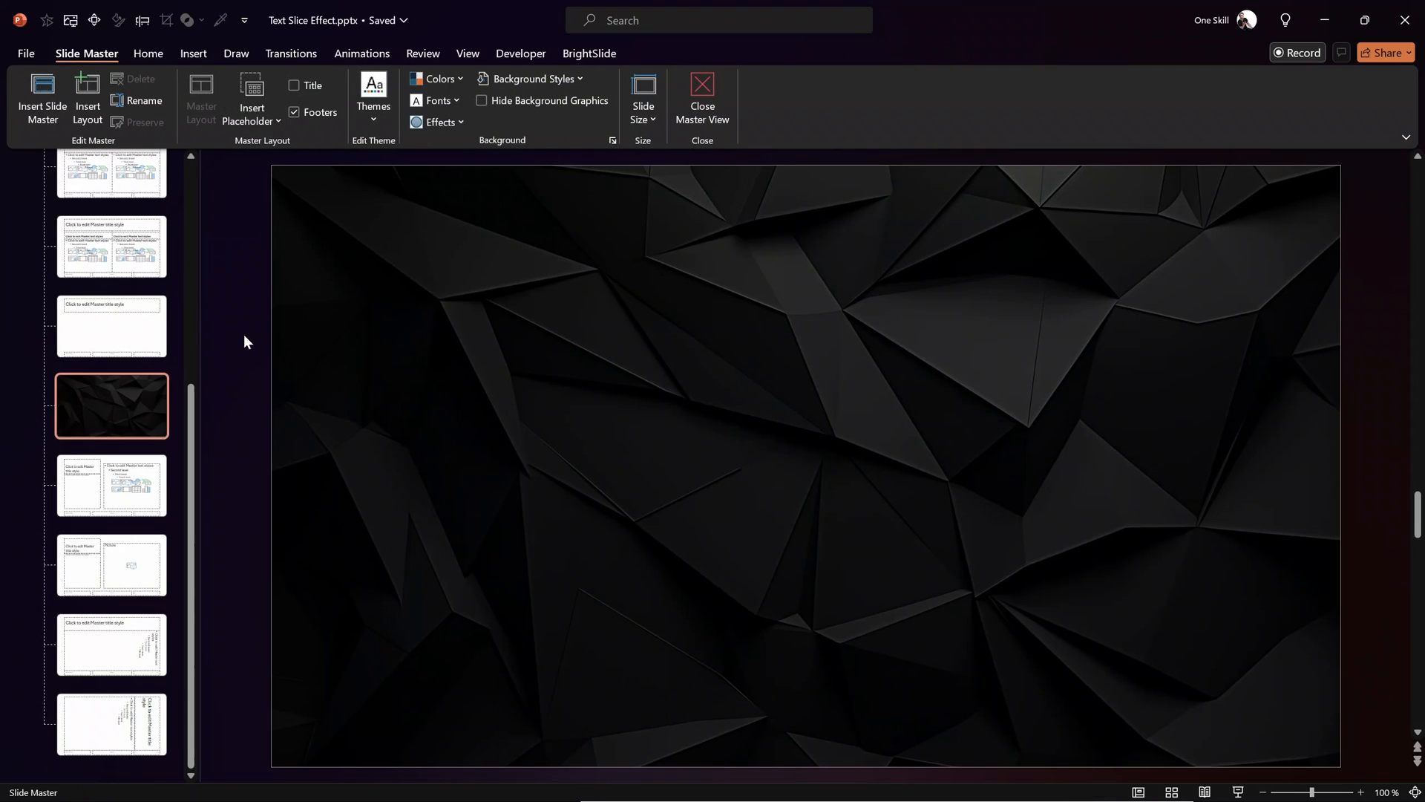
mouse_move(136, 418)
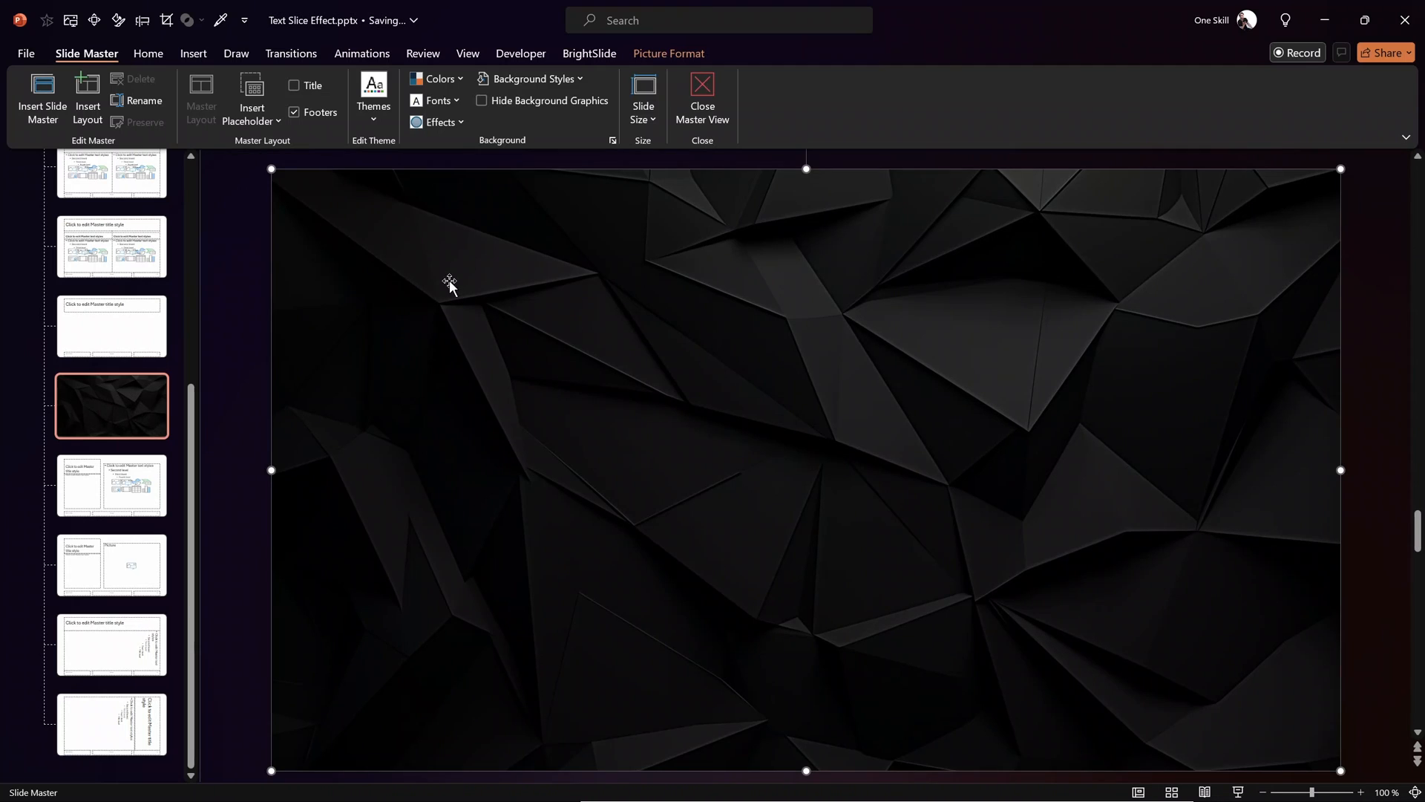
left_click(703, 98)
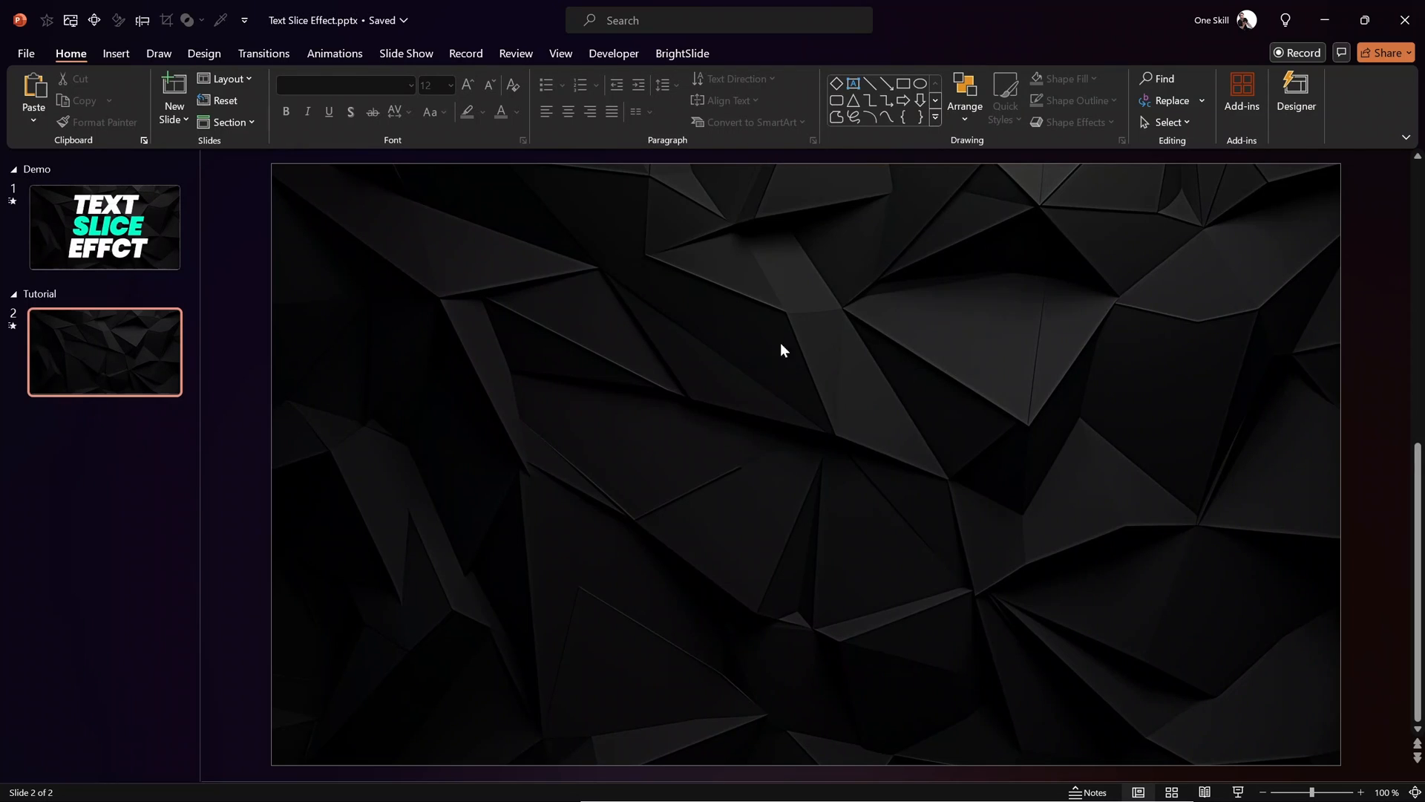
mouse_move(760, 356)
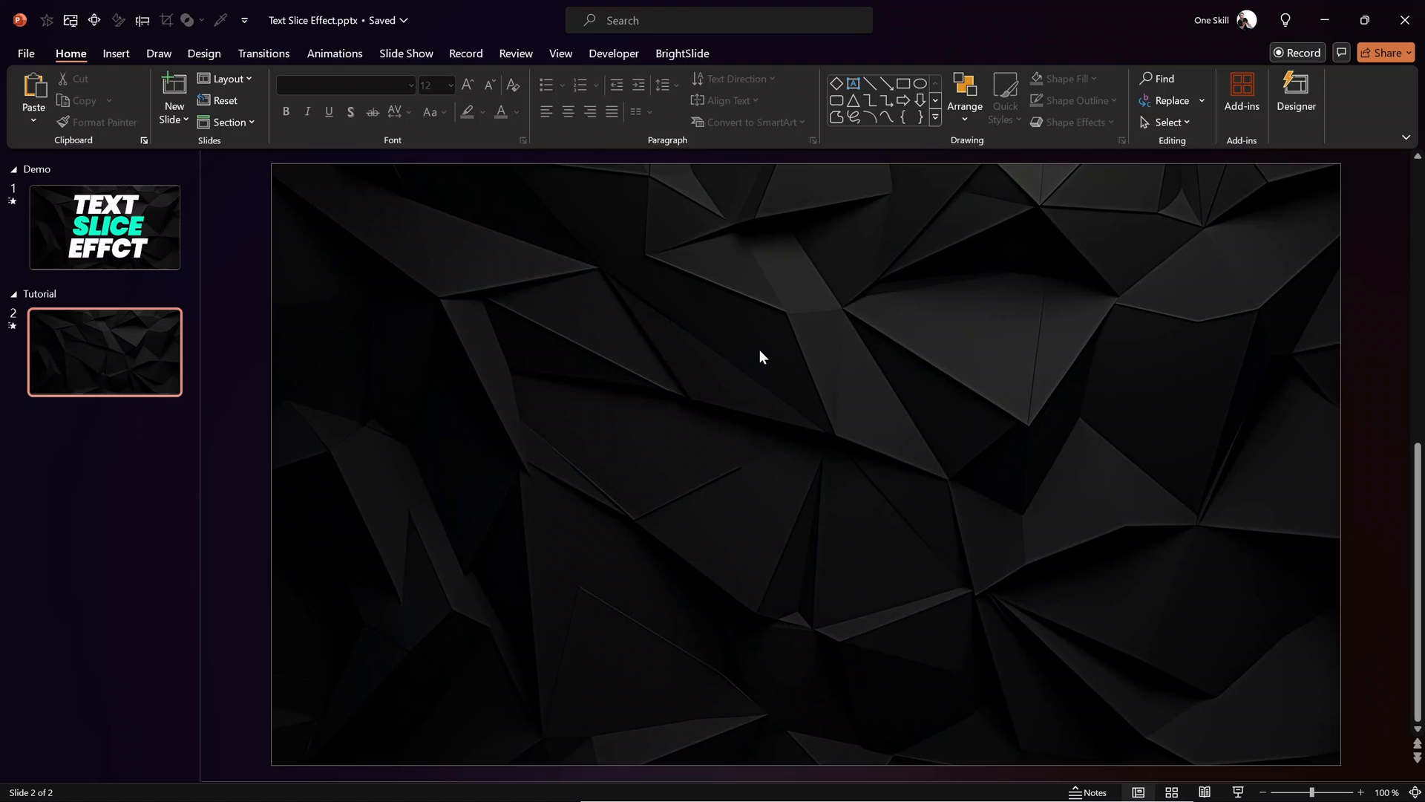
left_click(104, 226)
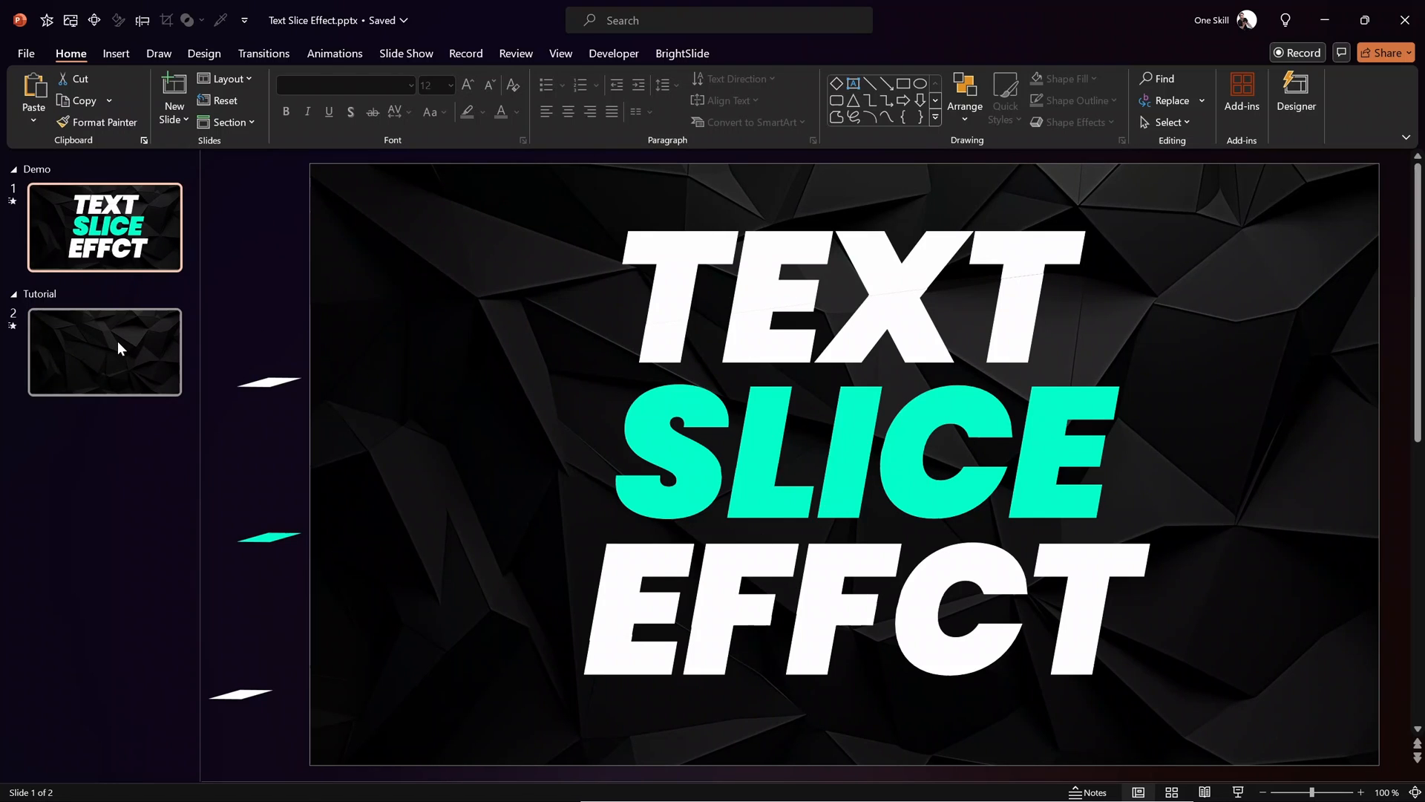
Return to tutorial slide 2 and start inserting the large white bold italic TEXT word.
left_click(104, 354)
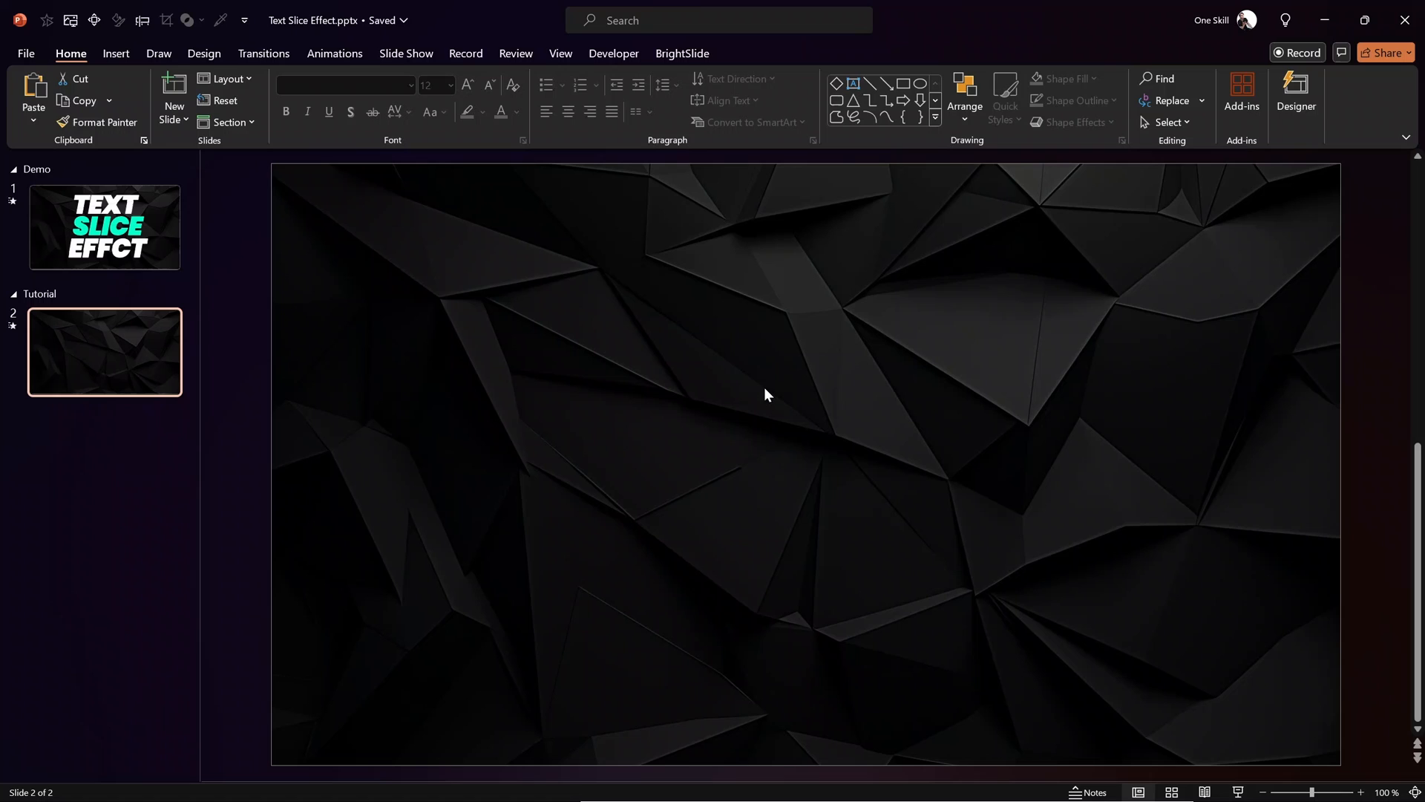
left_click(115, 54)
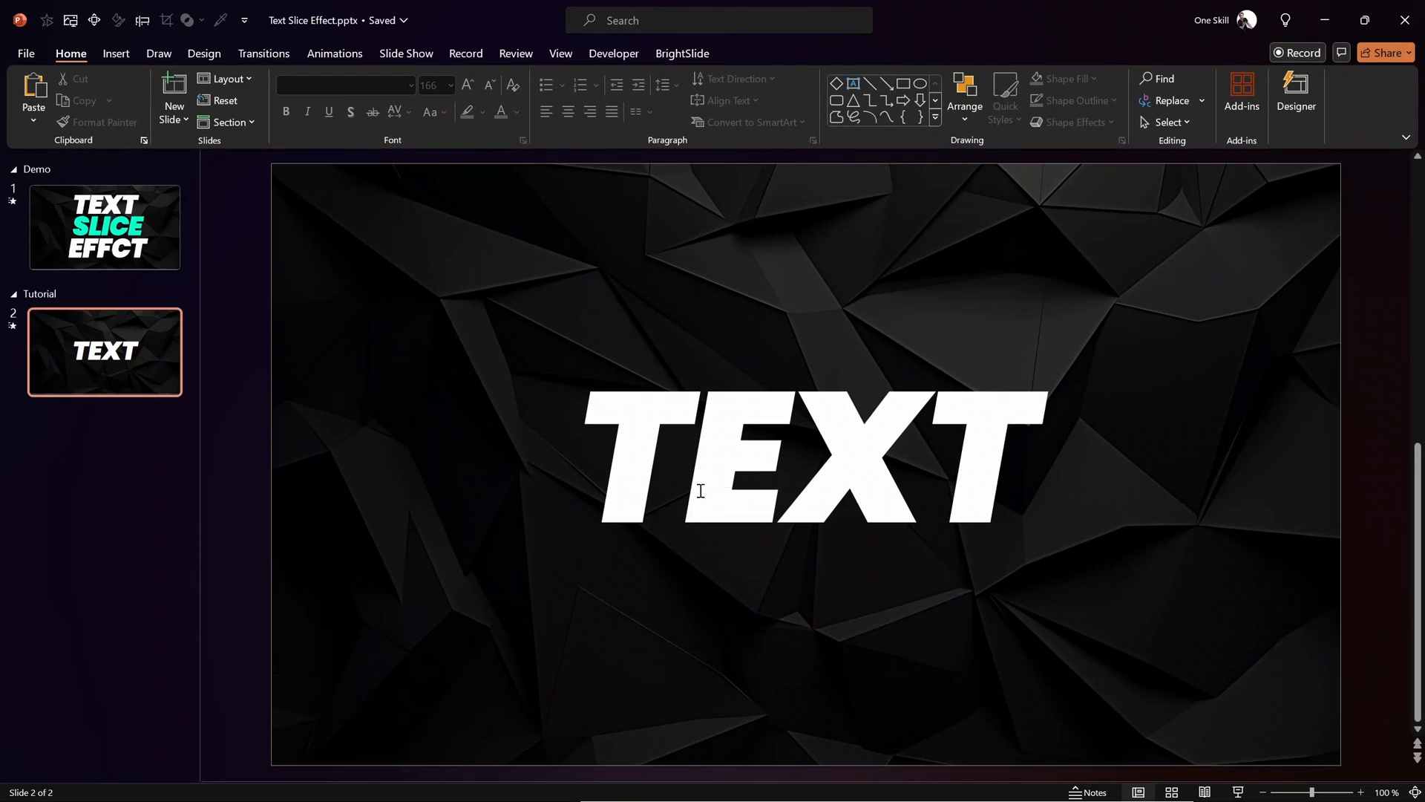
mouse_move(1147, 367)
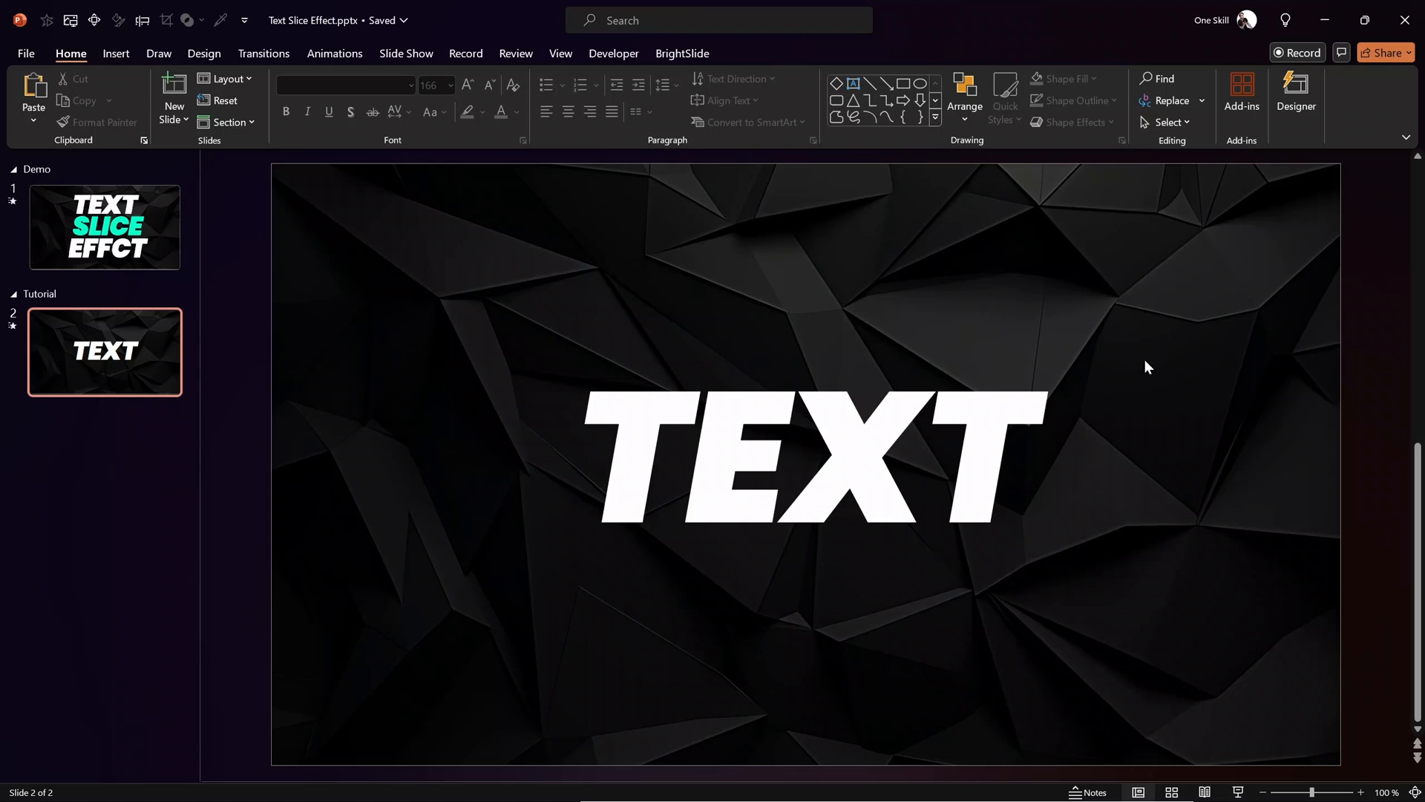
mouse_move(754, 322)
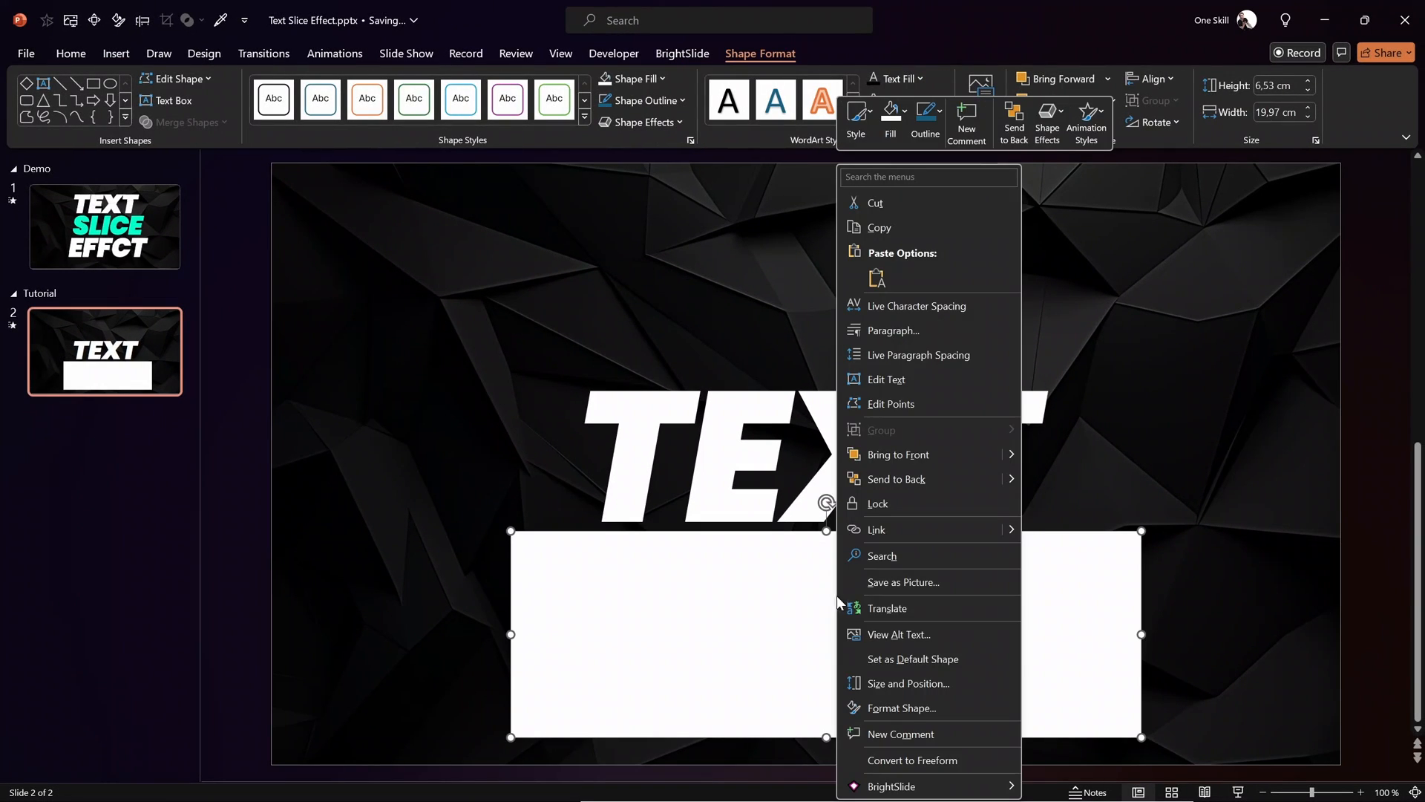
Give the rectangle 64% transparency and a -10° rotation in Format Shape.
left_click(901, 706)
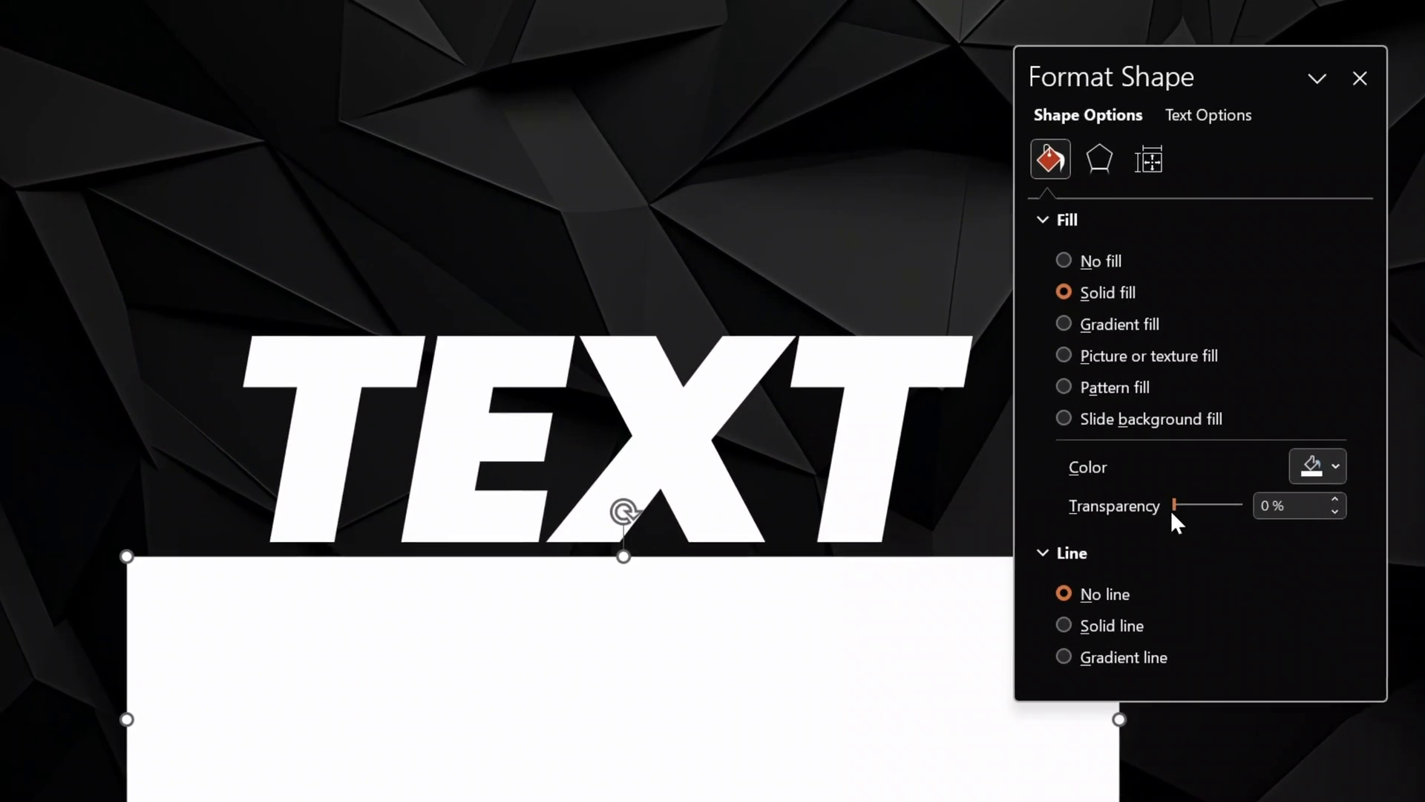
left_click_drag(1176, 504, 1220, 506)
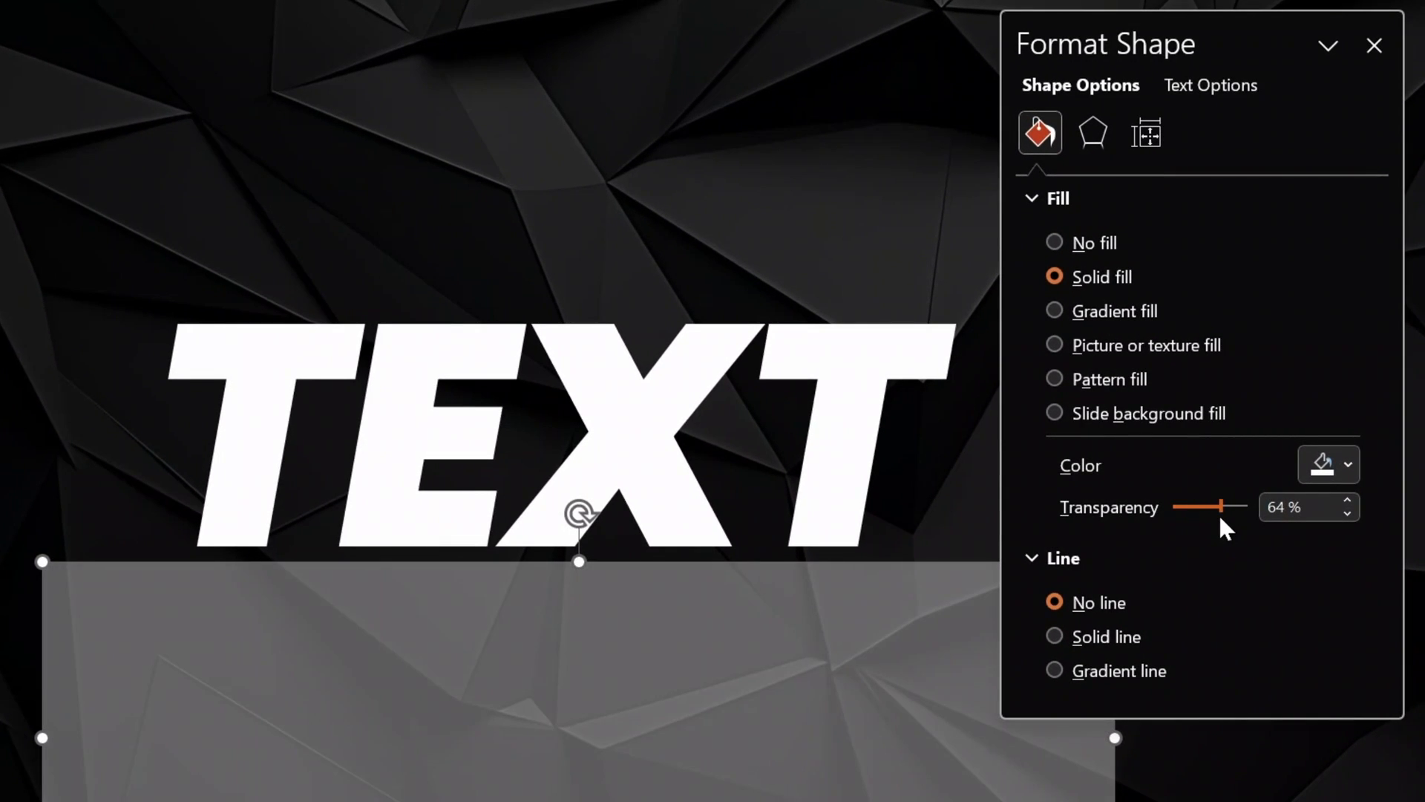
left_click(1145, 132)
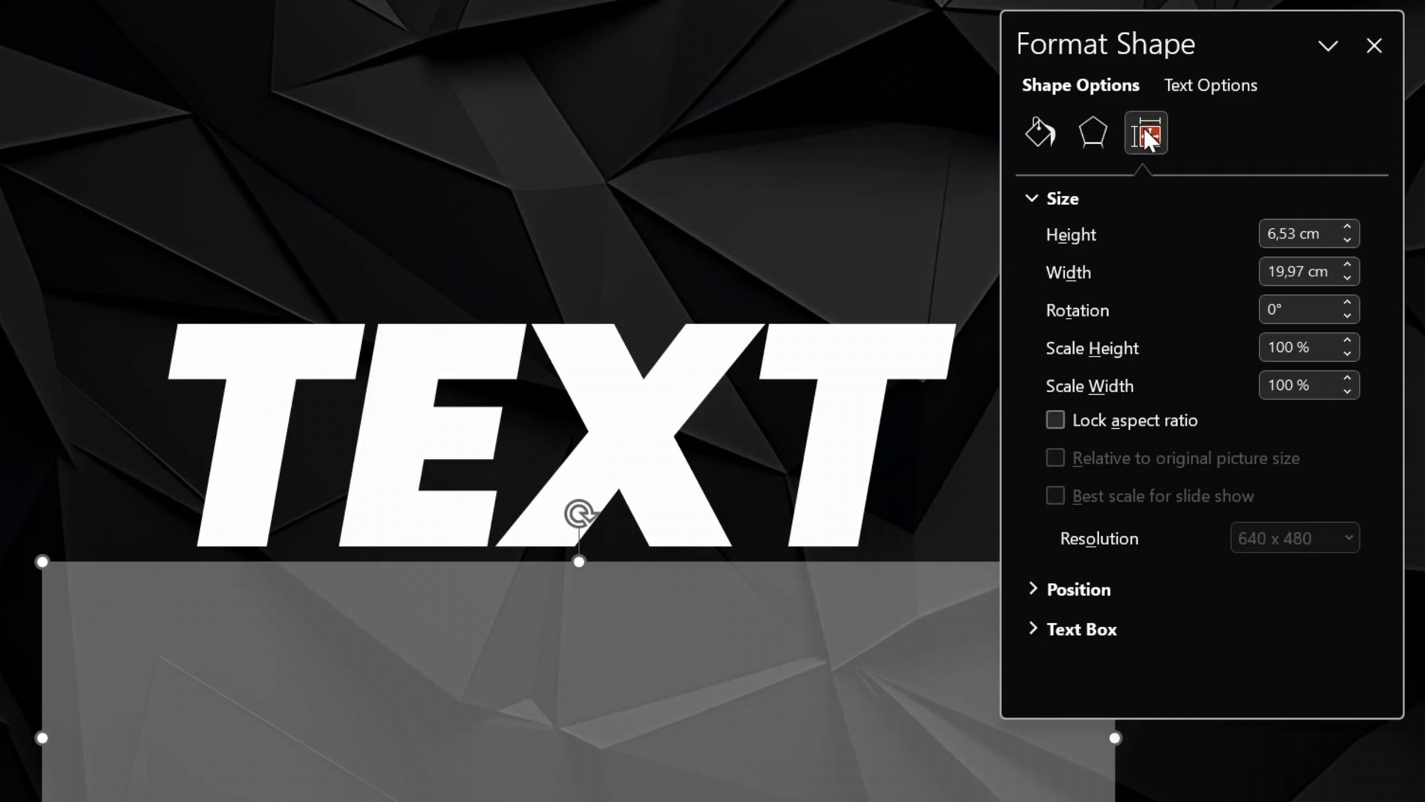
type("-10")
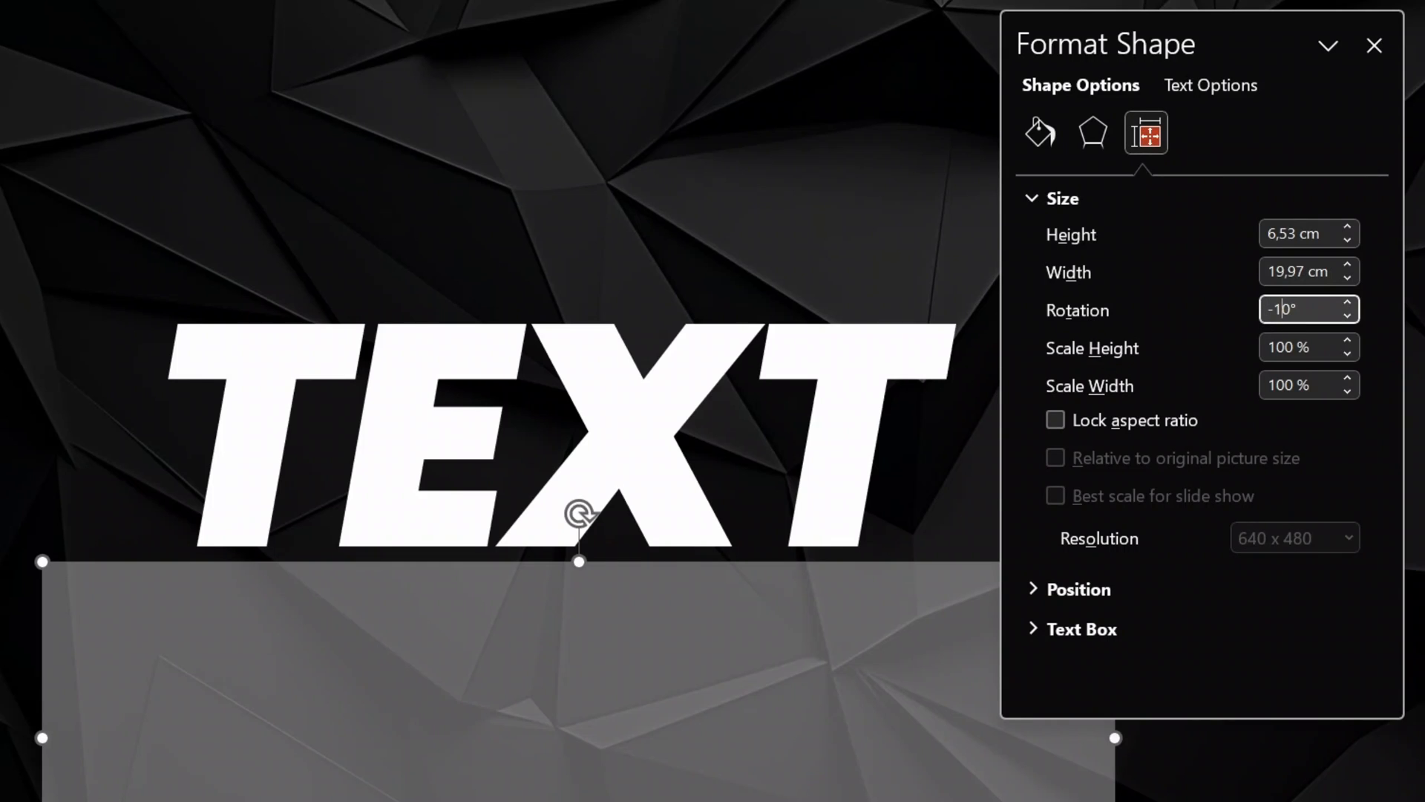
left_click(1375, 46)
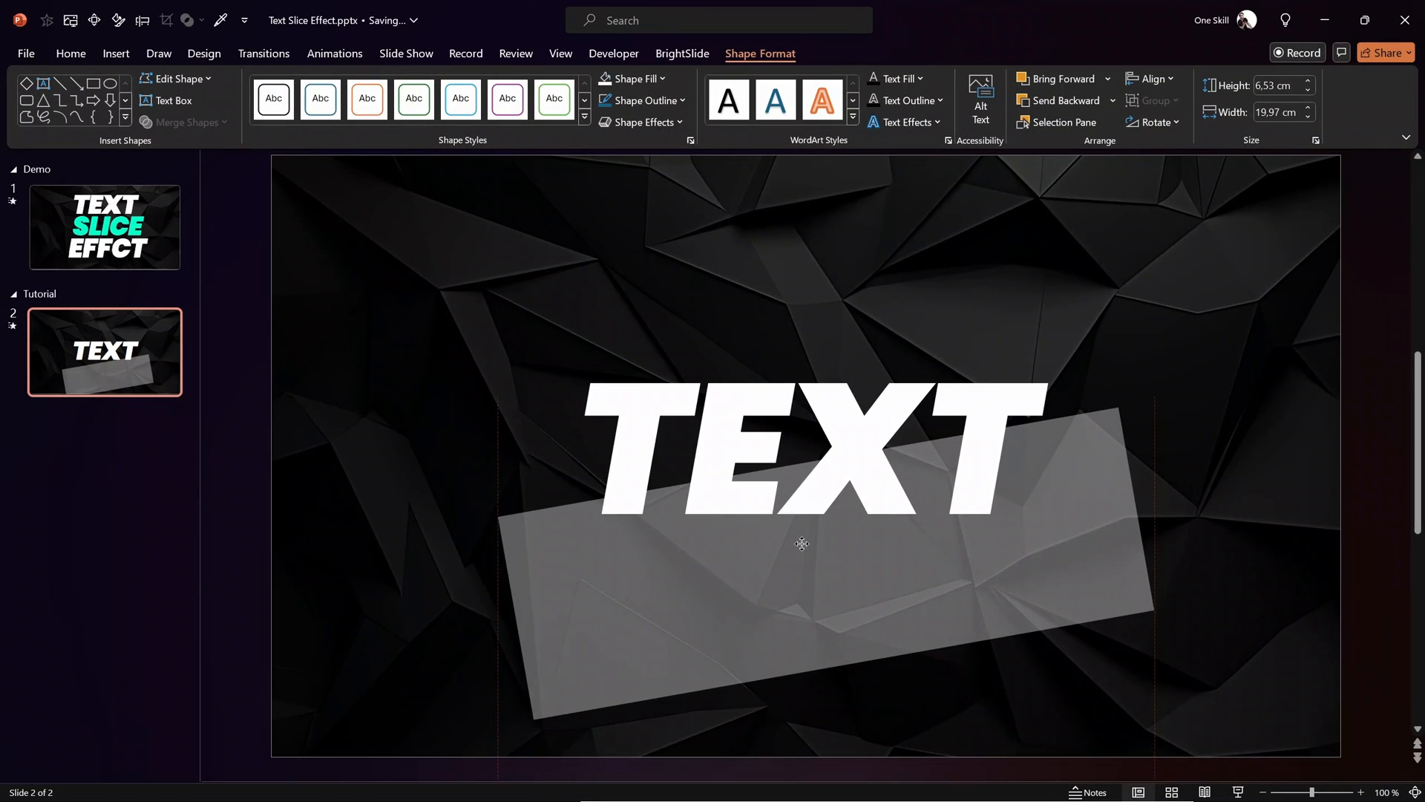
Fragment TEXT with the tilted rectangle on slide 2 and on the duplicated slide 3.
left_click(802, 543)
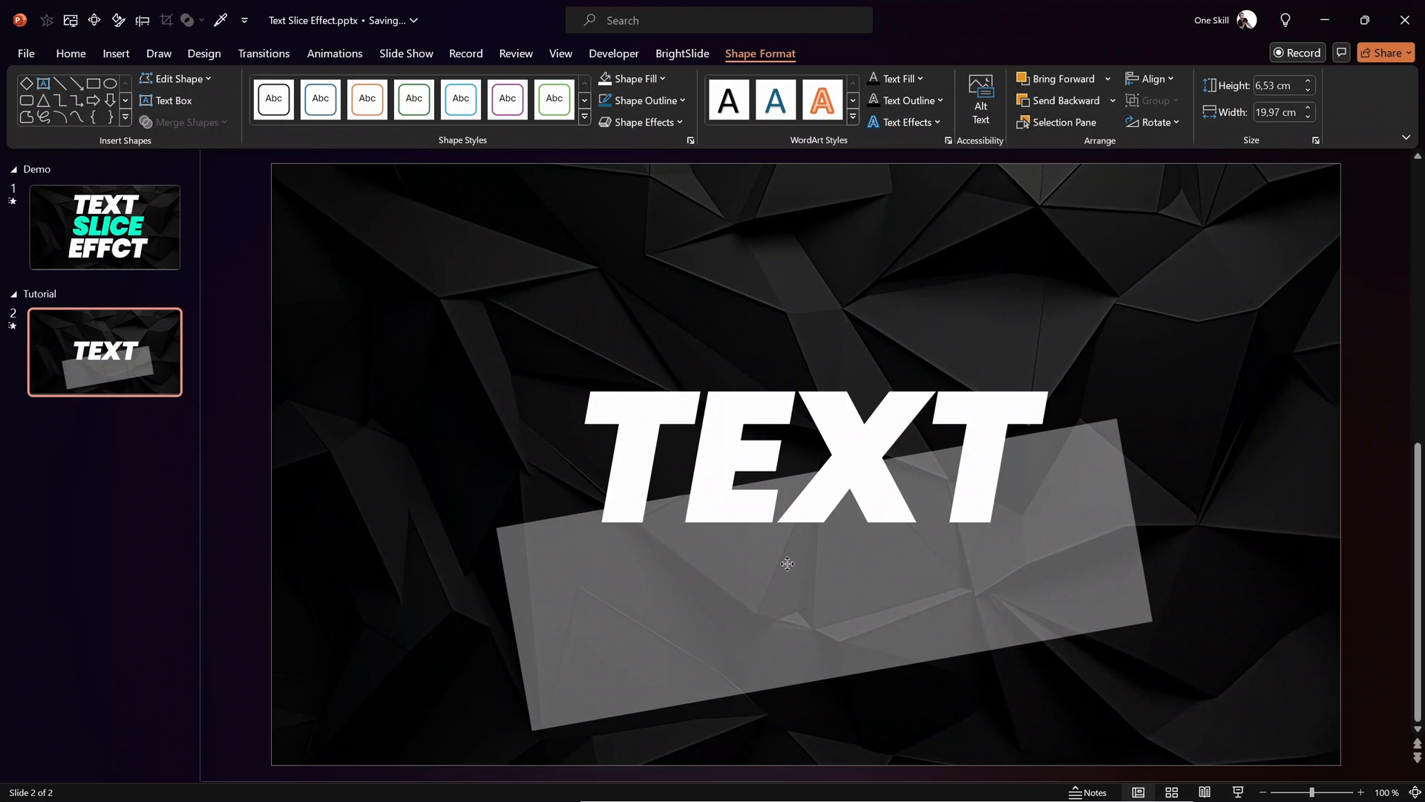
left_click(787, 563)
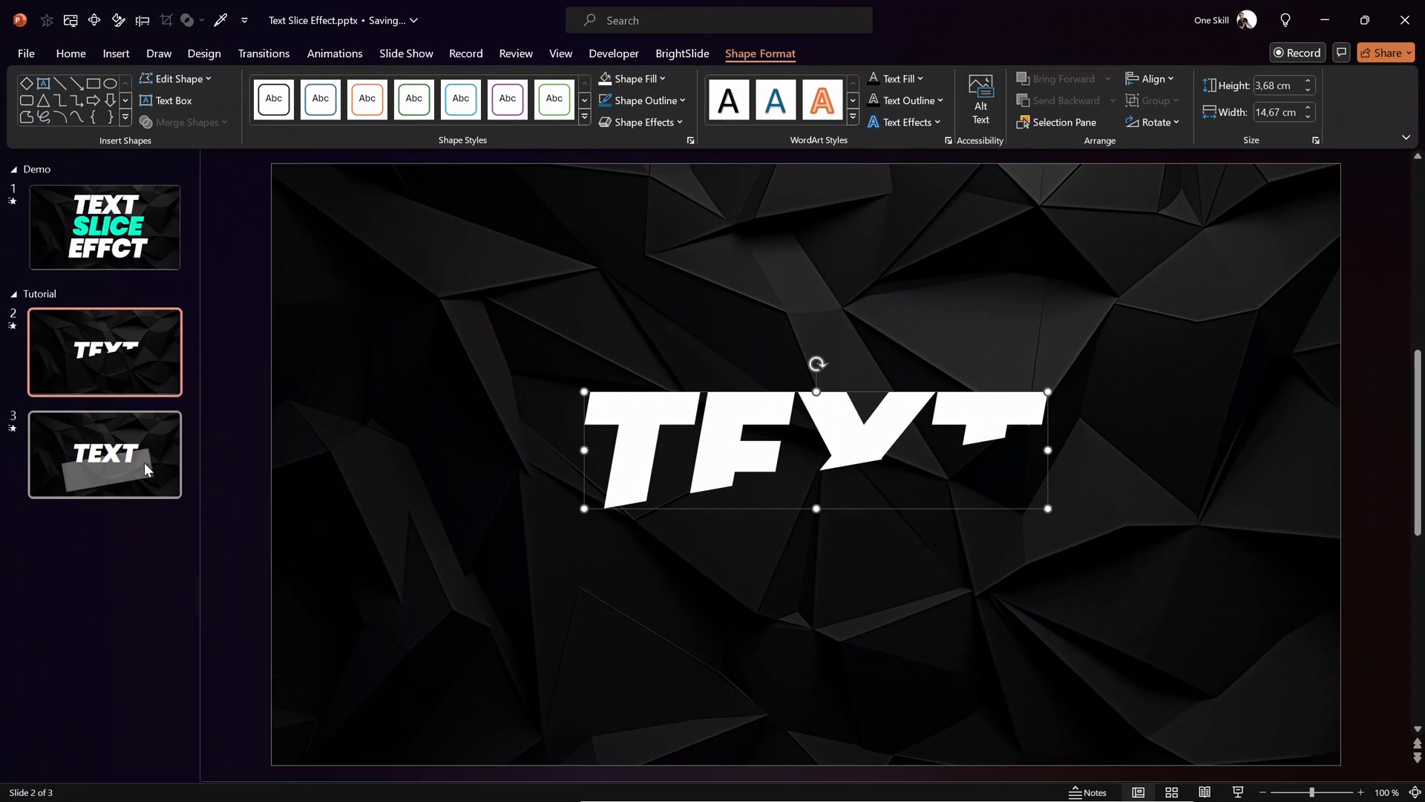
left_click(104, 455)
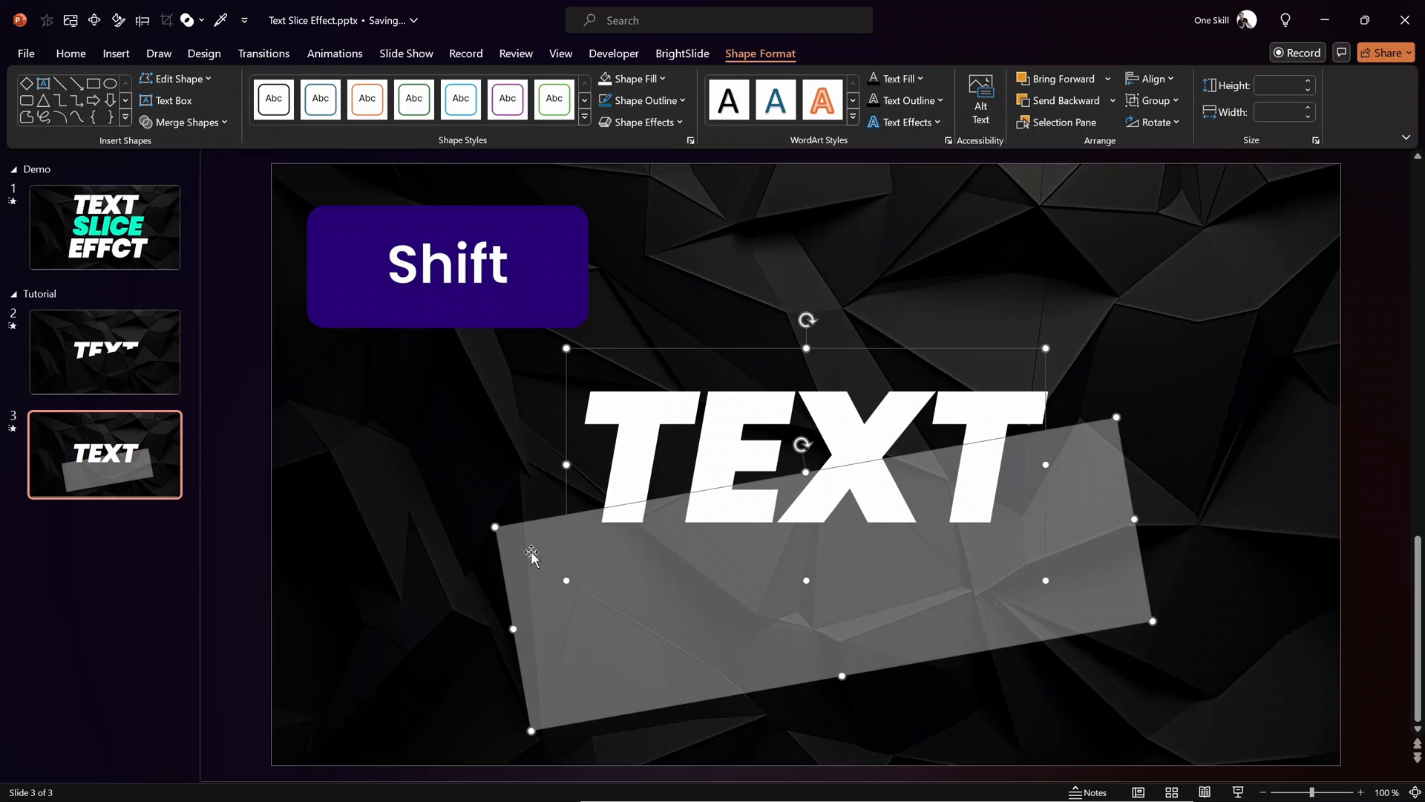
left_click(181, 122)
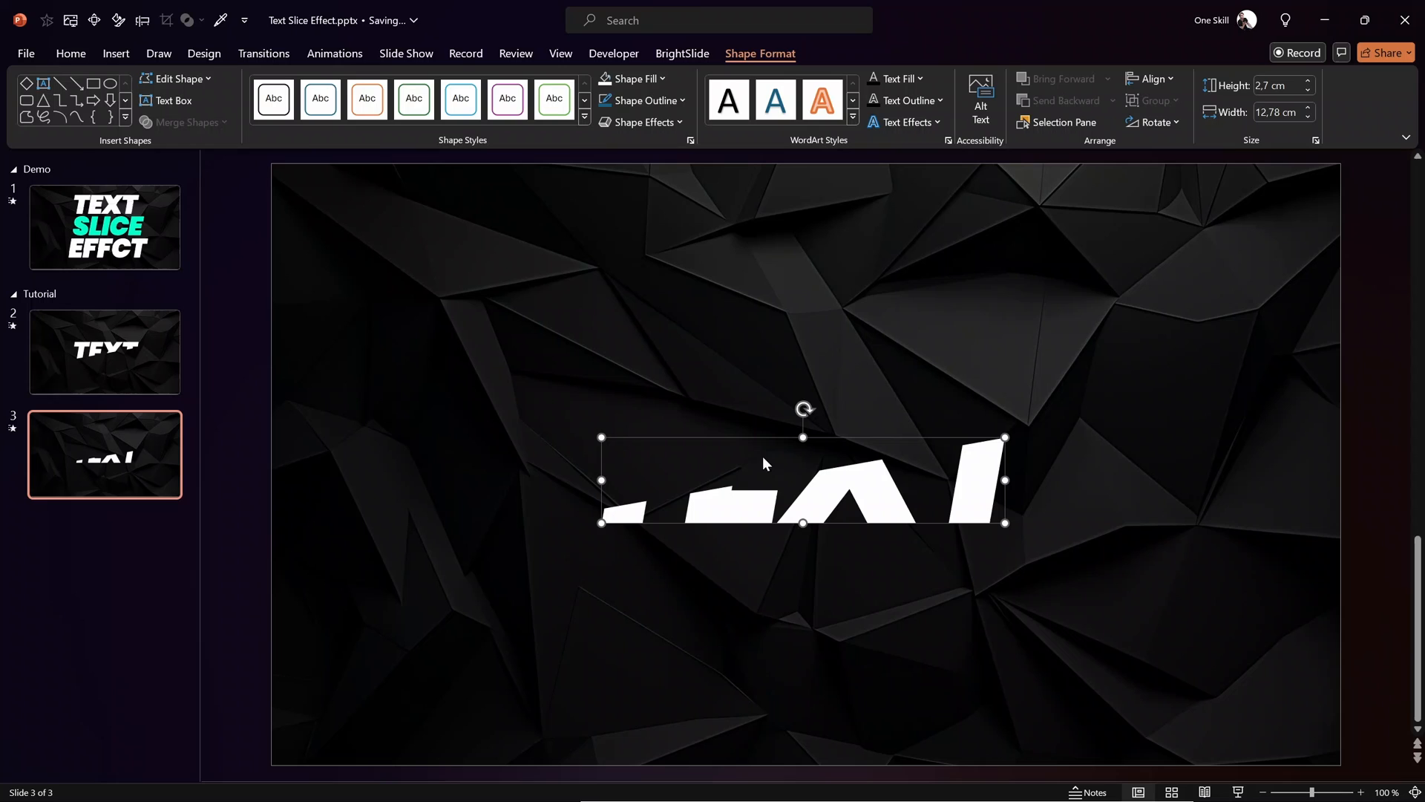
Cut the bottom slice, paste it onto slide 2 and remove the empty slide 3.
right_click(801, 463)
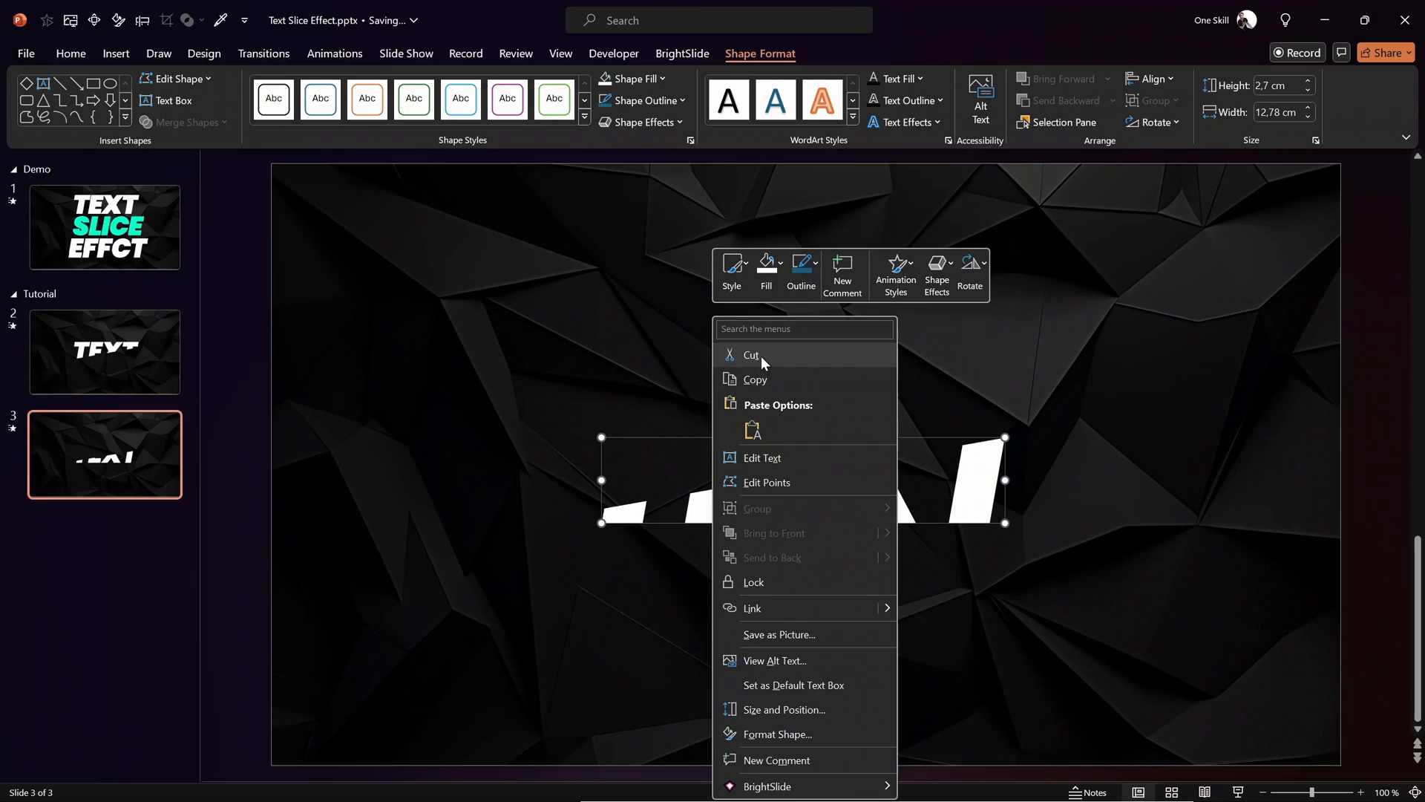
left_click(104, 352)
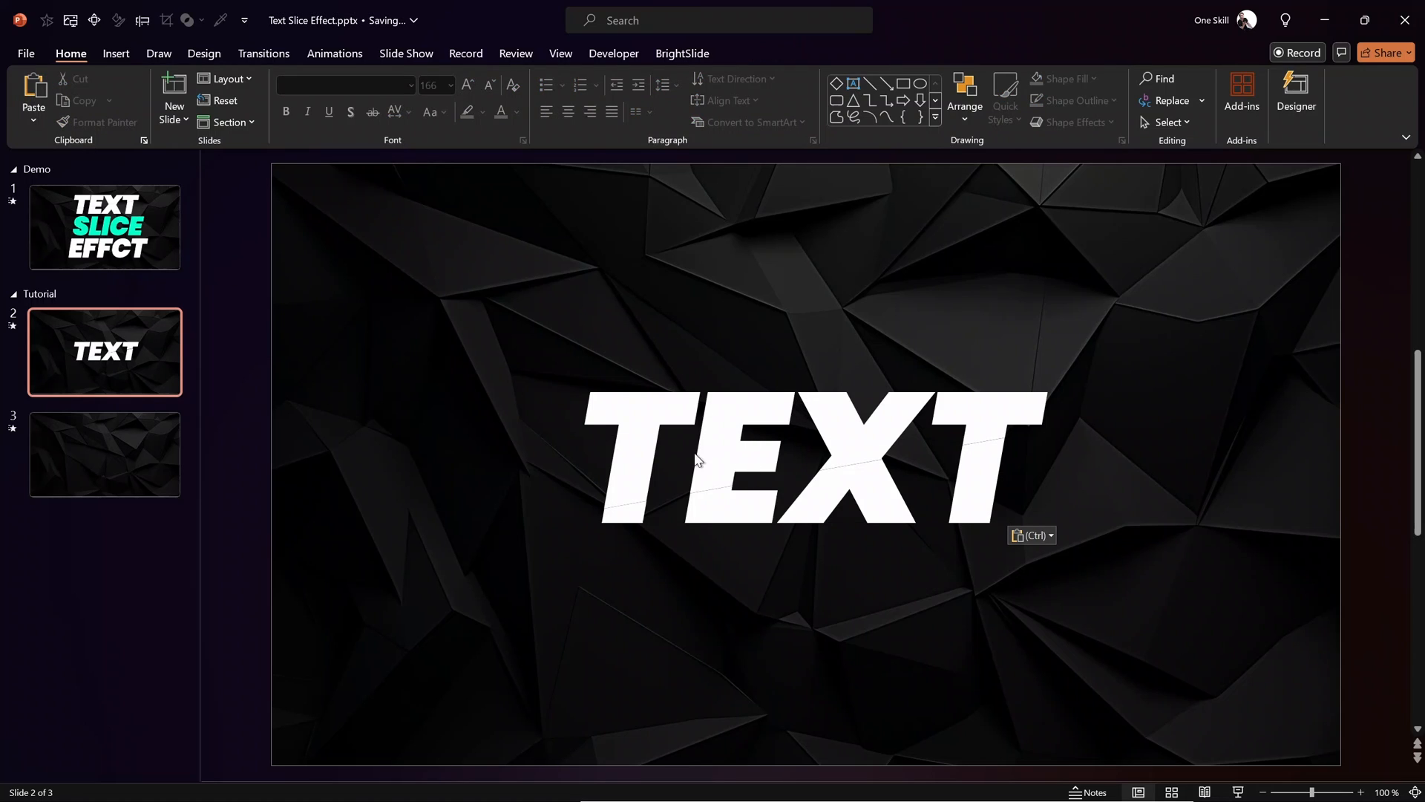
left_click(104, 455)
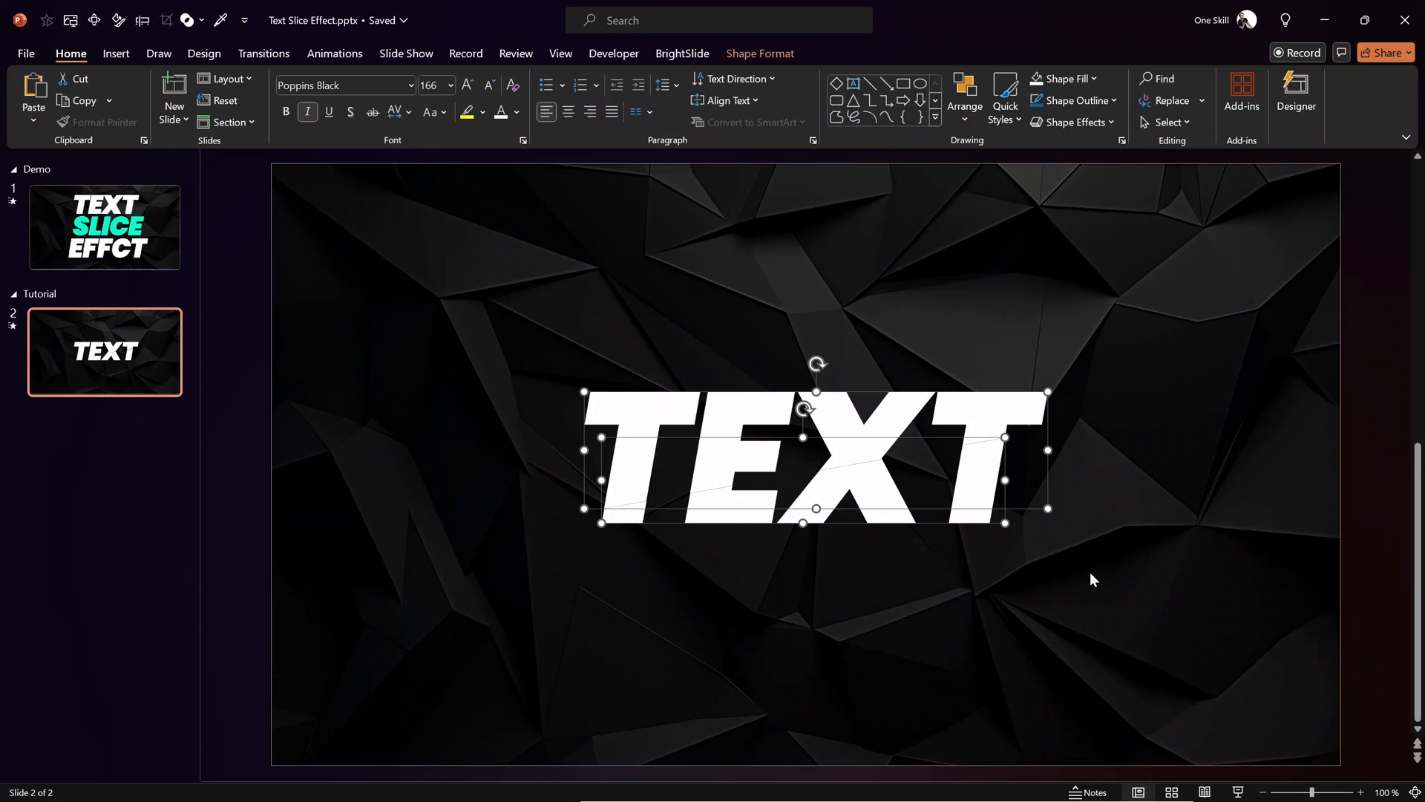
Give both halves a thin solid outline and drag the top half back into line.
right_click(803, 459)
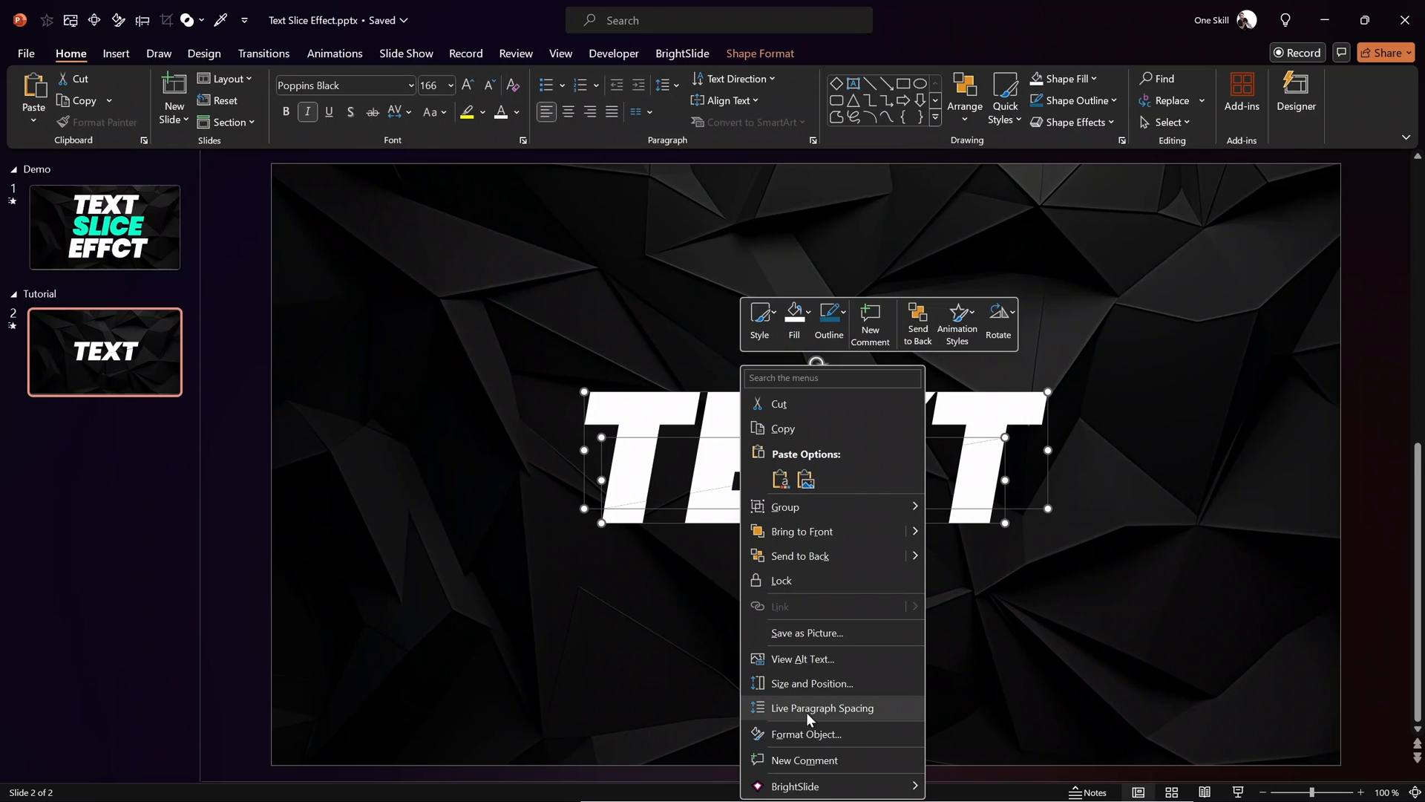
left_click(804, 733)
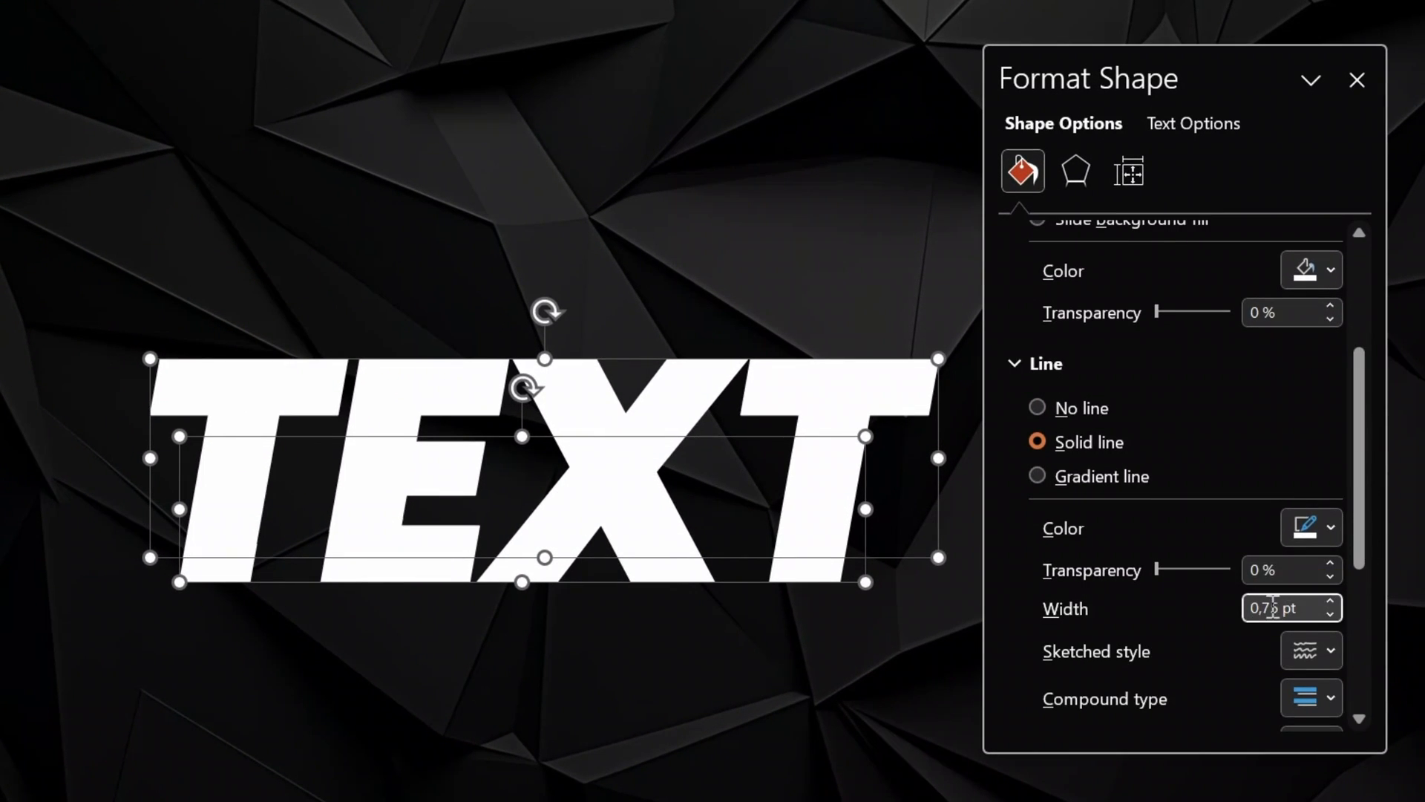
left_click(1358, 80)
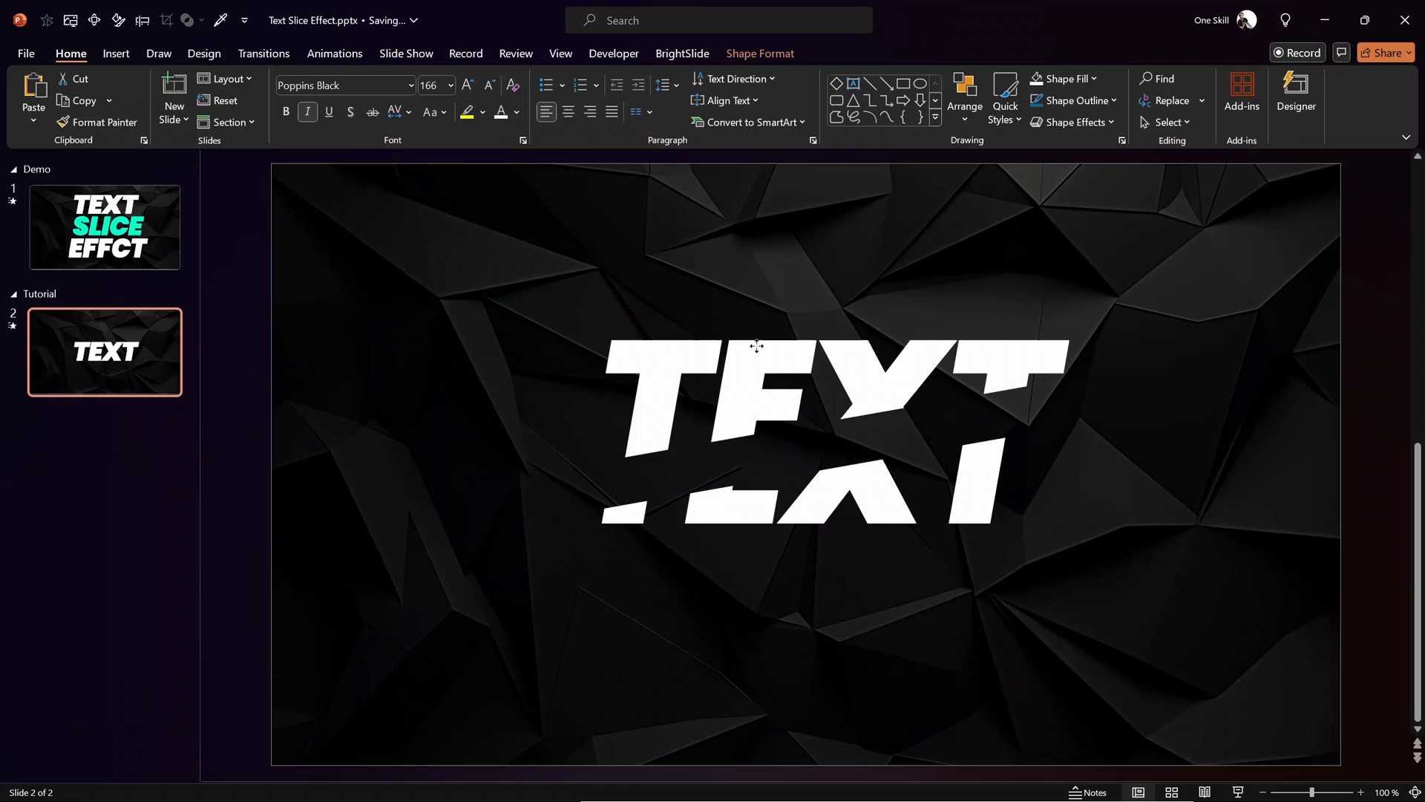
left_click_drag(757, 346, 741, 561)
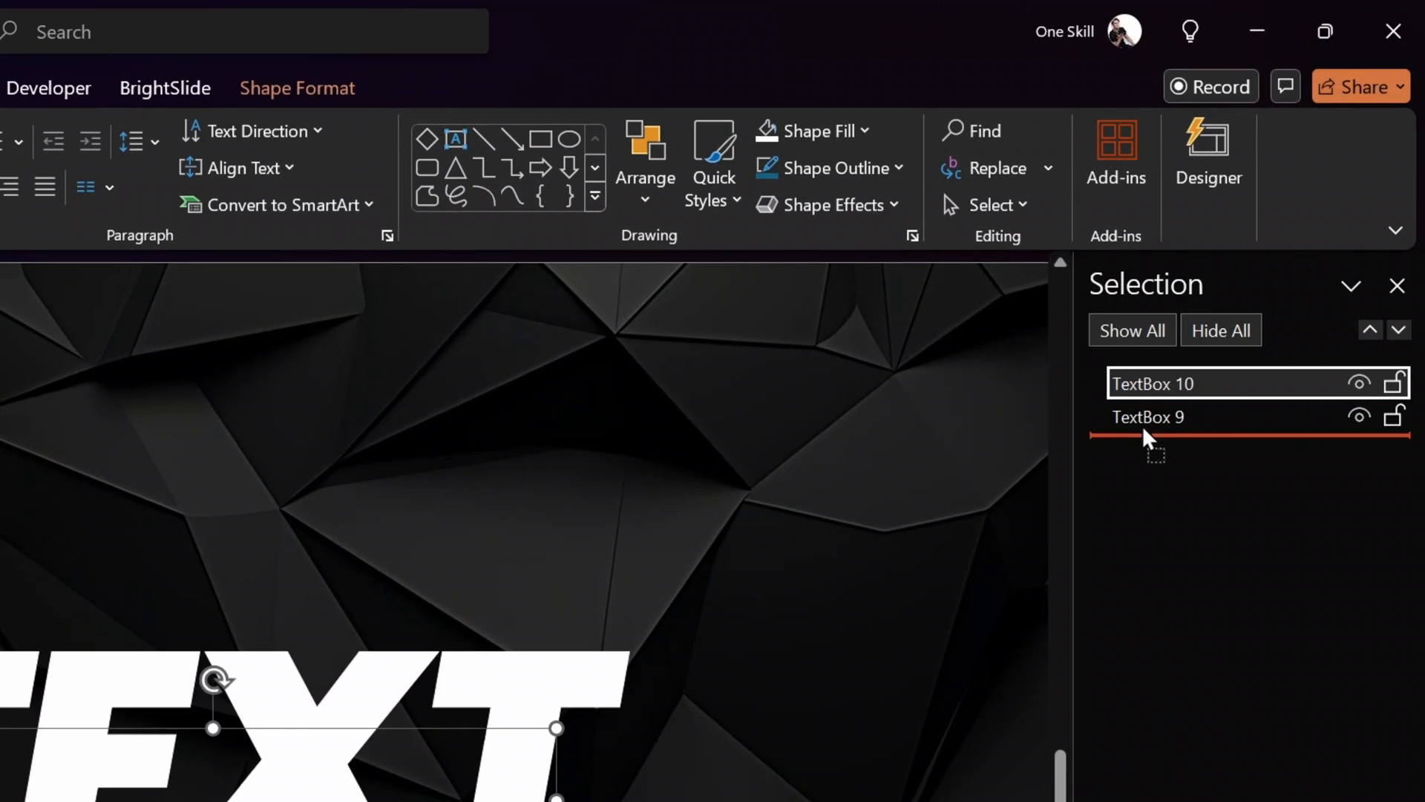
Rename the halves Text top and Text bottom in the Selection Pane.
double_click(1148, 415)
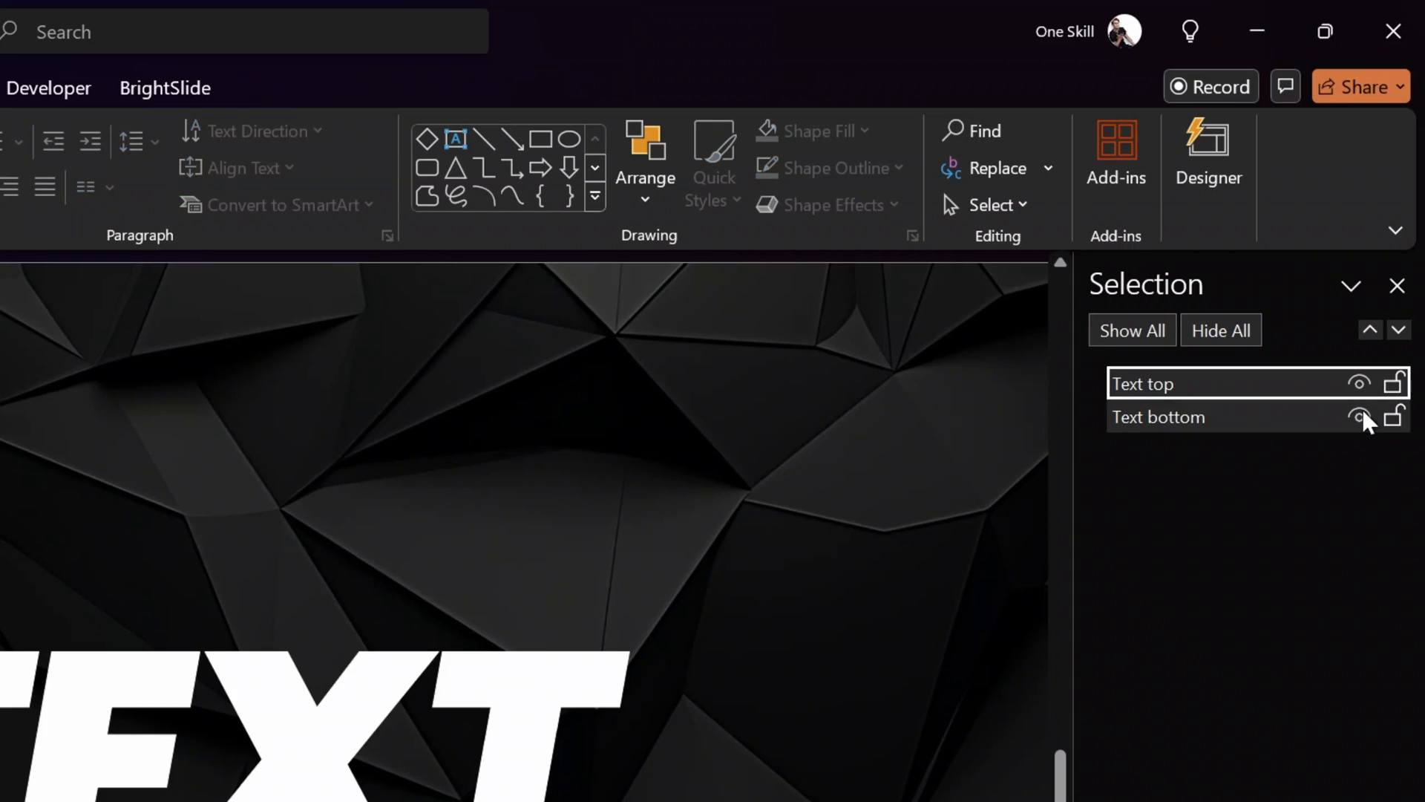
left_click(1399, 285)
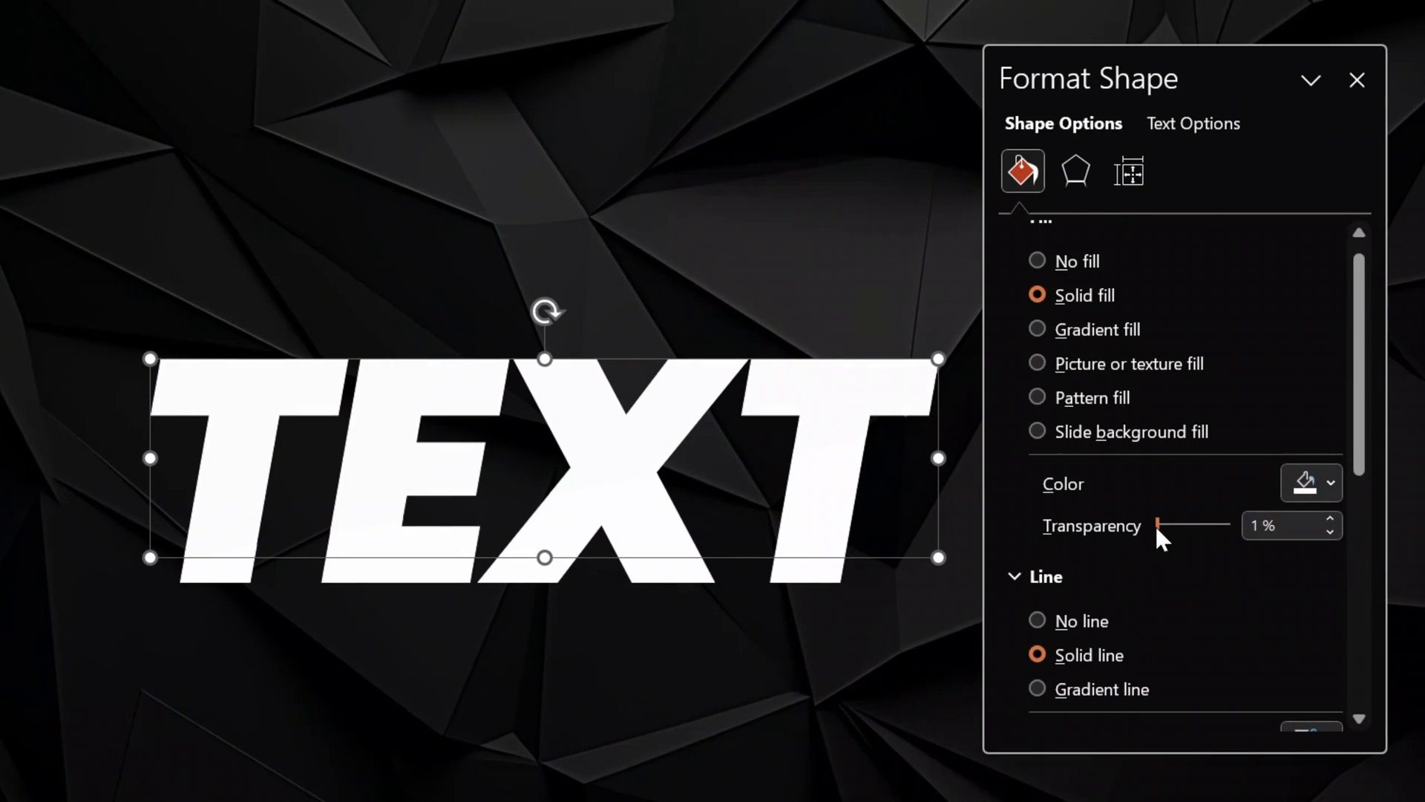
Set the Text top fill to 60% transparency so it reads grey.
left_click_drag(1157, 526, 1200, 526)
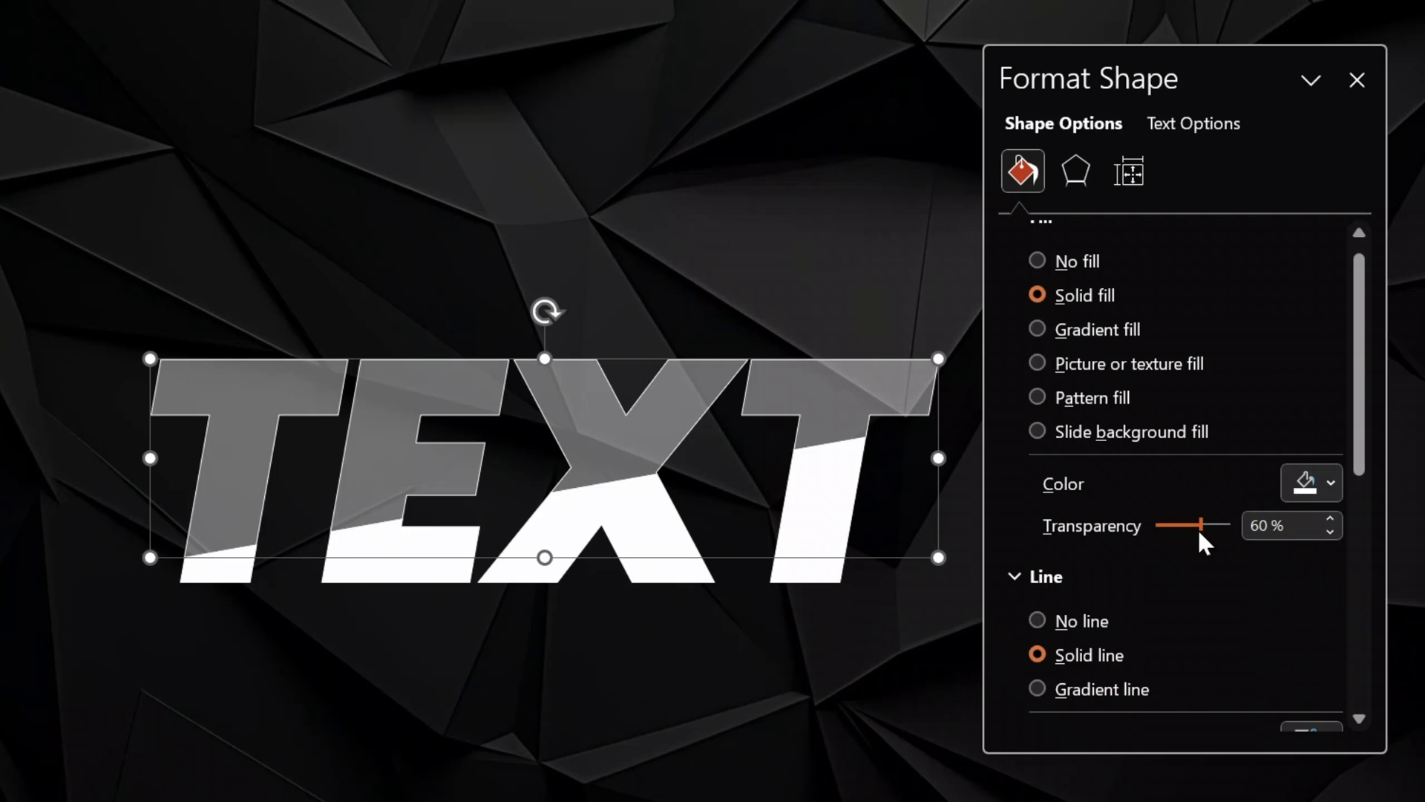
left_click(1357, 80)
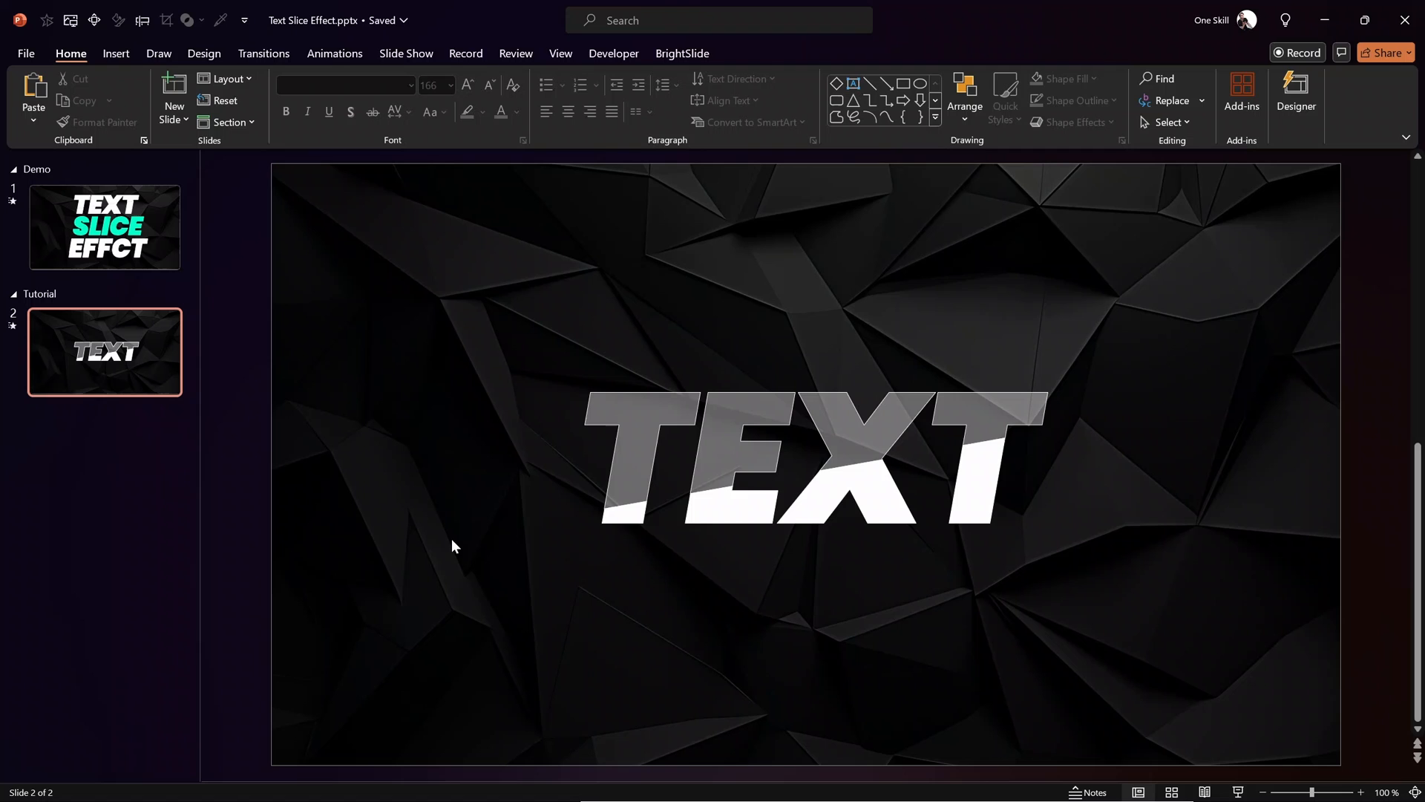
mouse_move(427, 553)
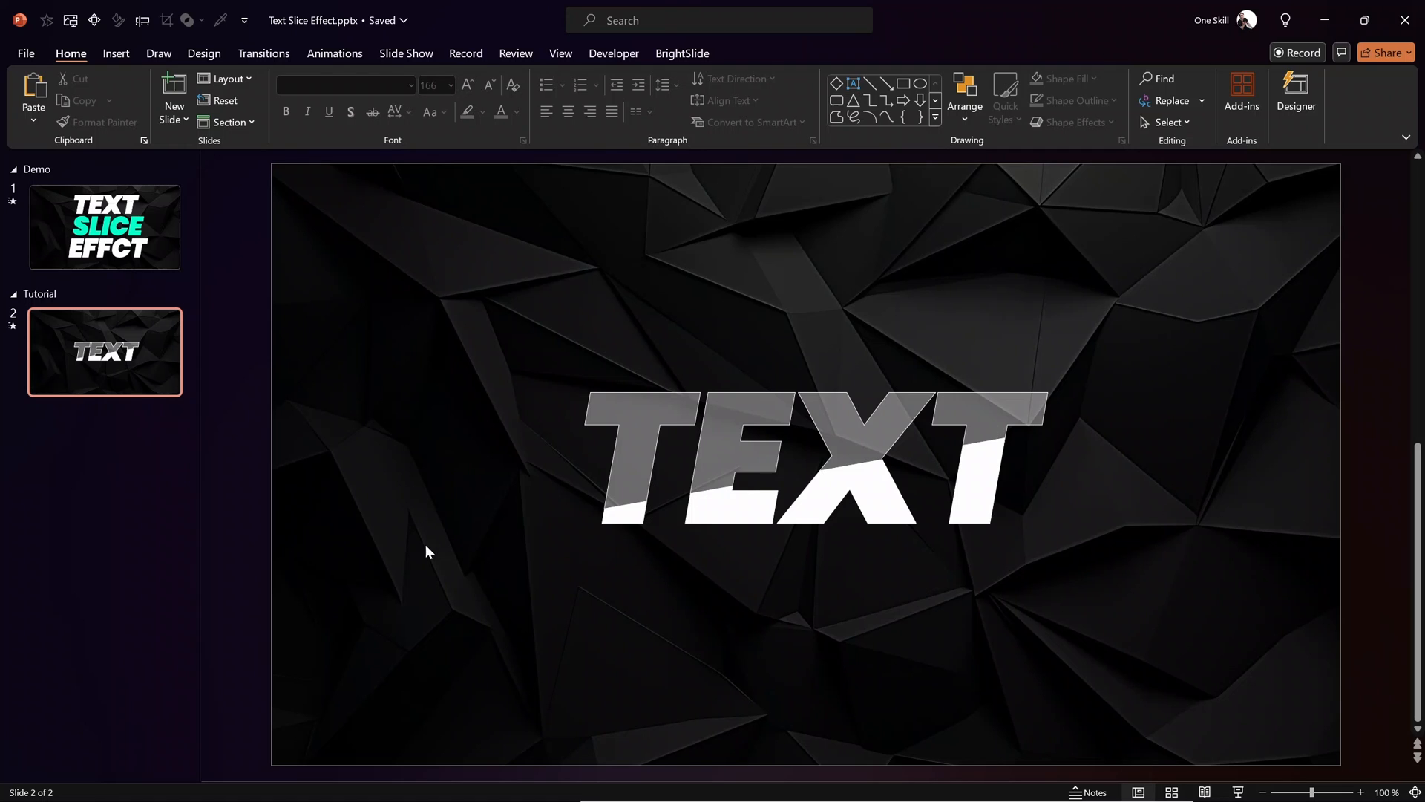
Draw a flat white diamond streak placed just off the slide's left edge.
left_click(116, 54)
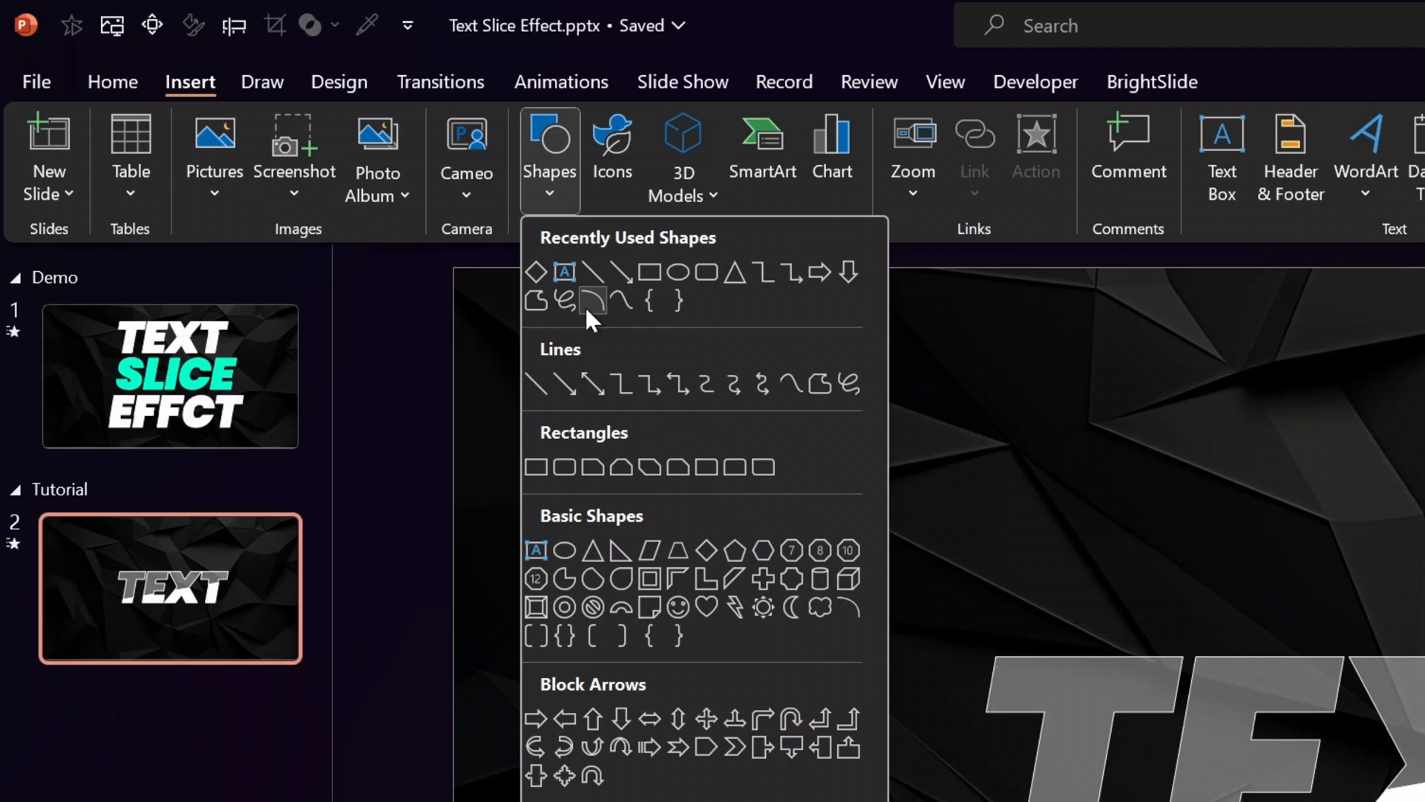
mouse_move(536, 273)
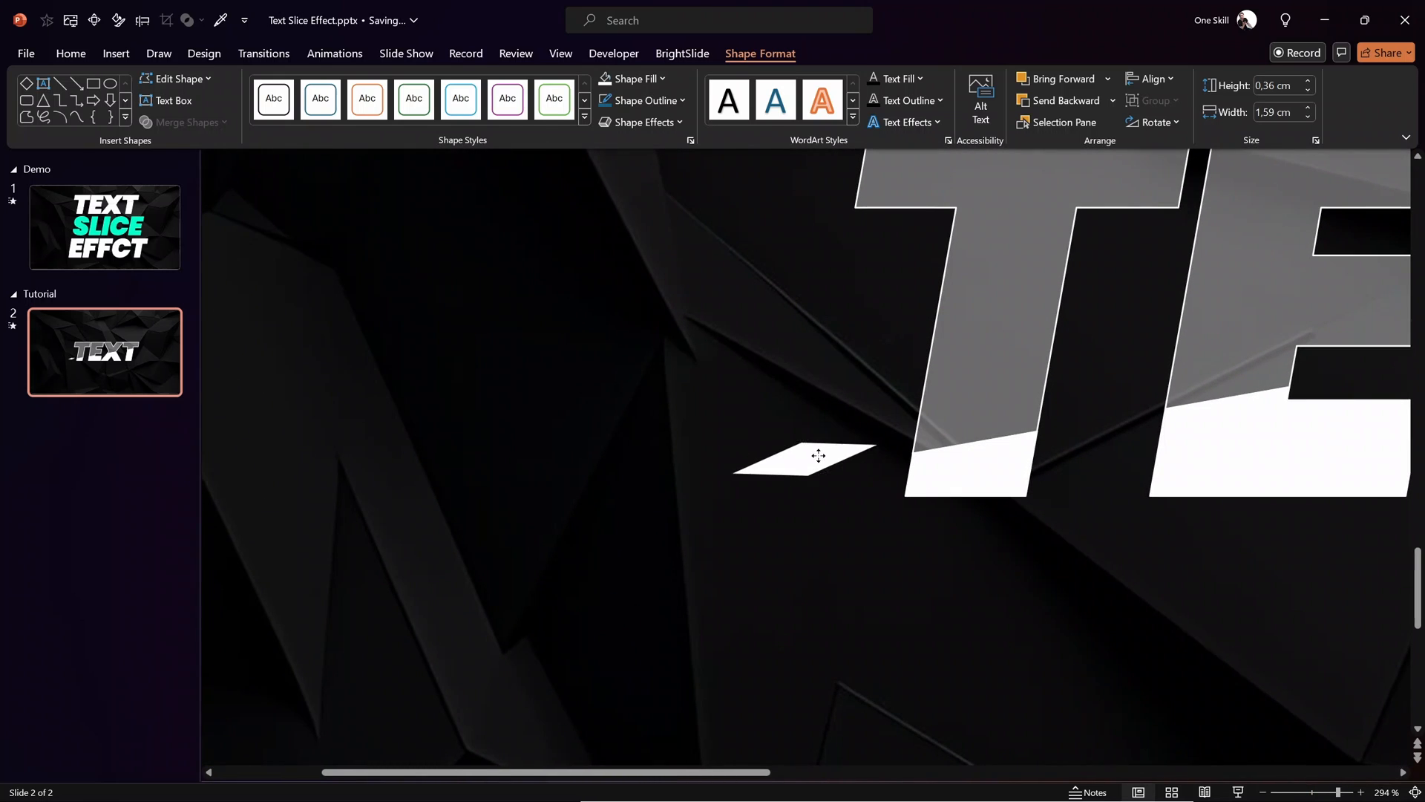
left_click(805, 454)
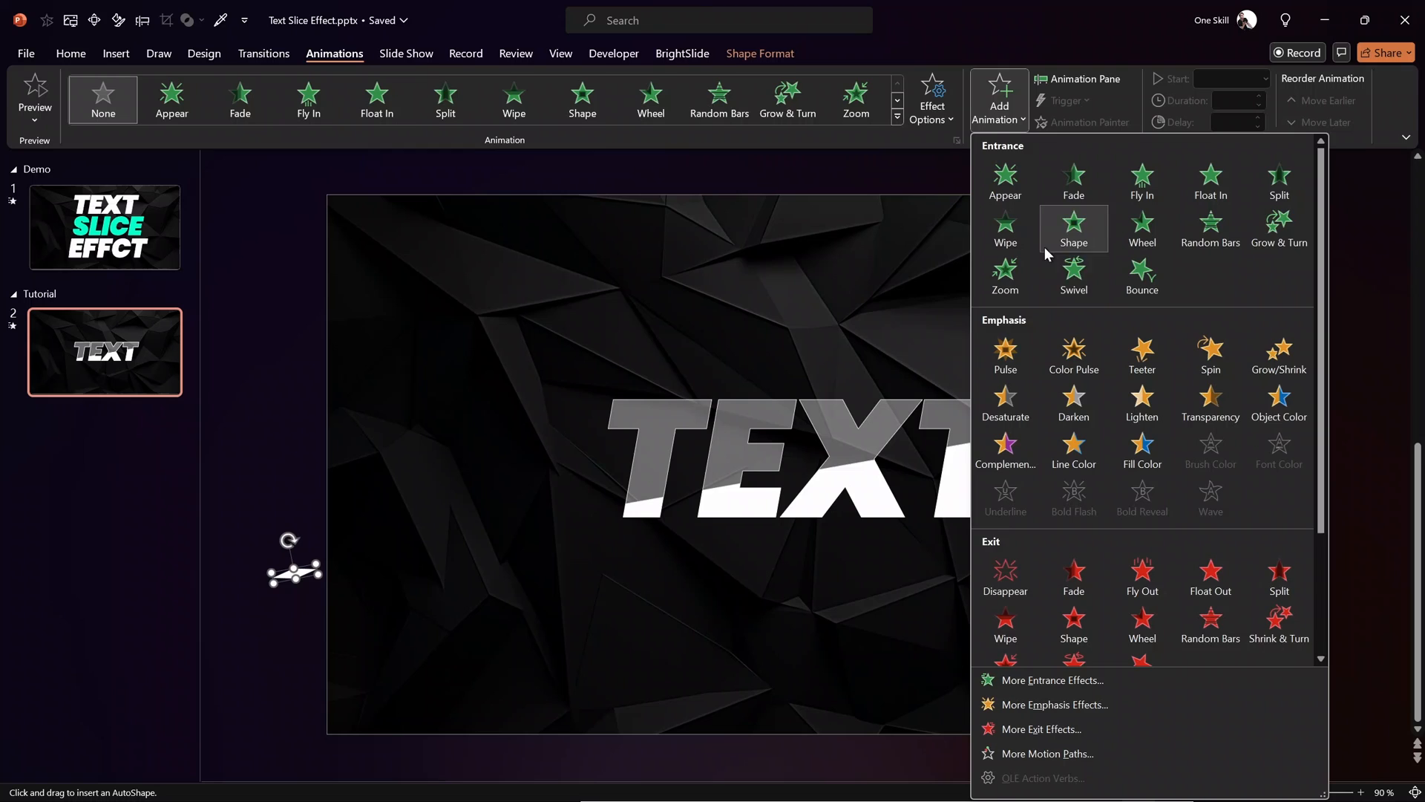
Give the diamond a Lines motion path extended past the slide's right edge and show the Animation Pane.
scroll("down", 3)
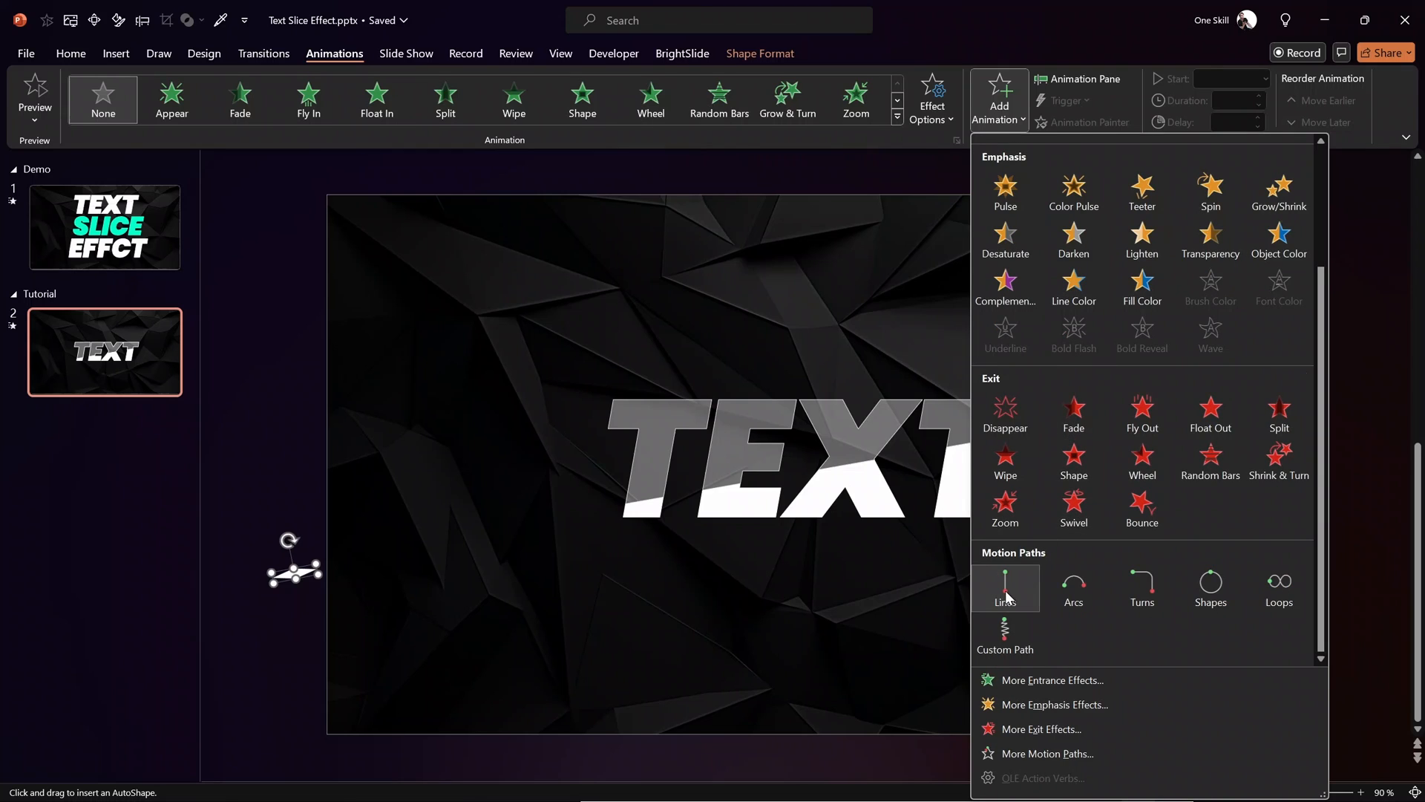
left_click(1005, 587)
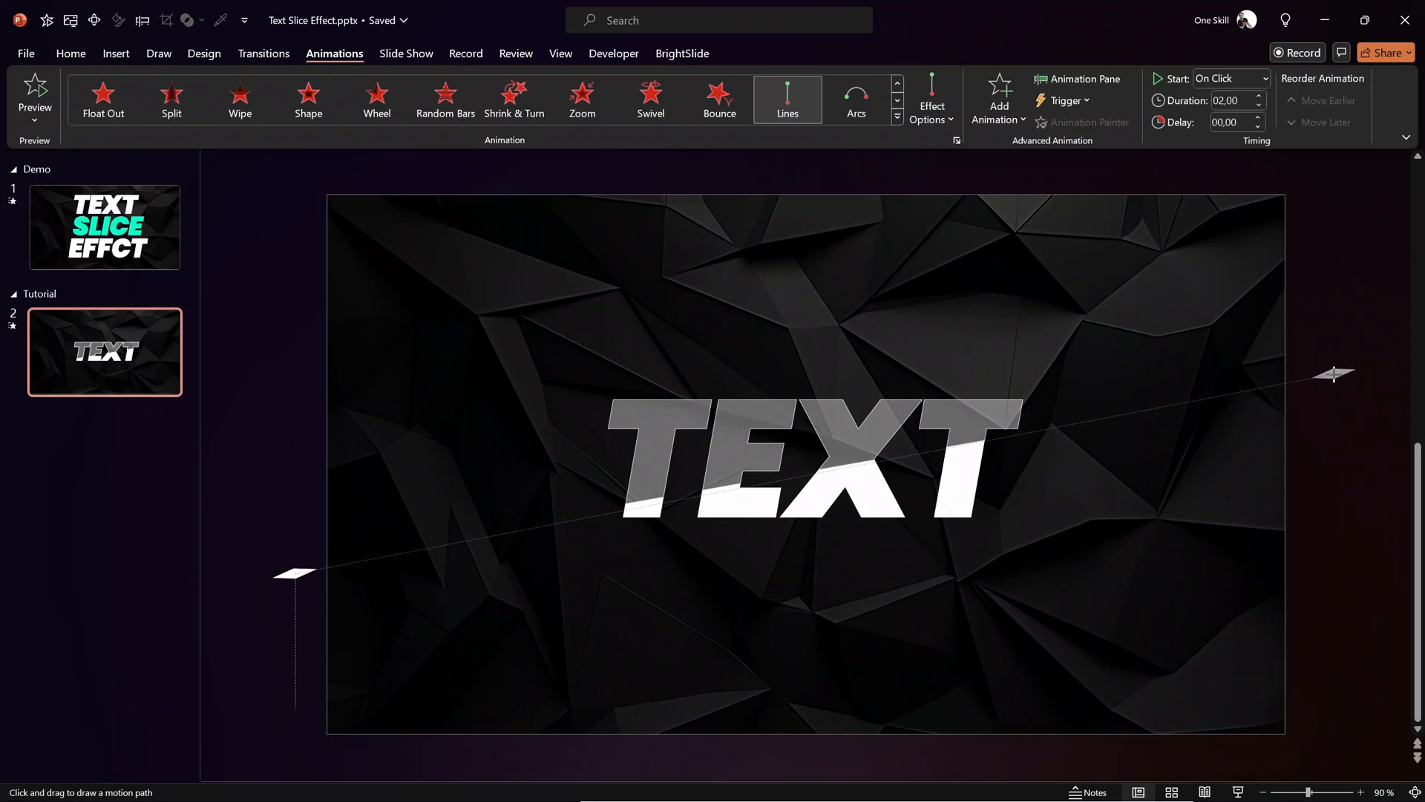
left_click_drag(1335, 375, 1348, 383)
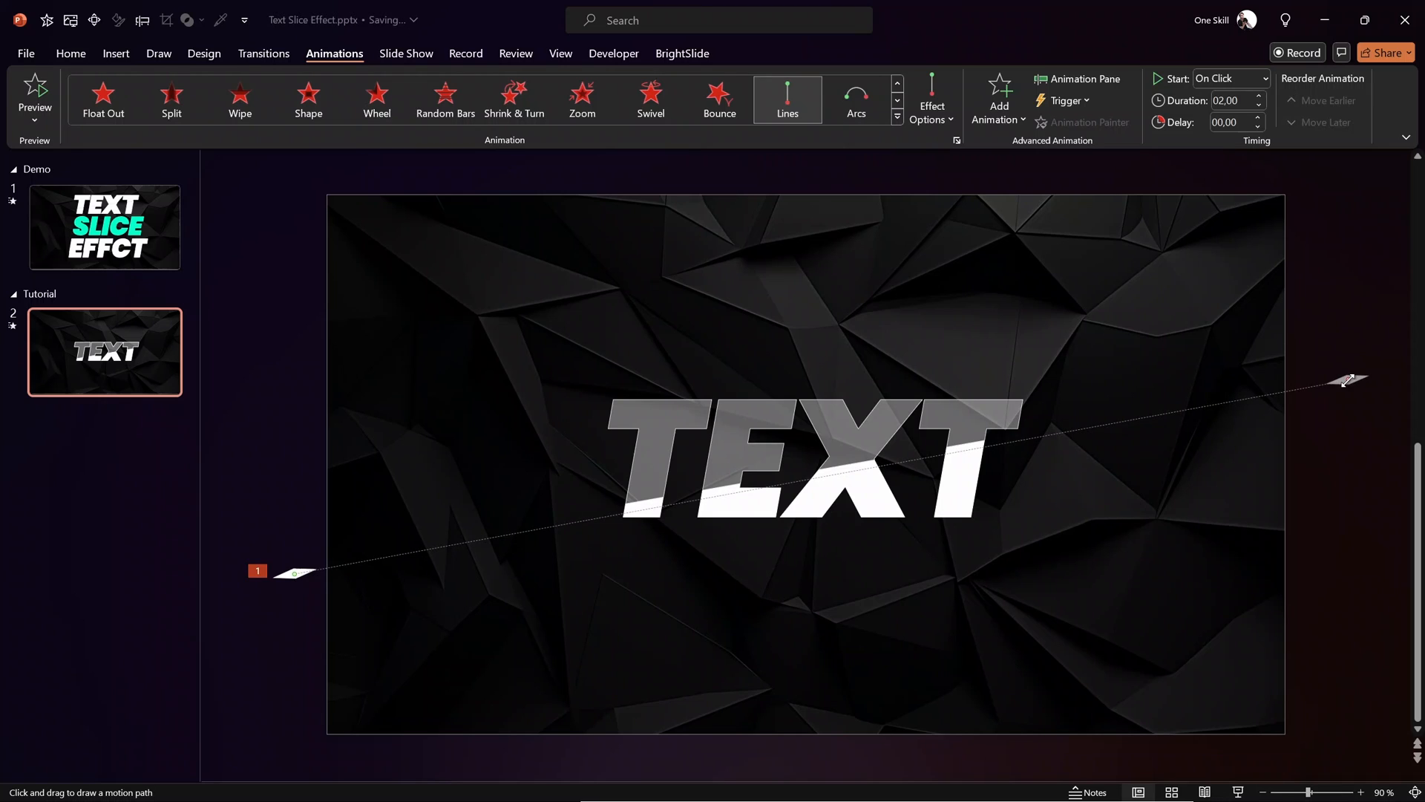
left_click(291, 570)
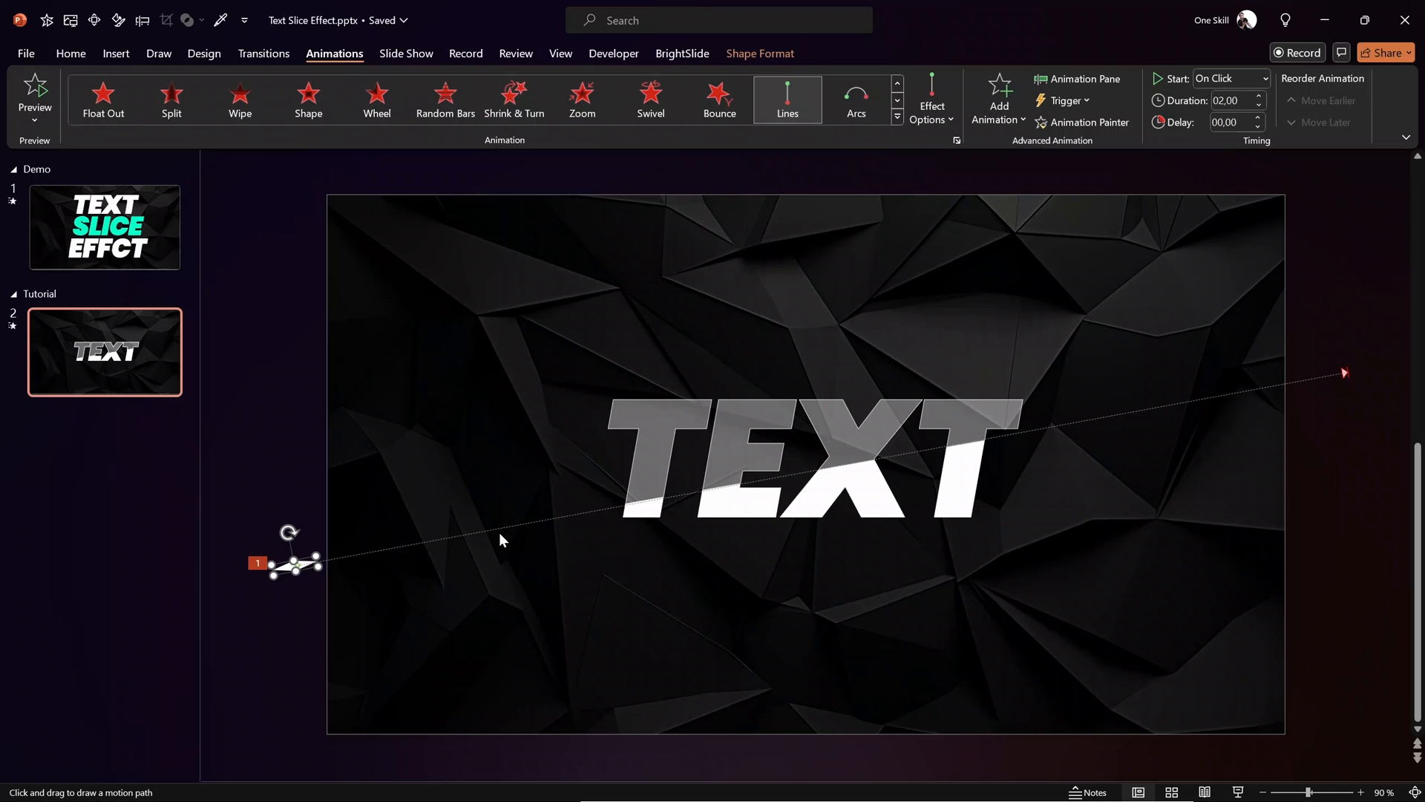
mouse_move(1350, 377)
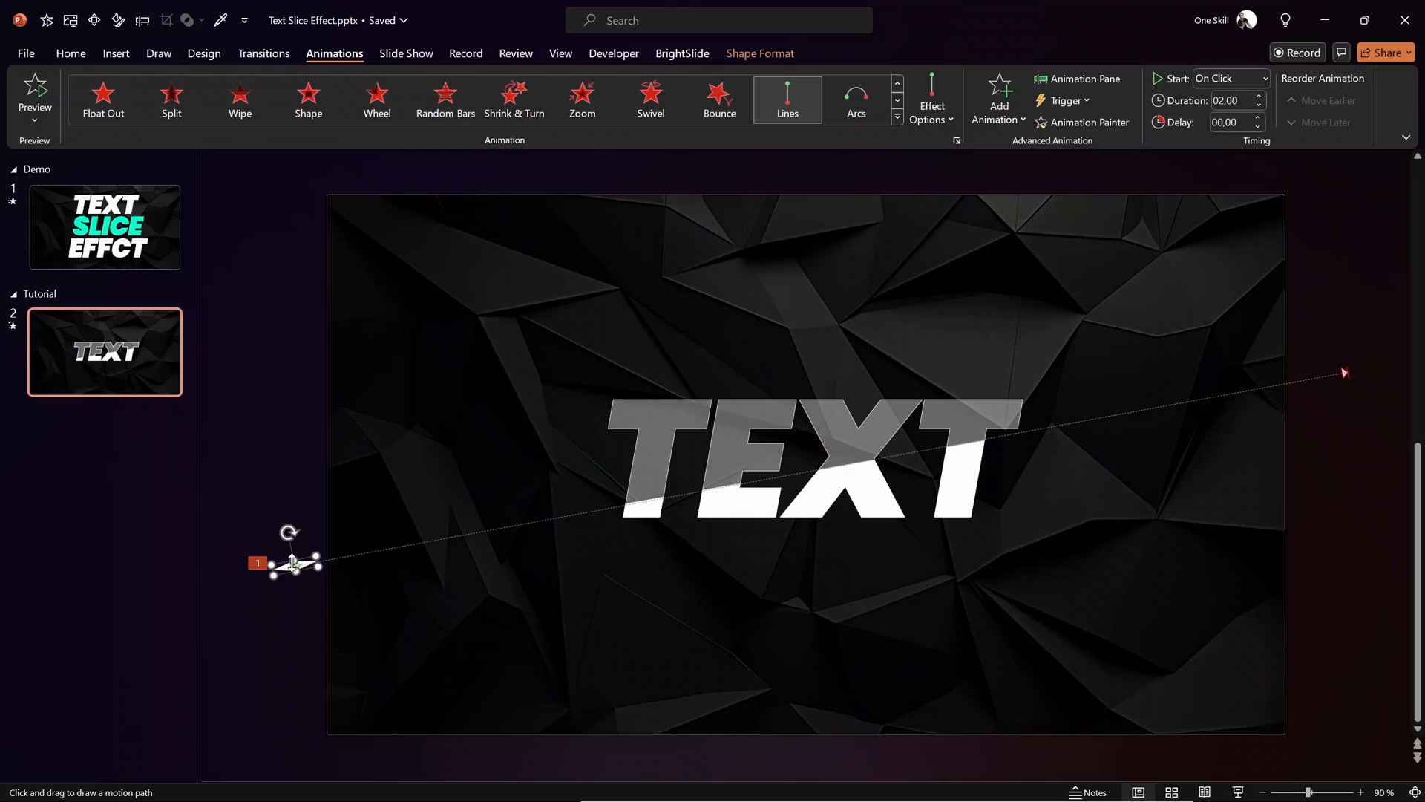
mouse_move(1079, 95)
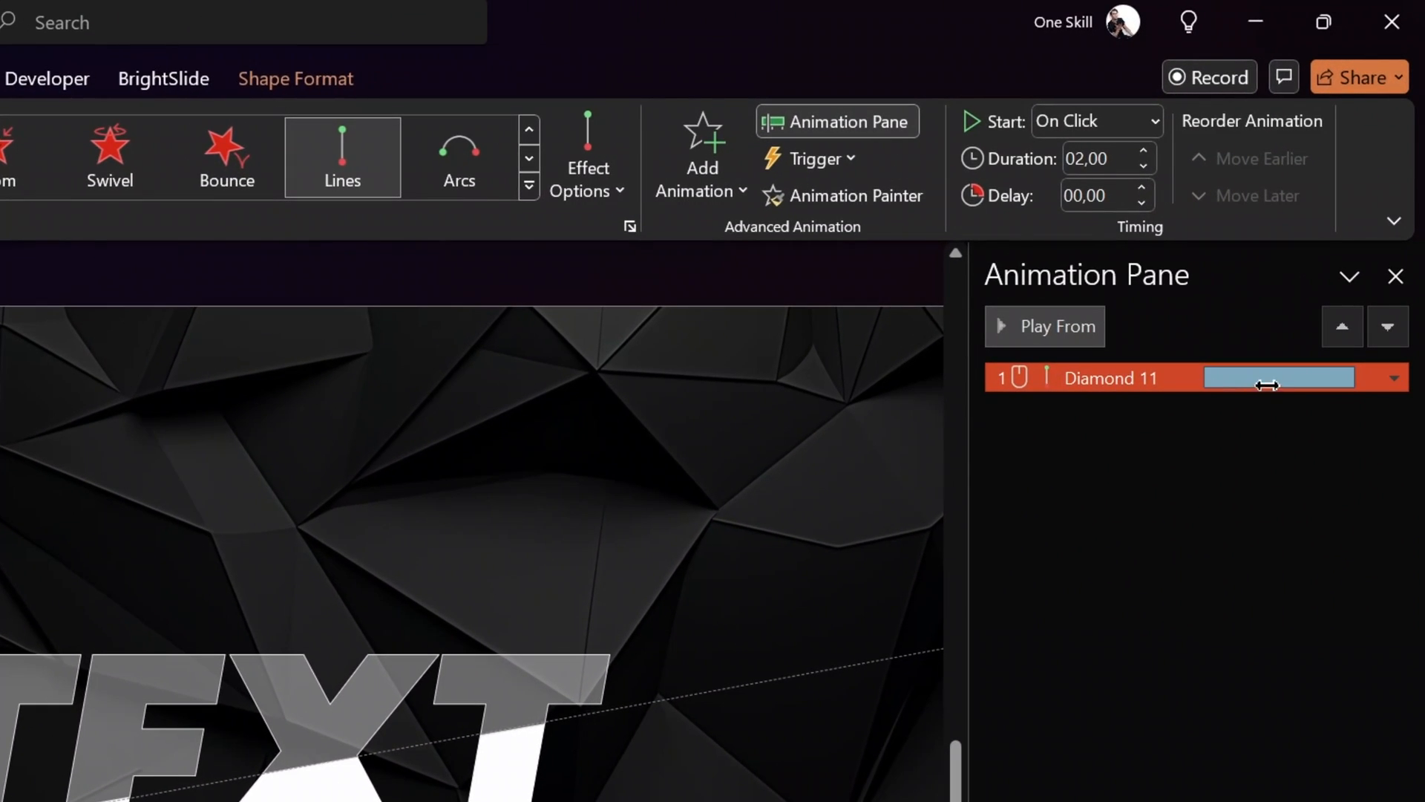
mouse_move(1109, 158)
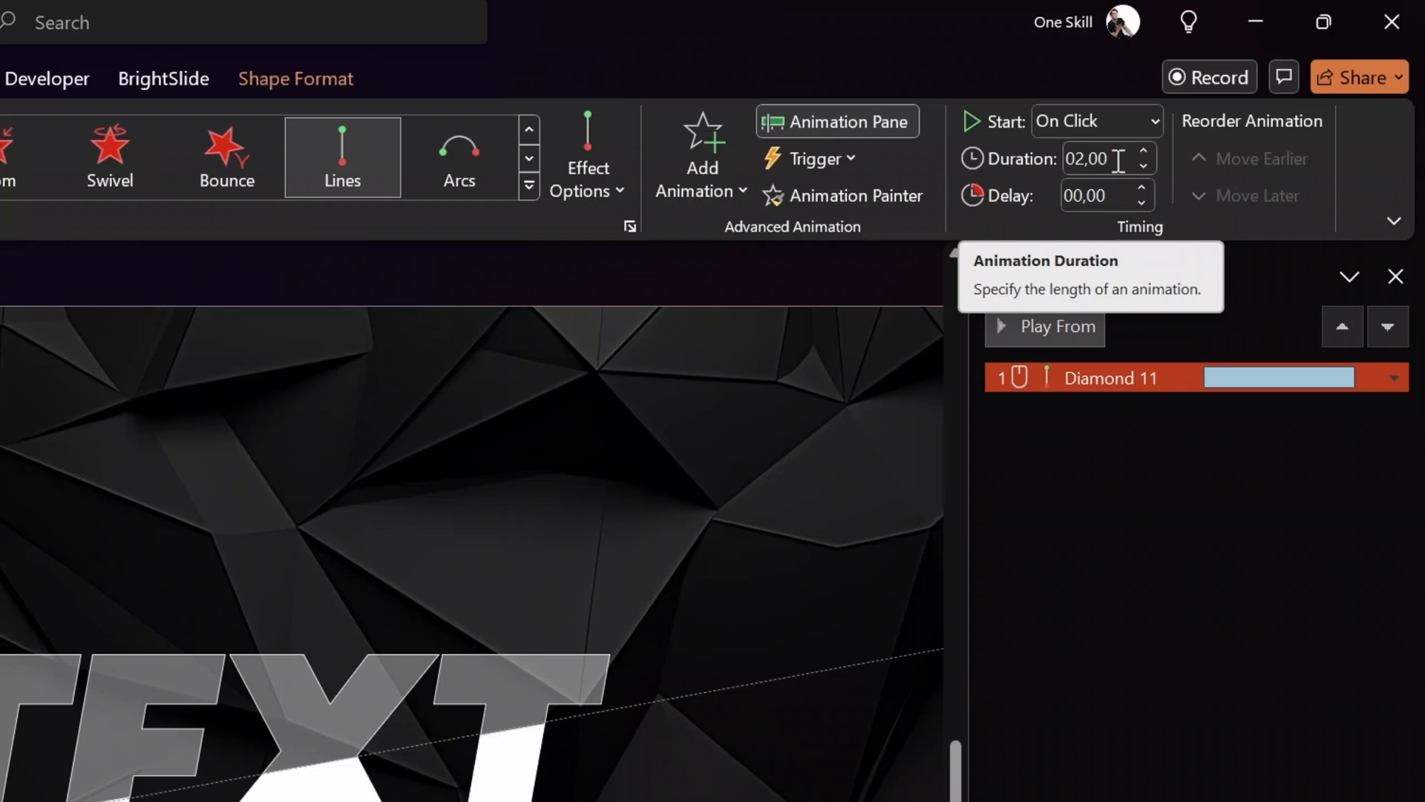
Set the Diamond 11 motion path's duration to 00,50 and deselect.
type("00,50")
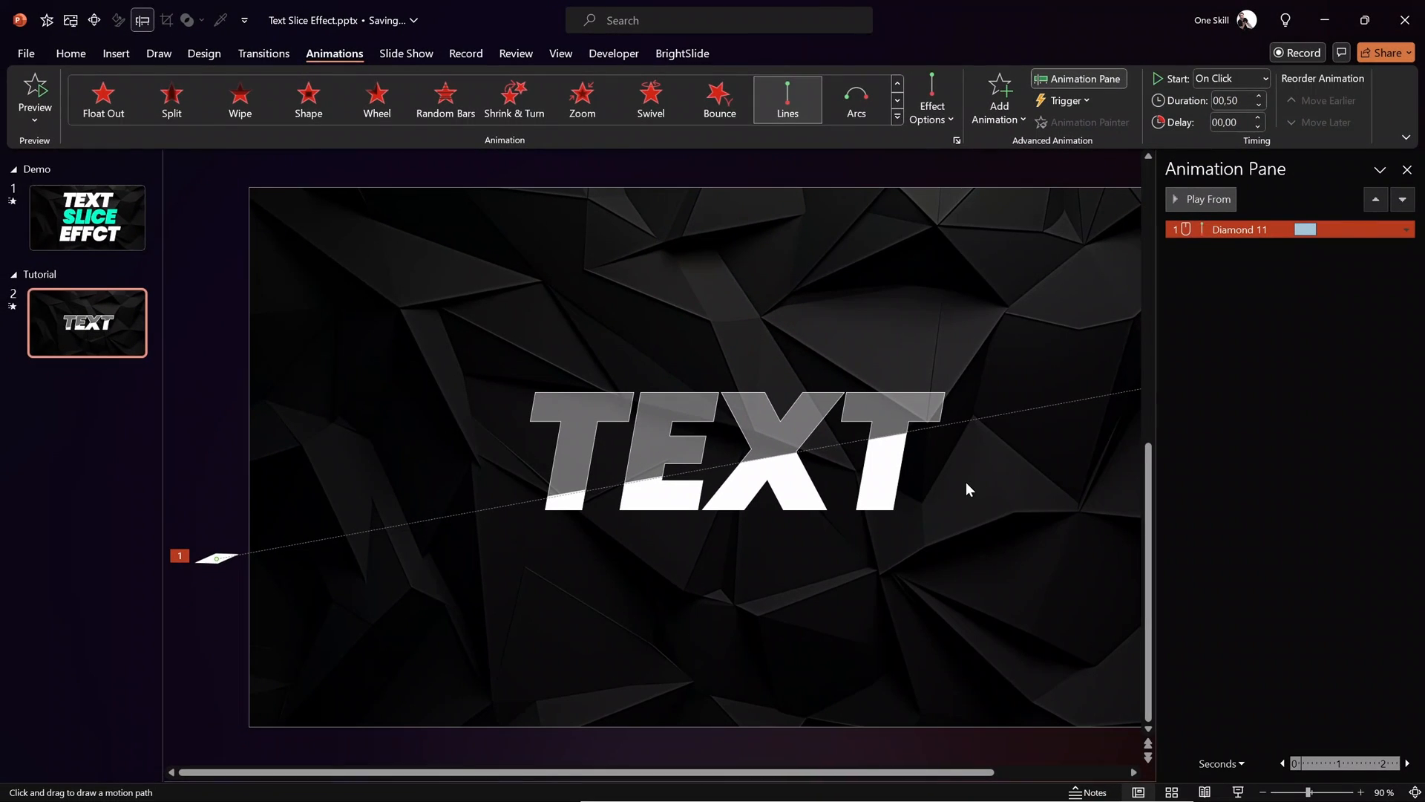
left_click(1209, 199)
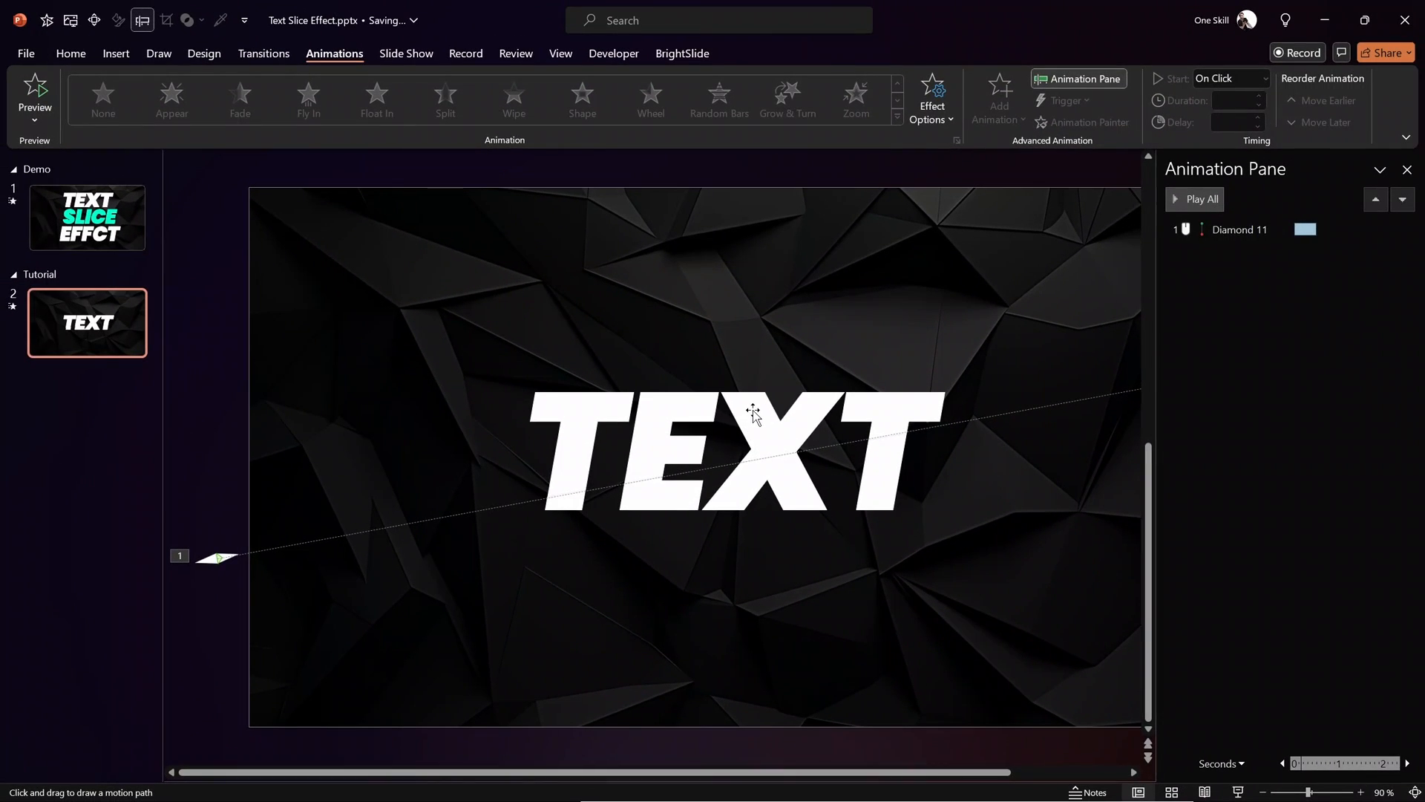
Add a Lines motion path to the top half of TEXT via Add Animation.
left_click(737, 445)
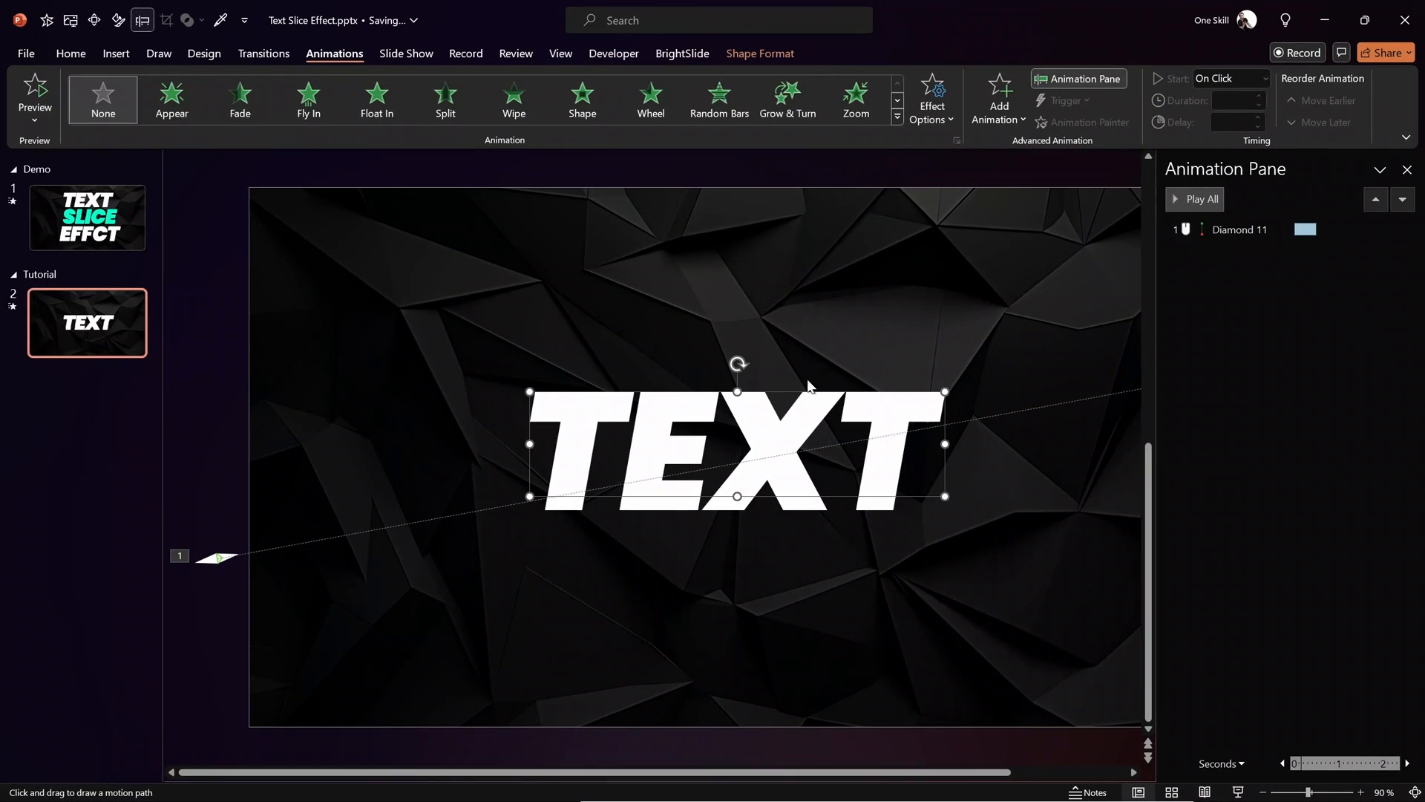
mouse_move(998, 100)
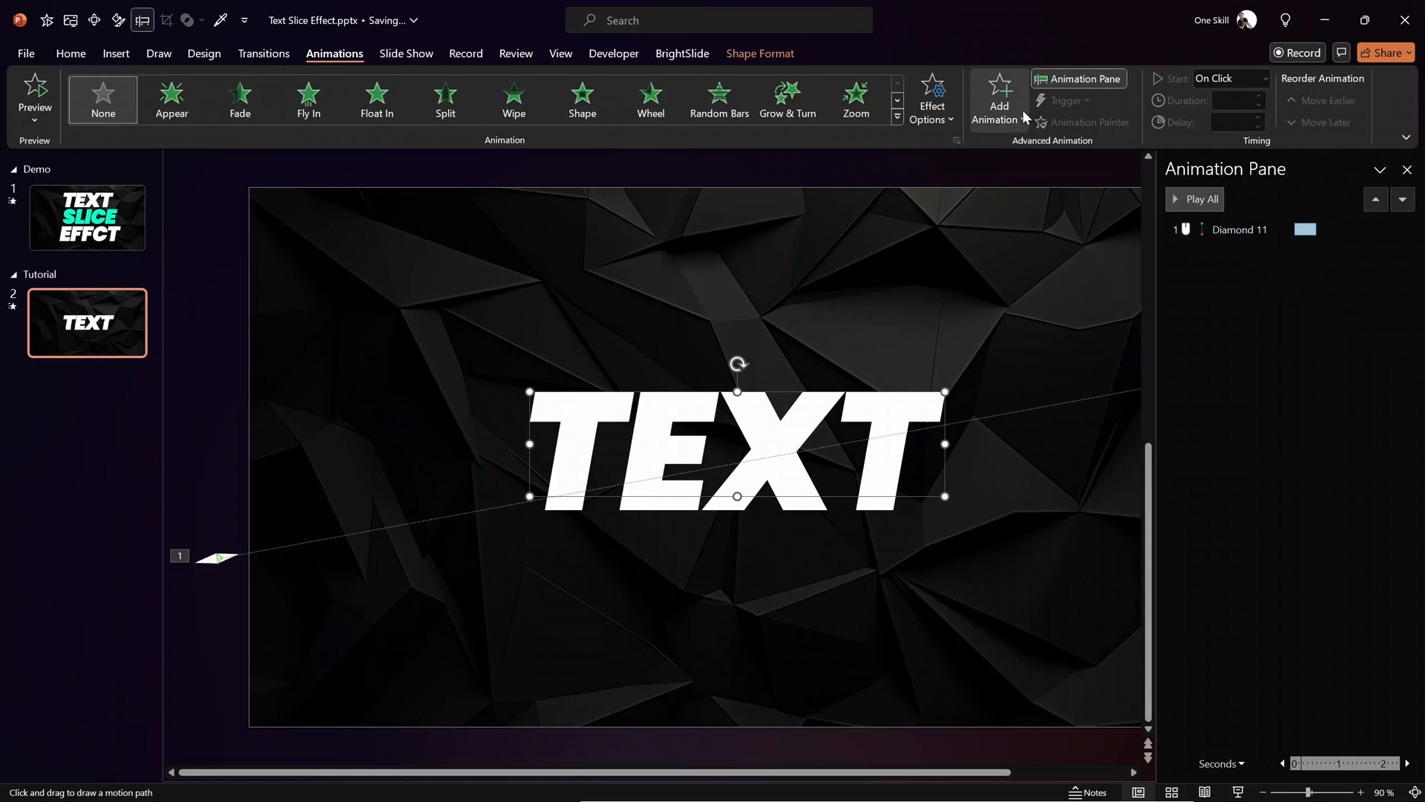
left_click(998, 98)
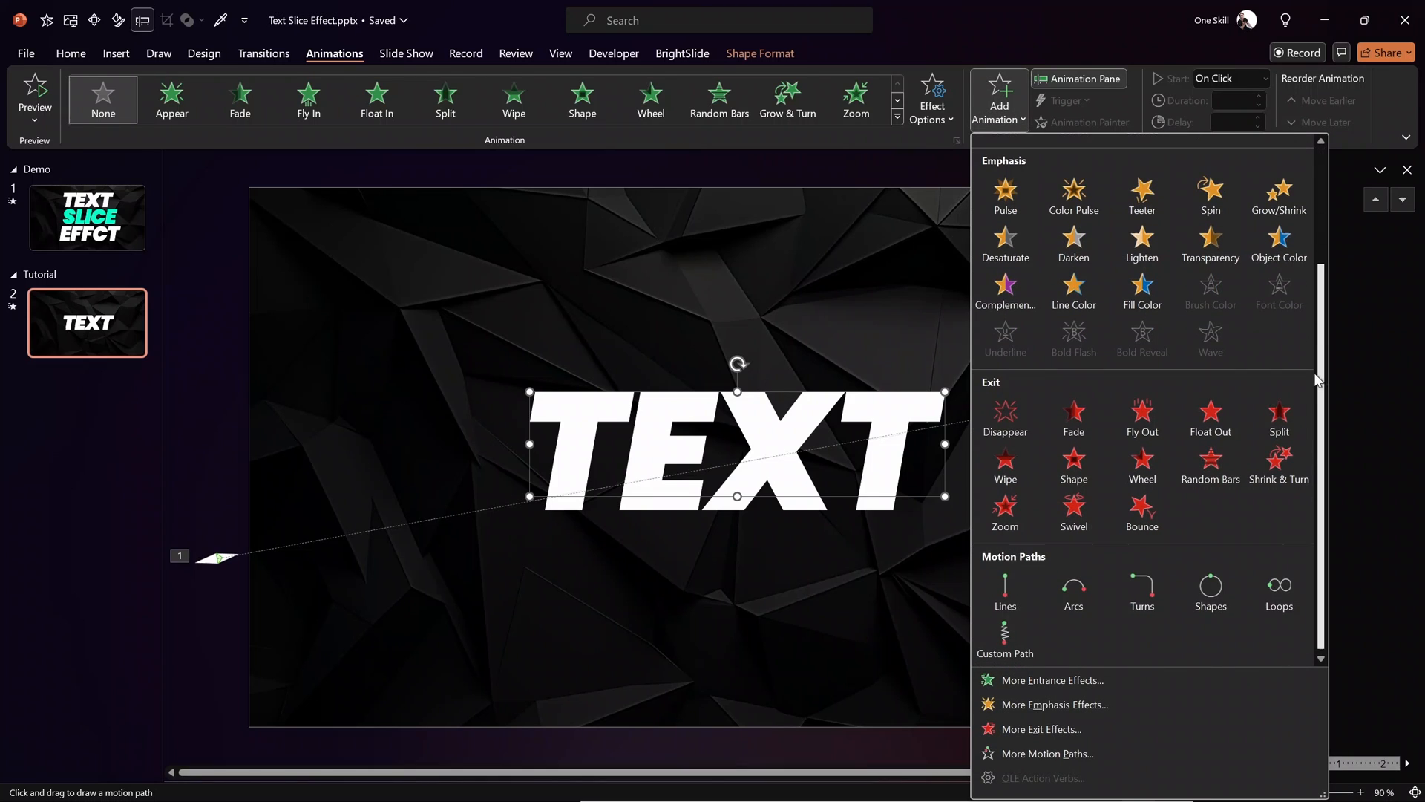
left_click(1005, 591)
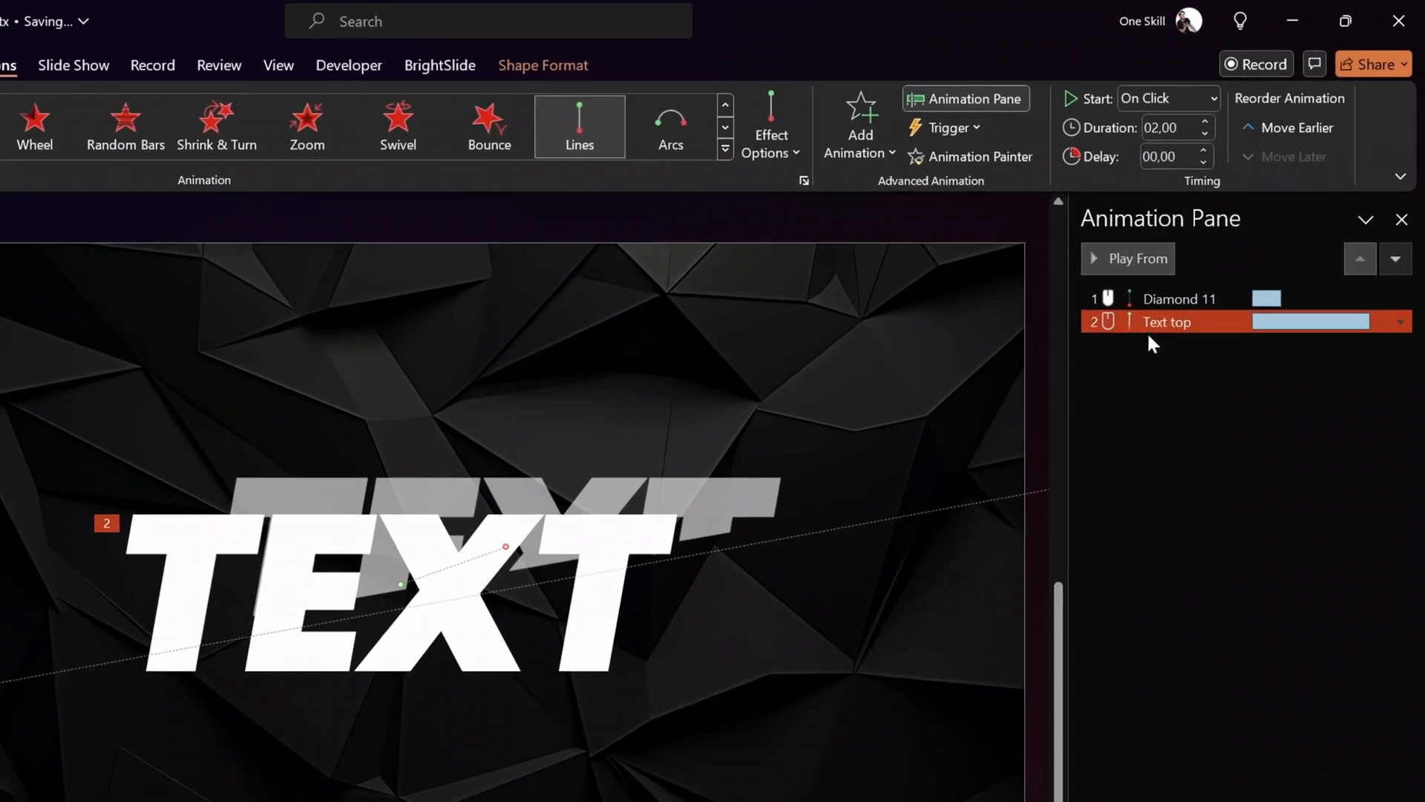
Set Text top to start With Previous, delay .25, and confirm a smooth end in its effect options.
left_click(1167, 98)
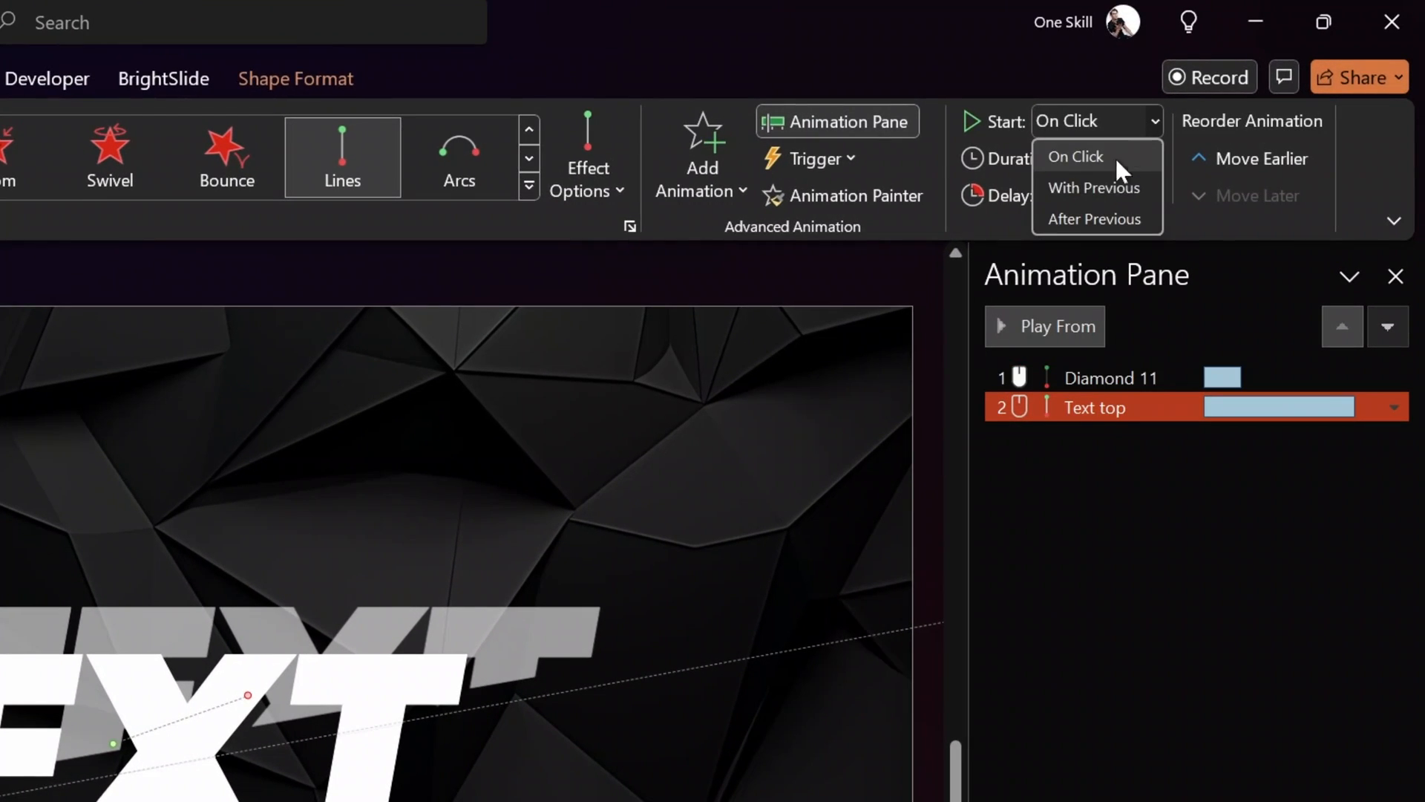
left_click(1094, 187)
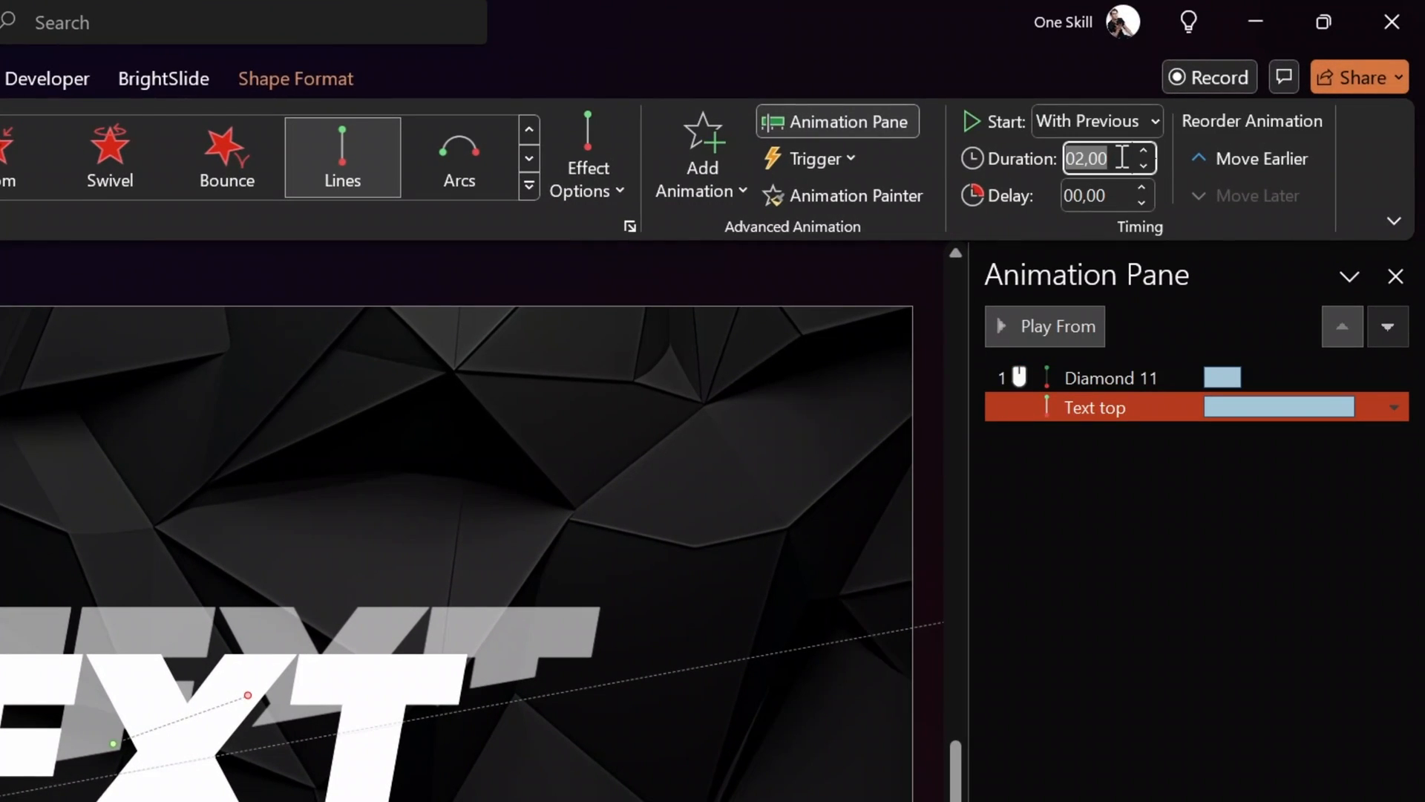
left_click(1141, 164)
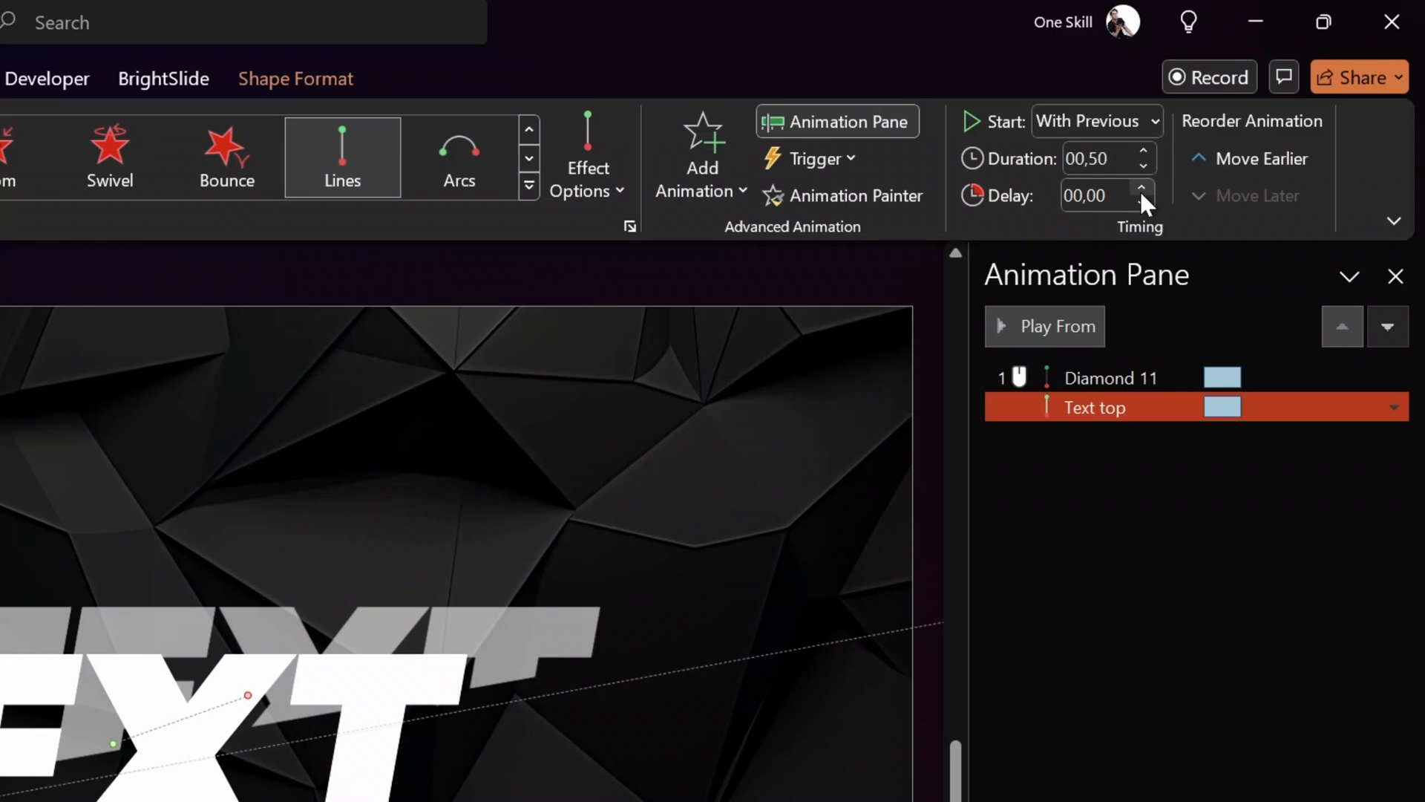
type(".25")
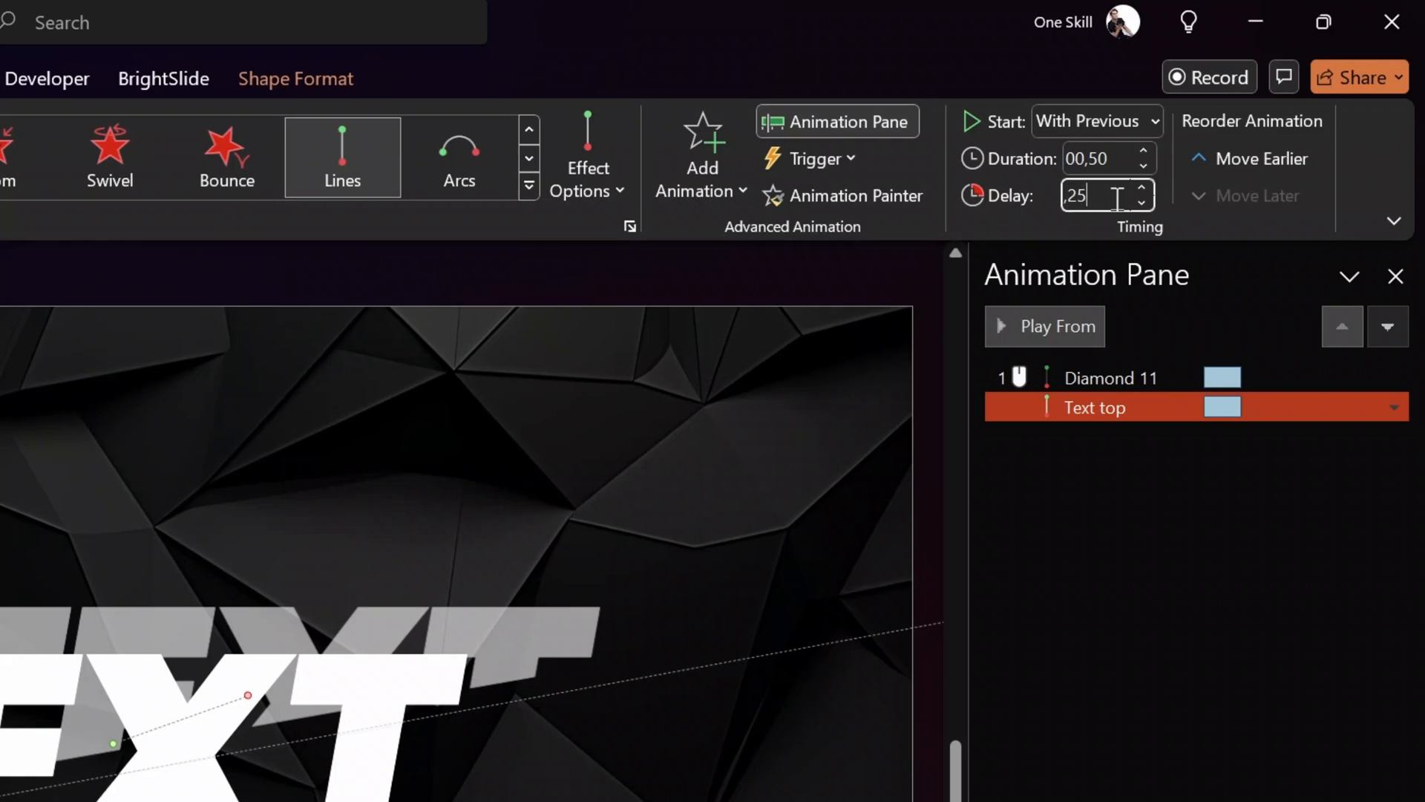
double_click(1094, 406)
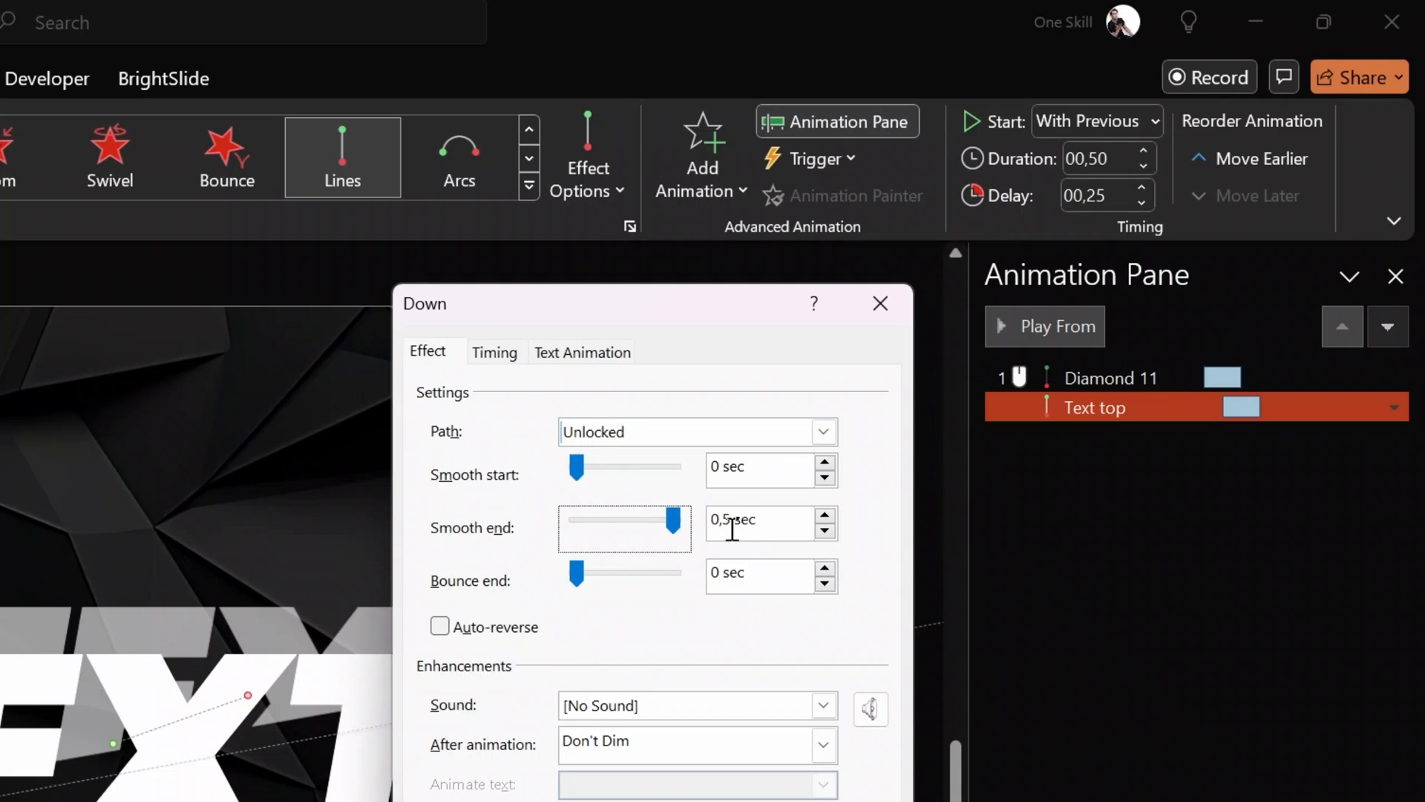
left_click(880, 302)
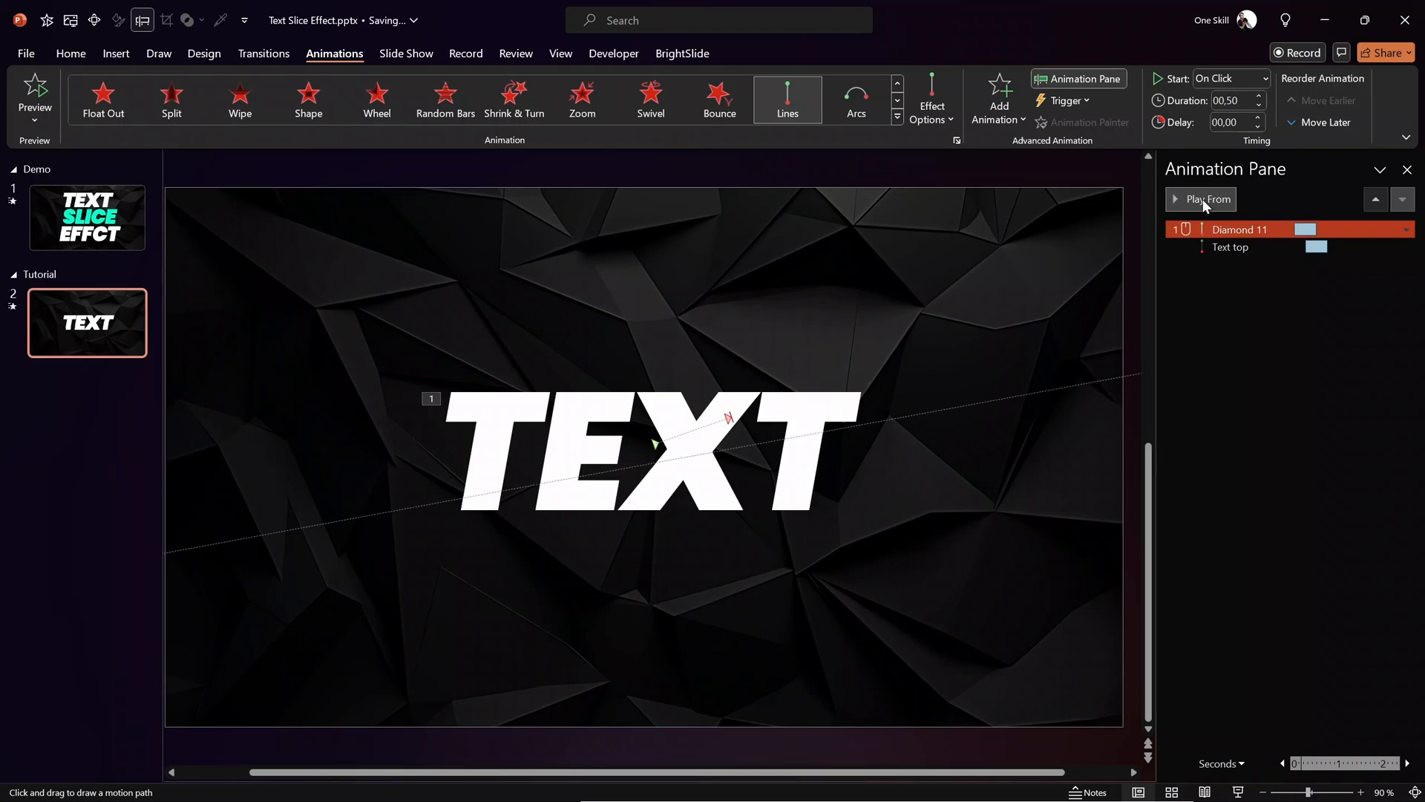
Preview the animations from the diamond onward, then stop the preview.
left_click(1208, 199)
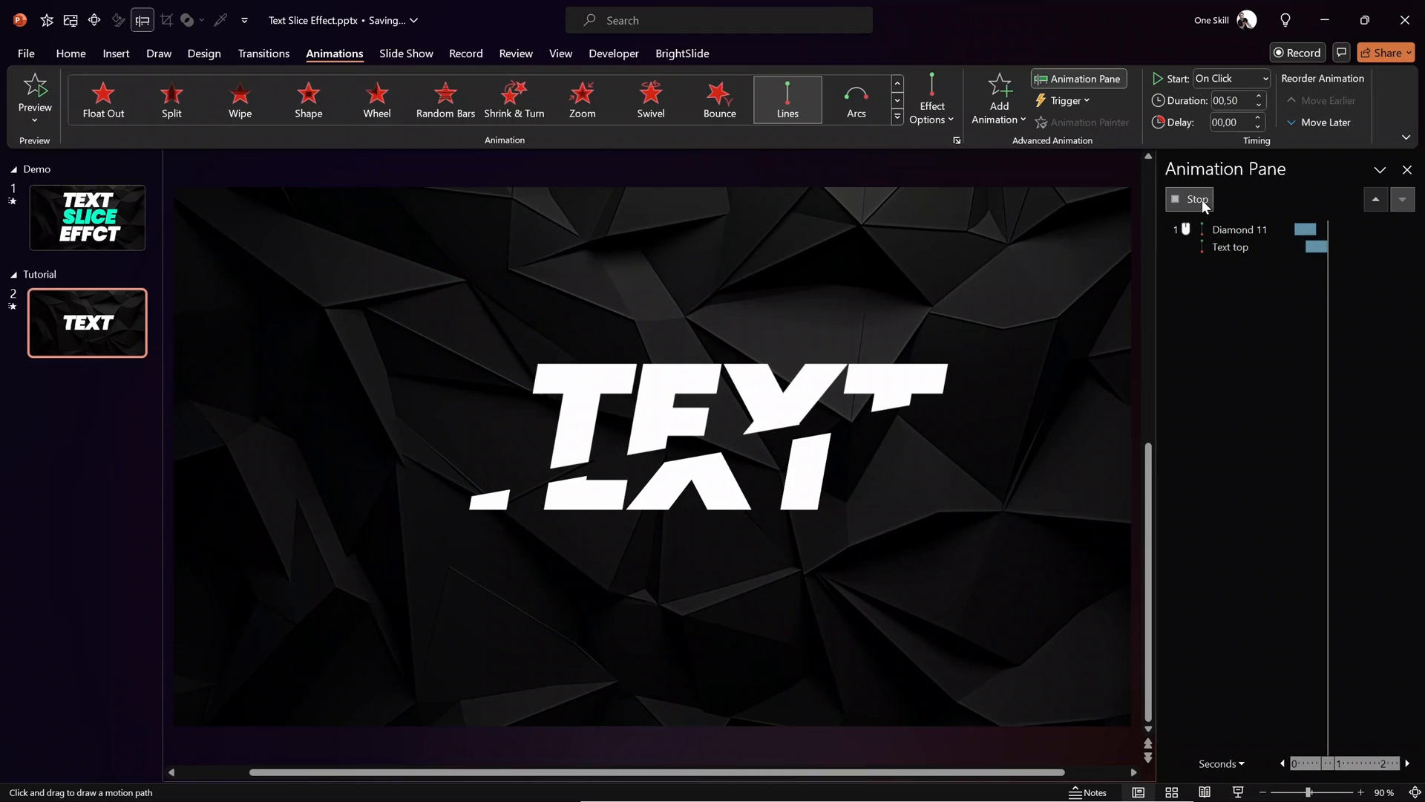
left_click(1233, 247)
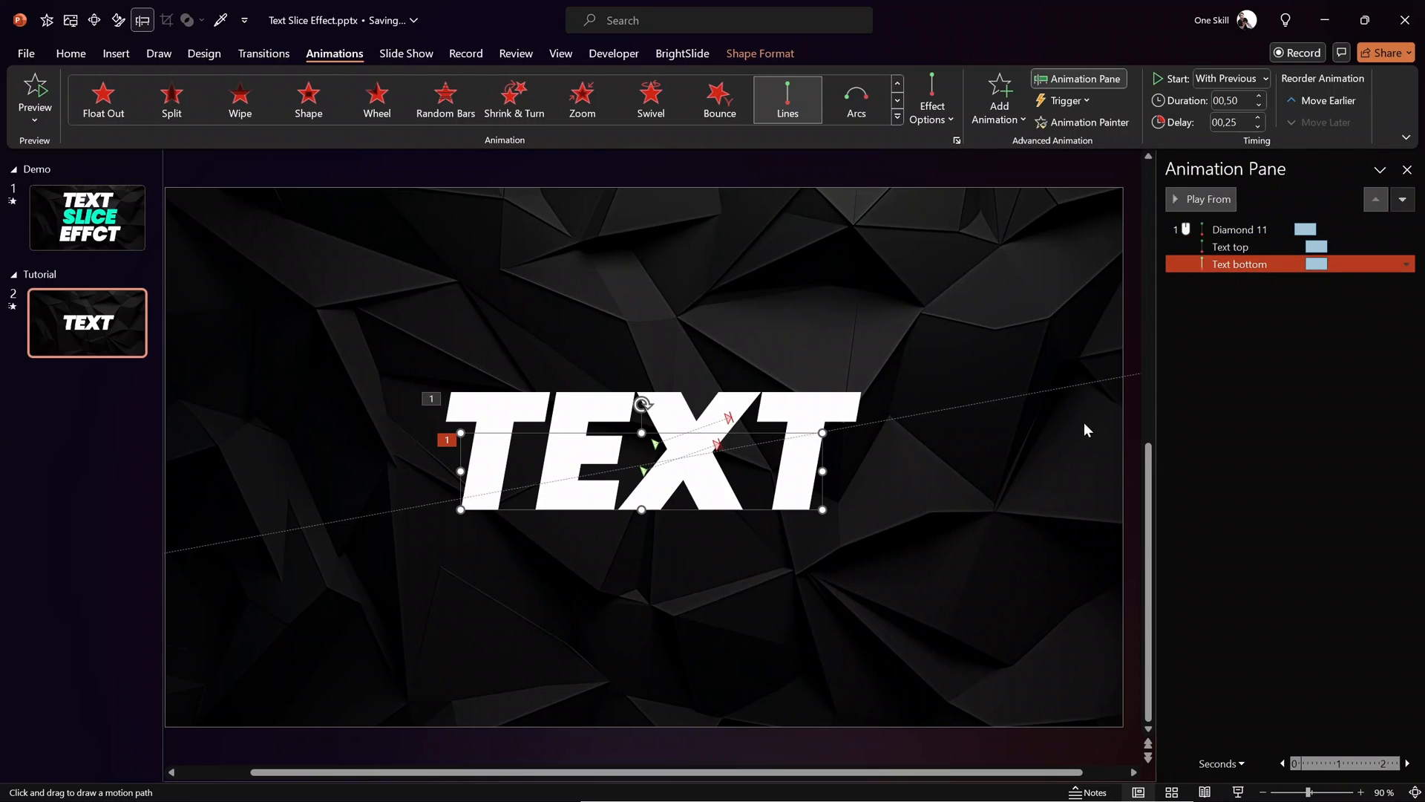
mouse_move(736, 484)
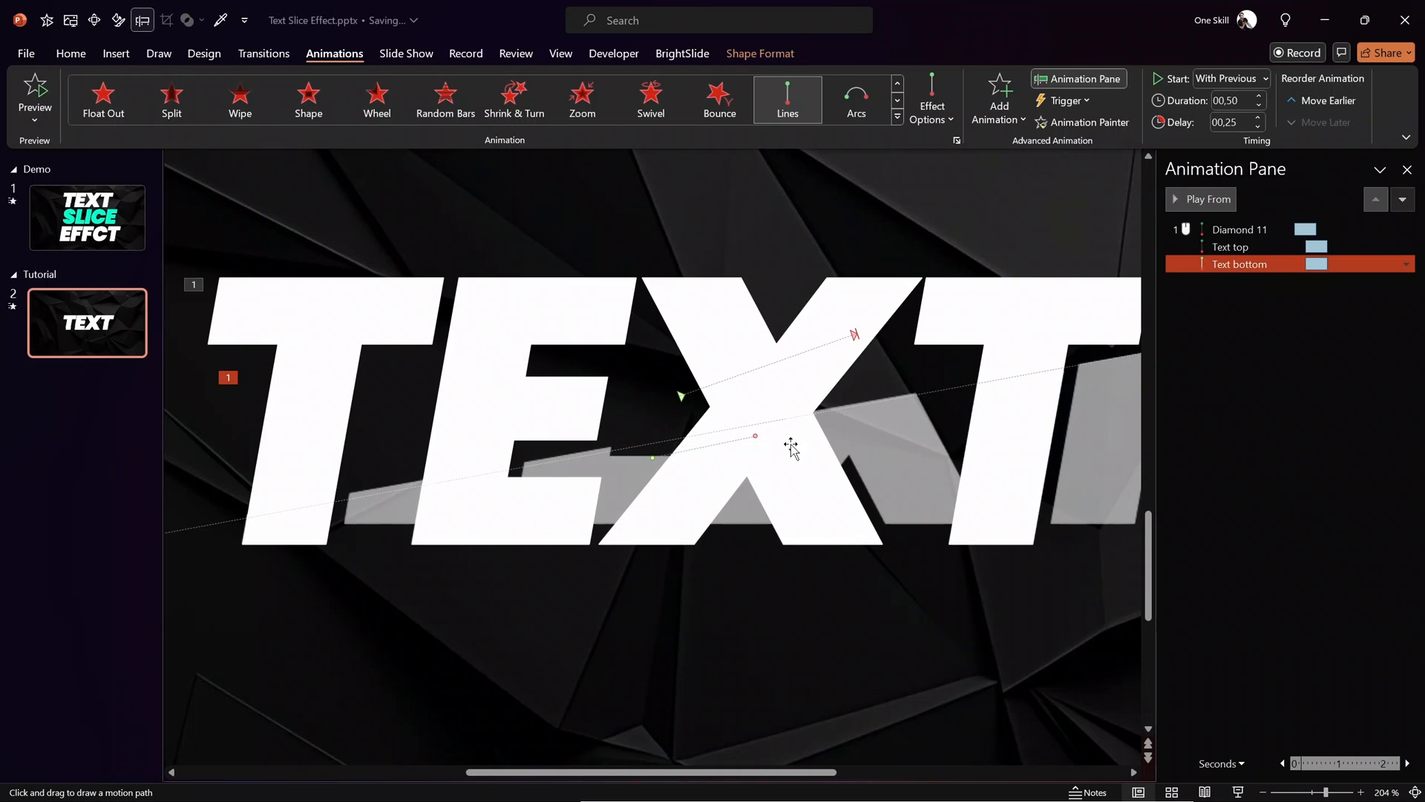
mouse_move(735, 450)
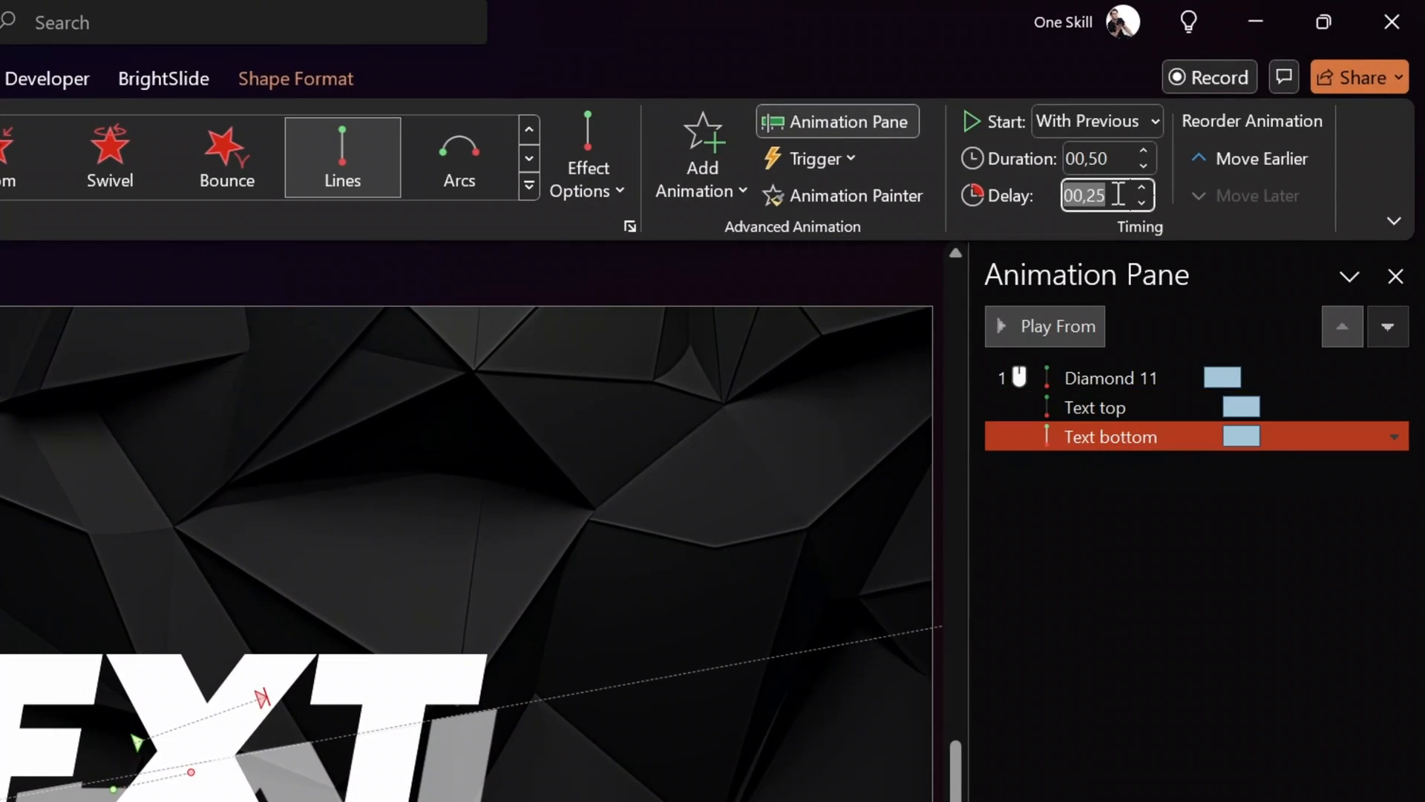
Set the Text bottom motion's delay to 00,40 so it trails the top half.
type("00,40")
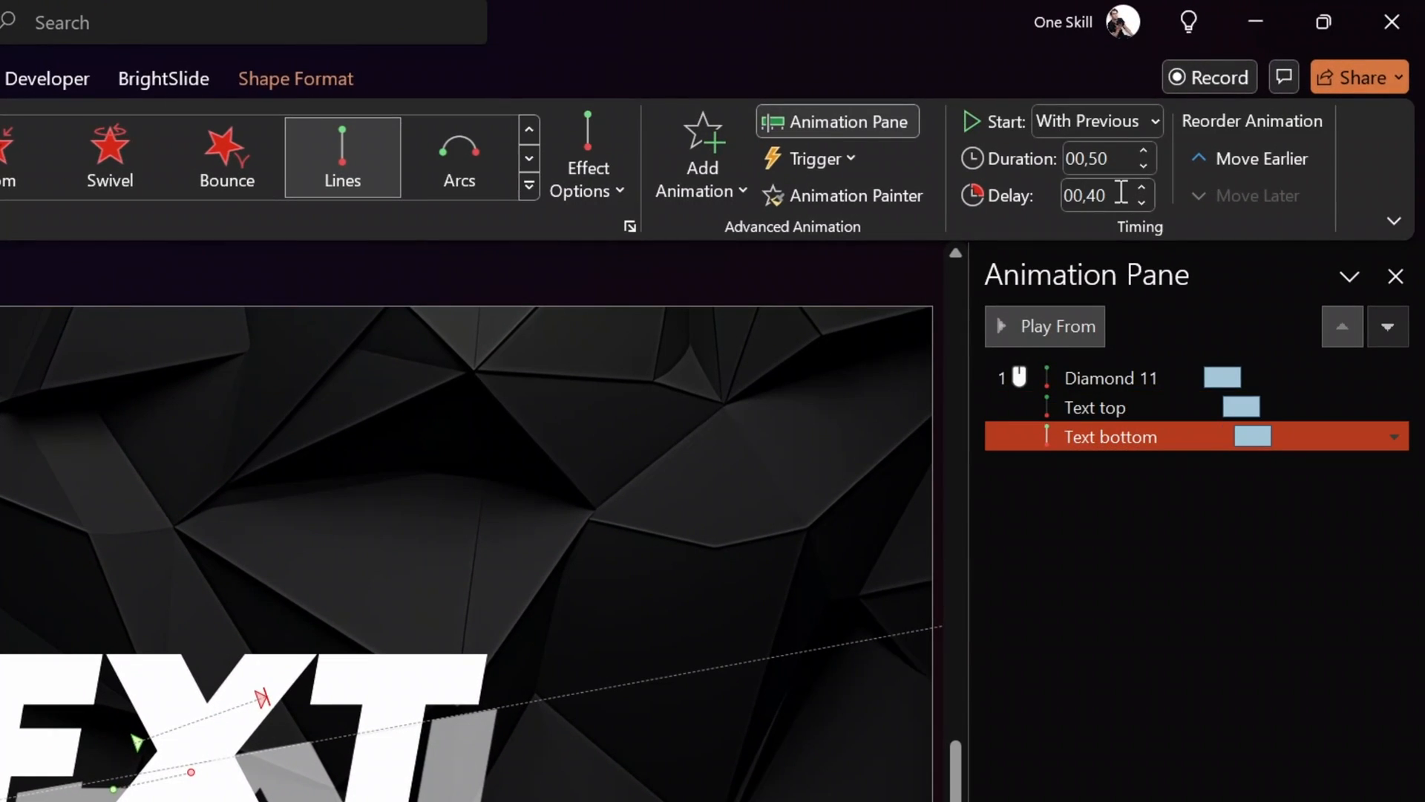
left_click(1111, 377)
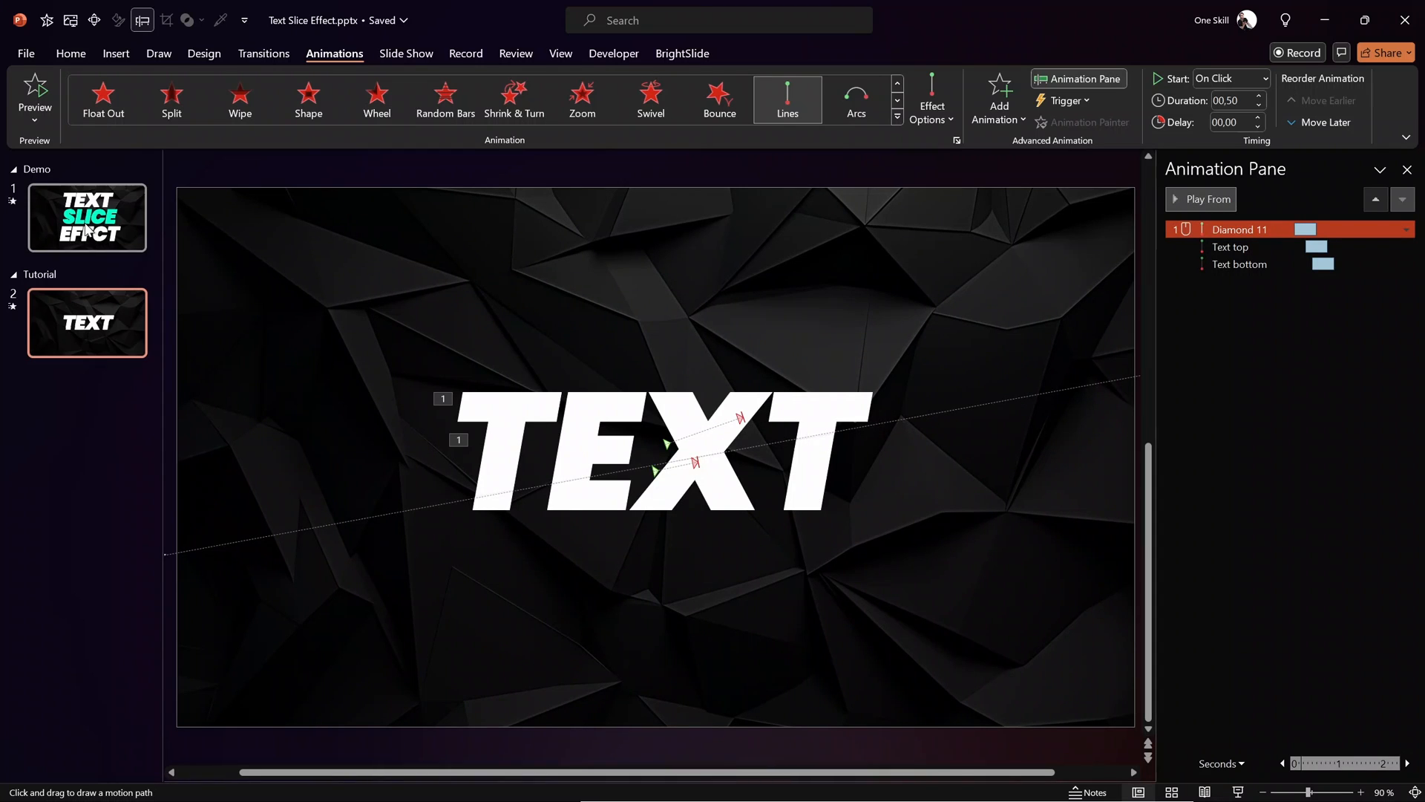
Go to slide 1 and play the whole TEXT SLICE EFFECT animation sequence.
left_click(70, 54)
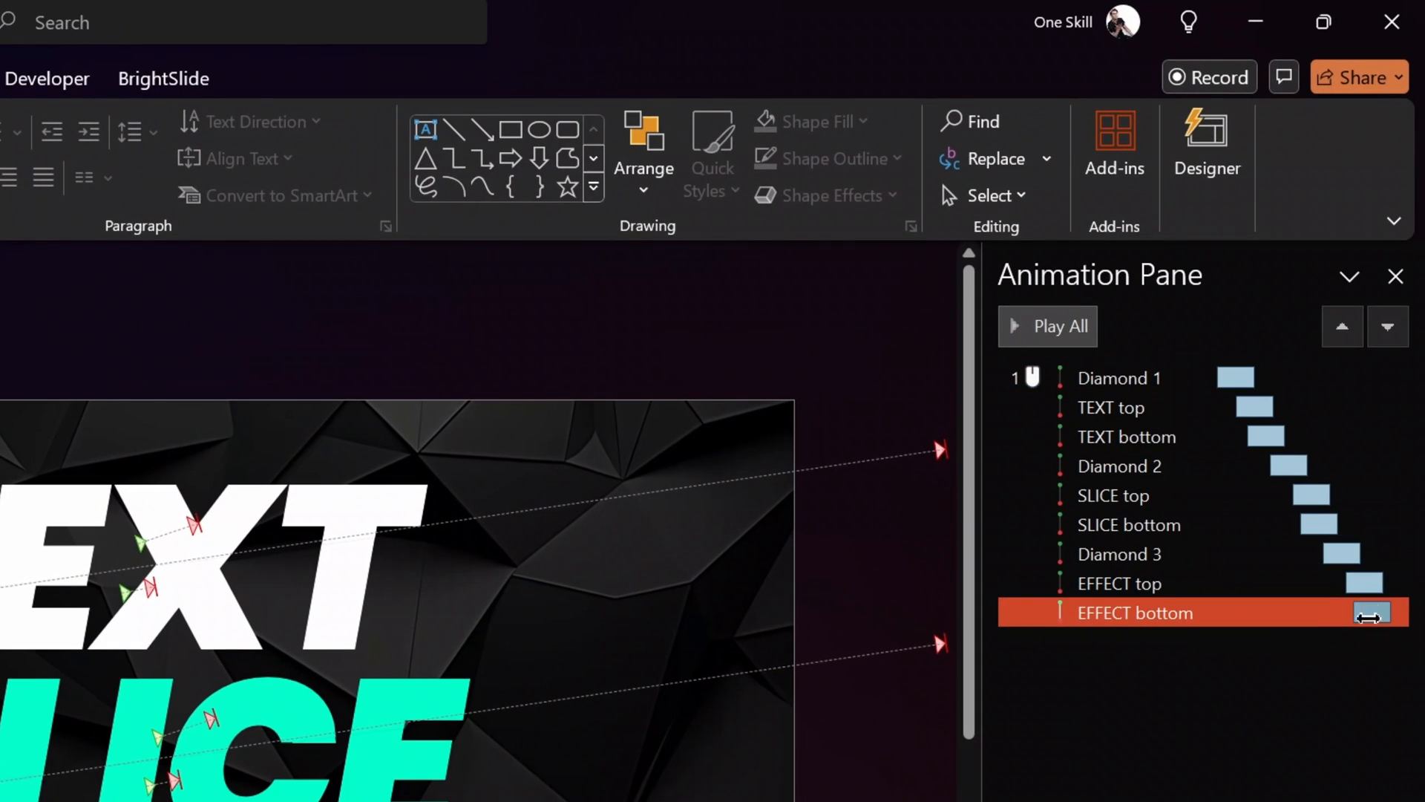
left_click(1047, 325)
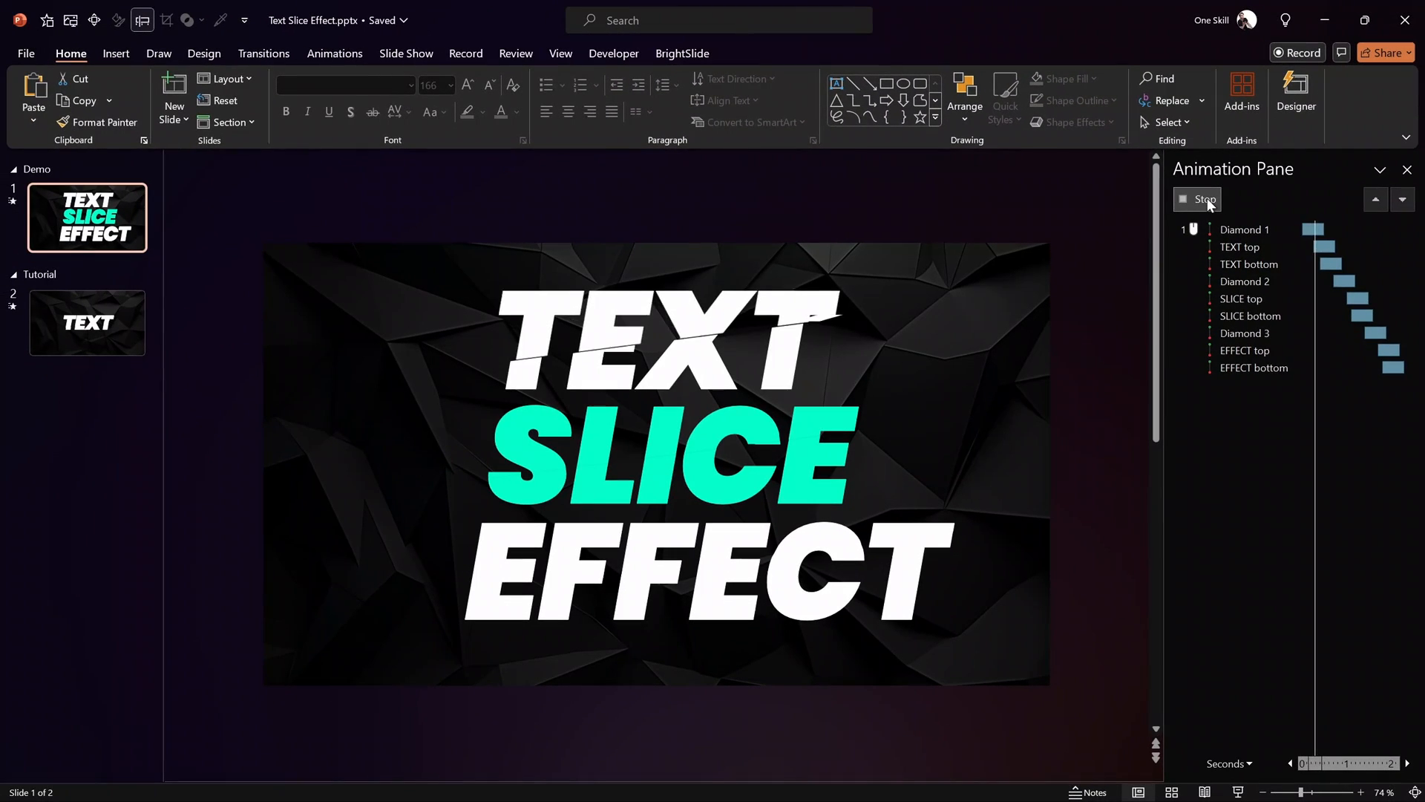